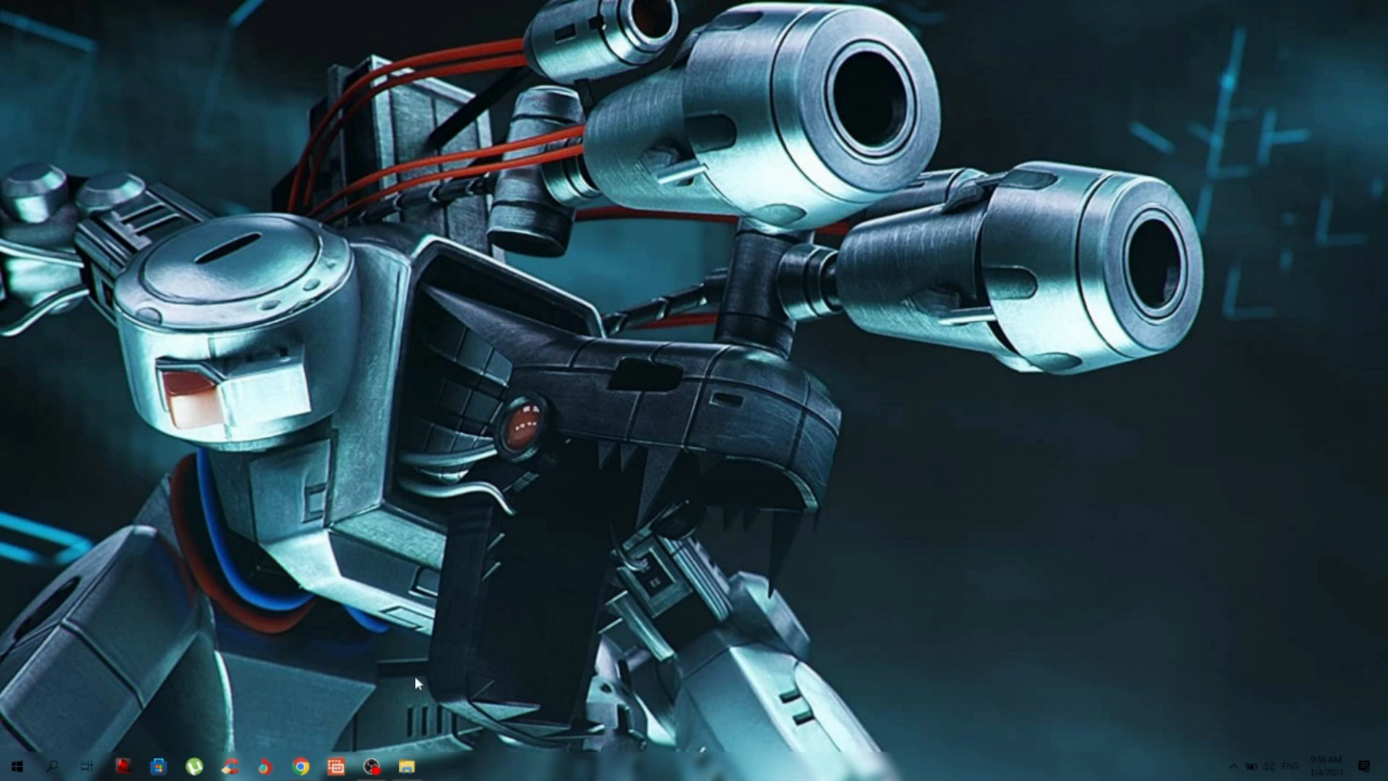
- Download the nightly desmume-win-x64.zip build from the DeSmuME downloads page in Chrome
left_click(300, 766)
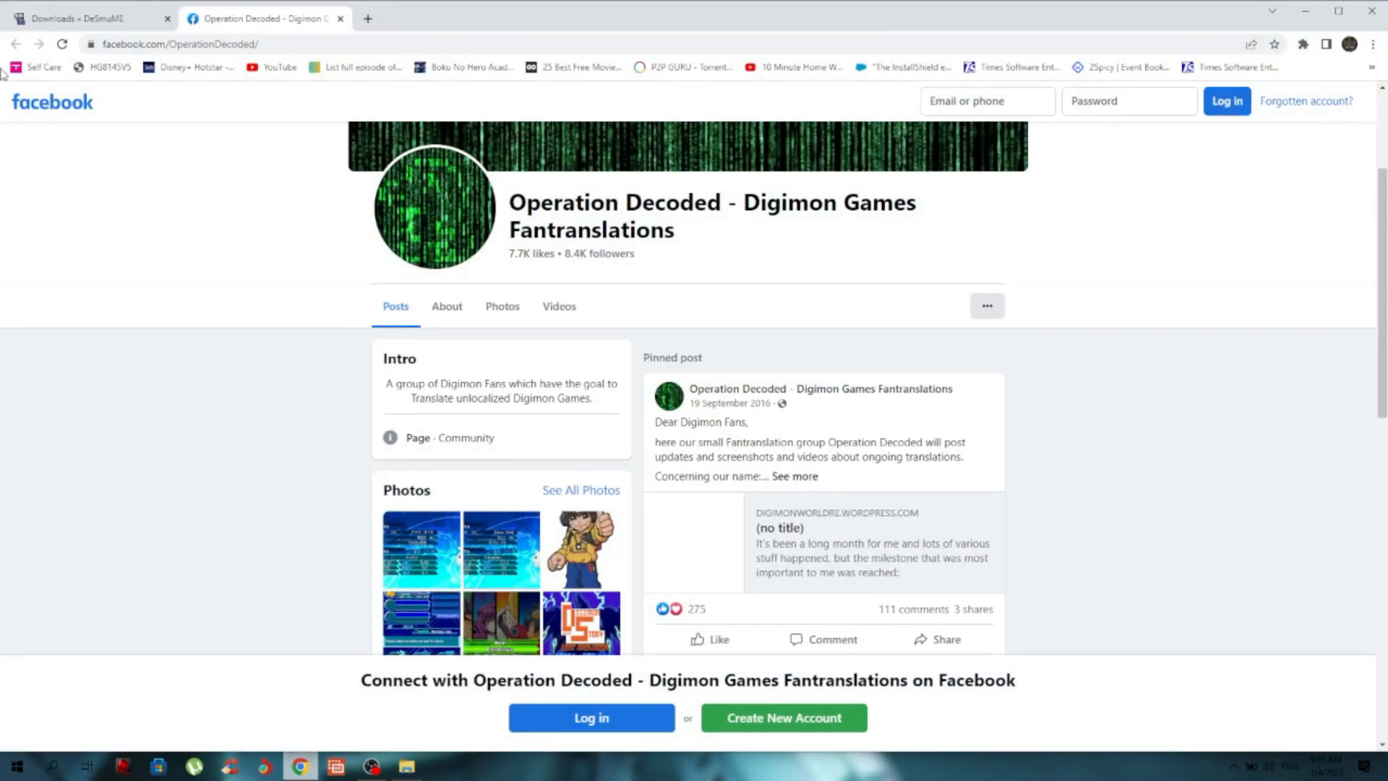
left_click(88, 18)
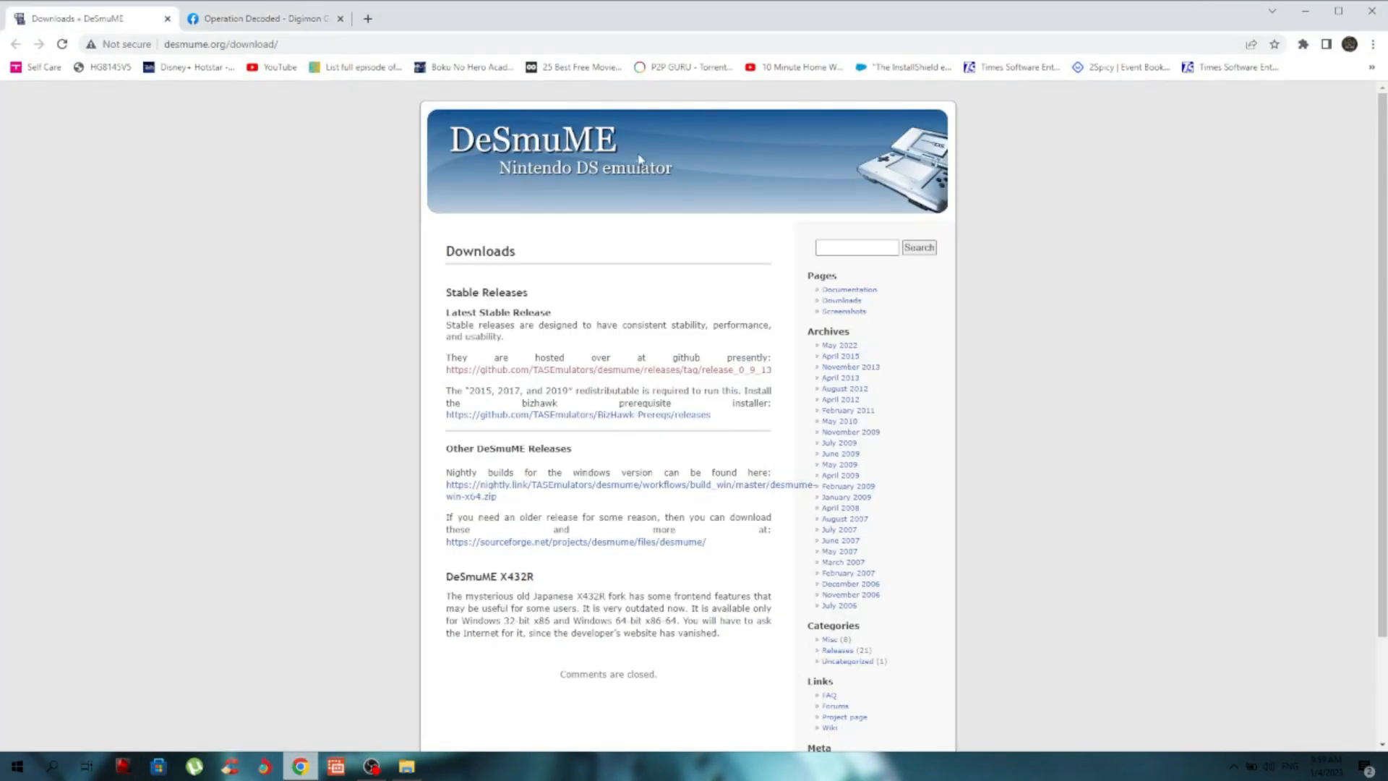
mouse_move(595, 190)
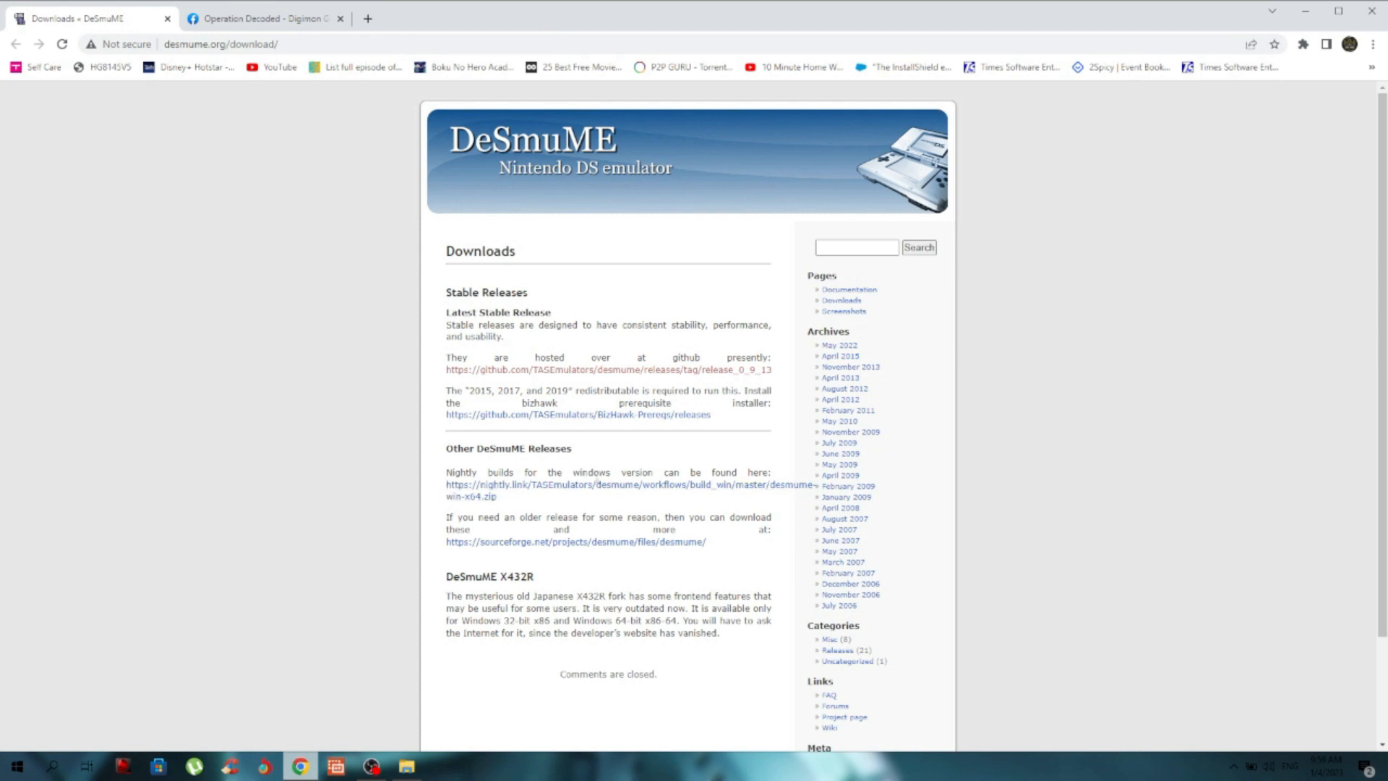
mouse_move(484, 496)
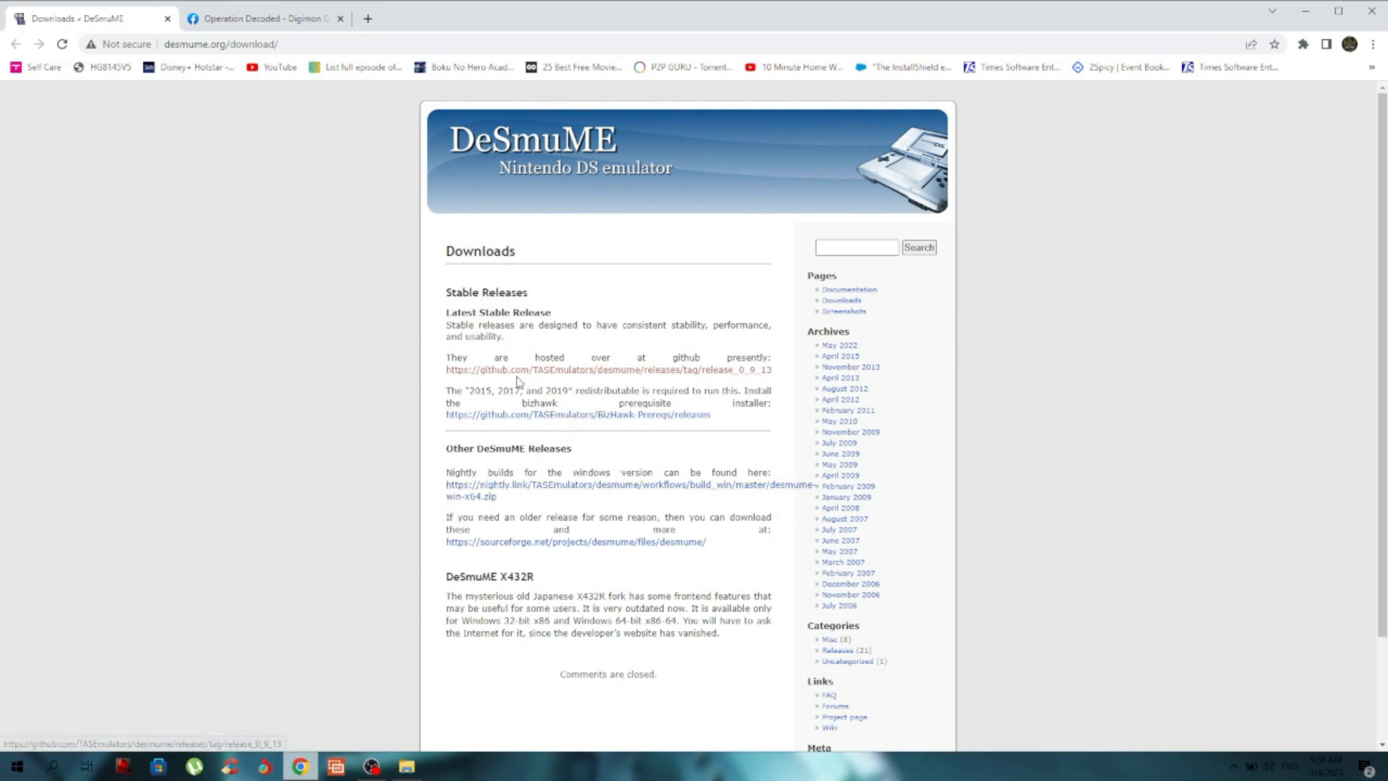
mouse_move(726, 379)
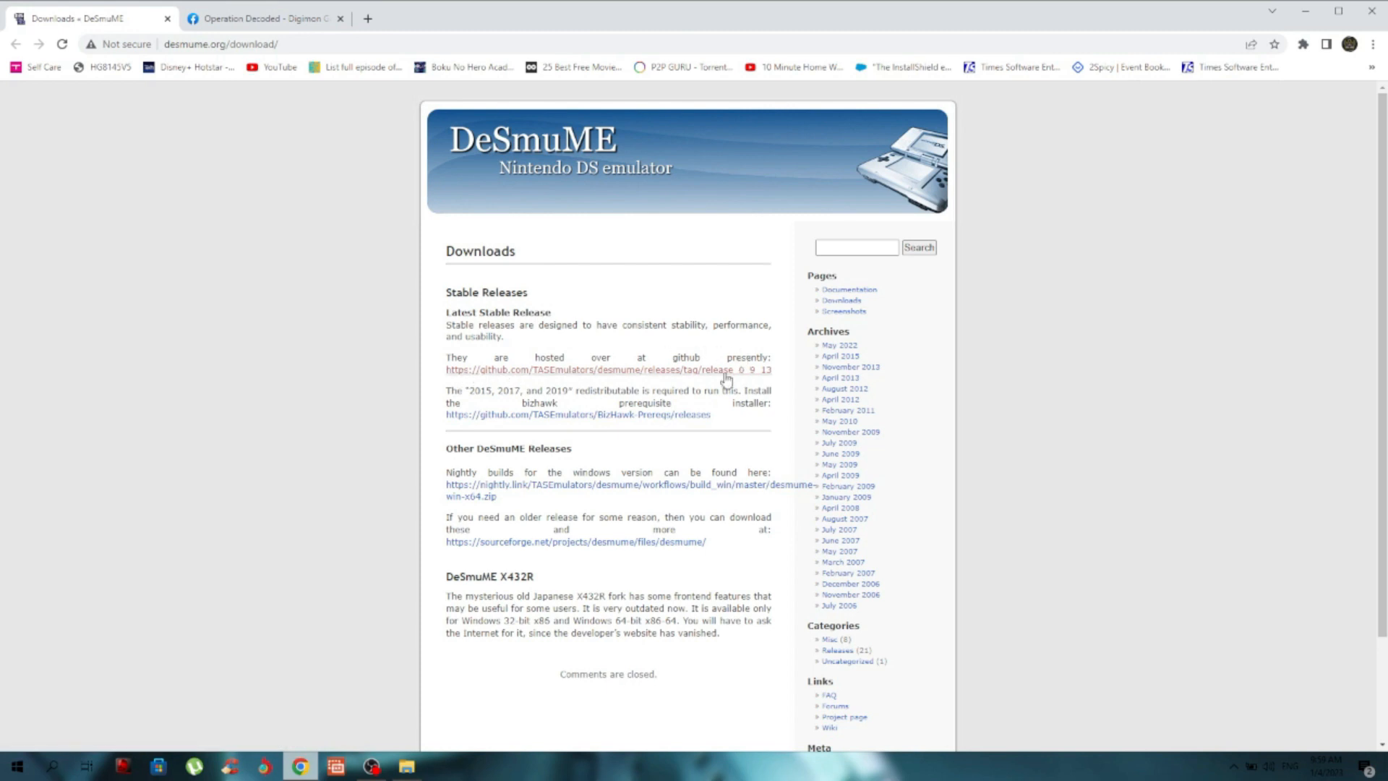
mouse_move(531, 509)
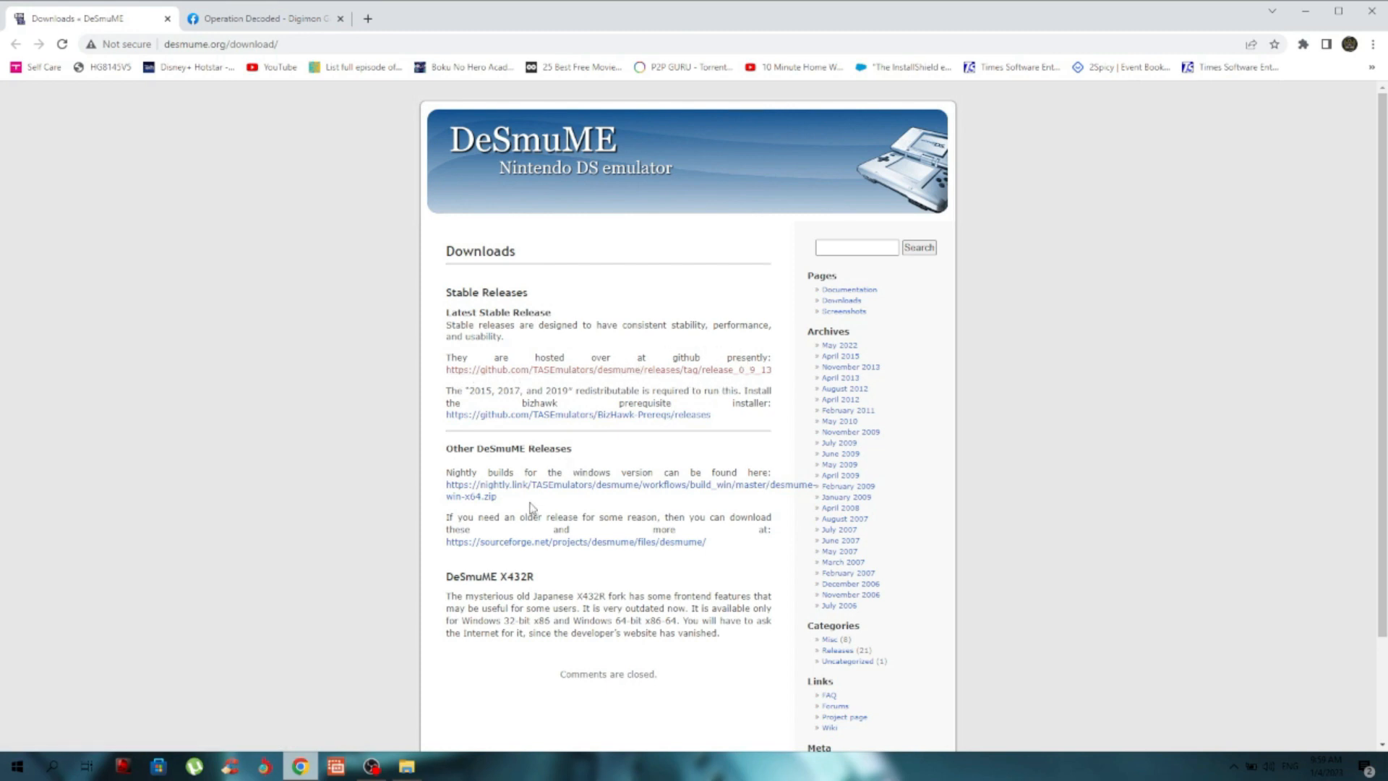
left_click(611, 485)
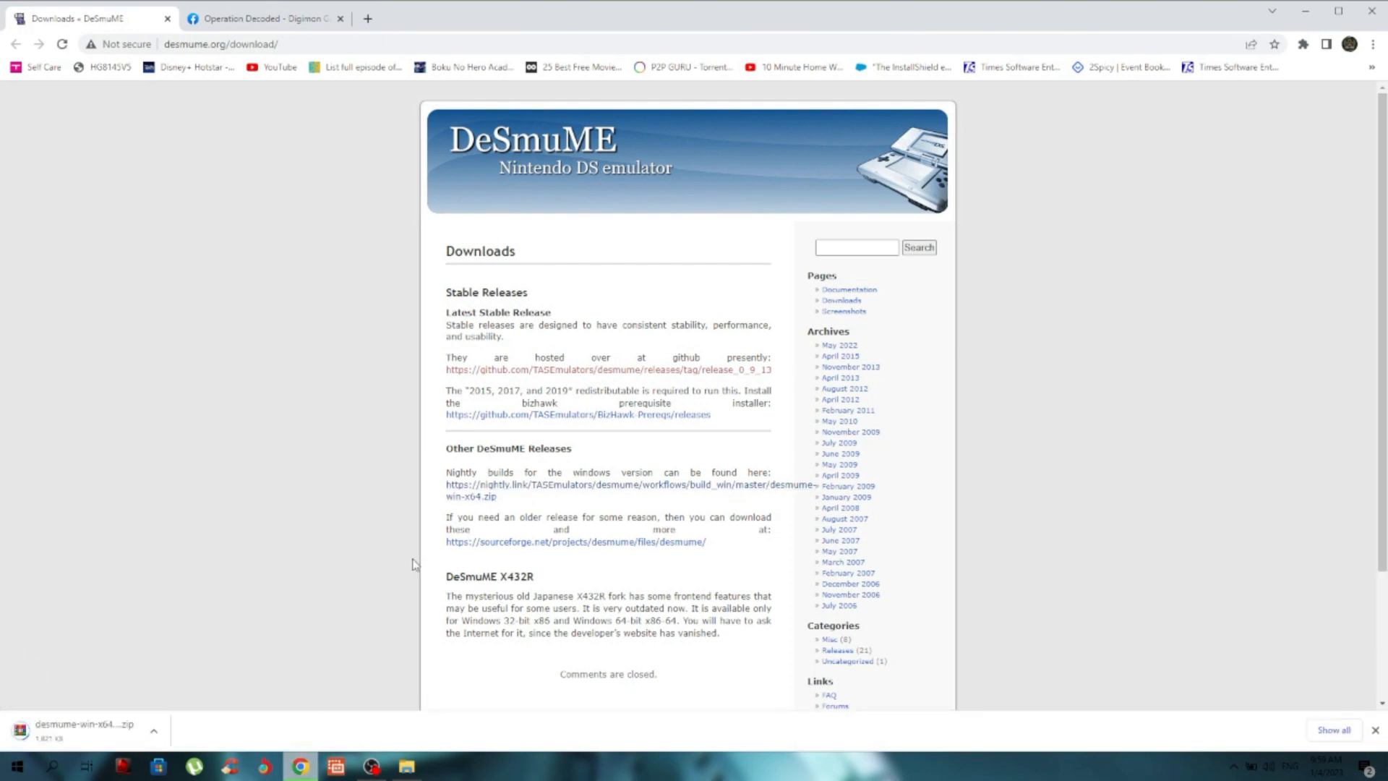
mouse_move(262, 699)
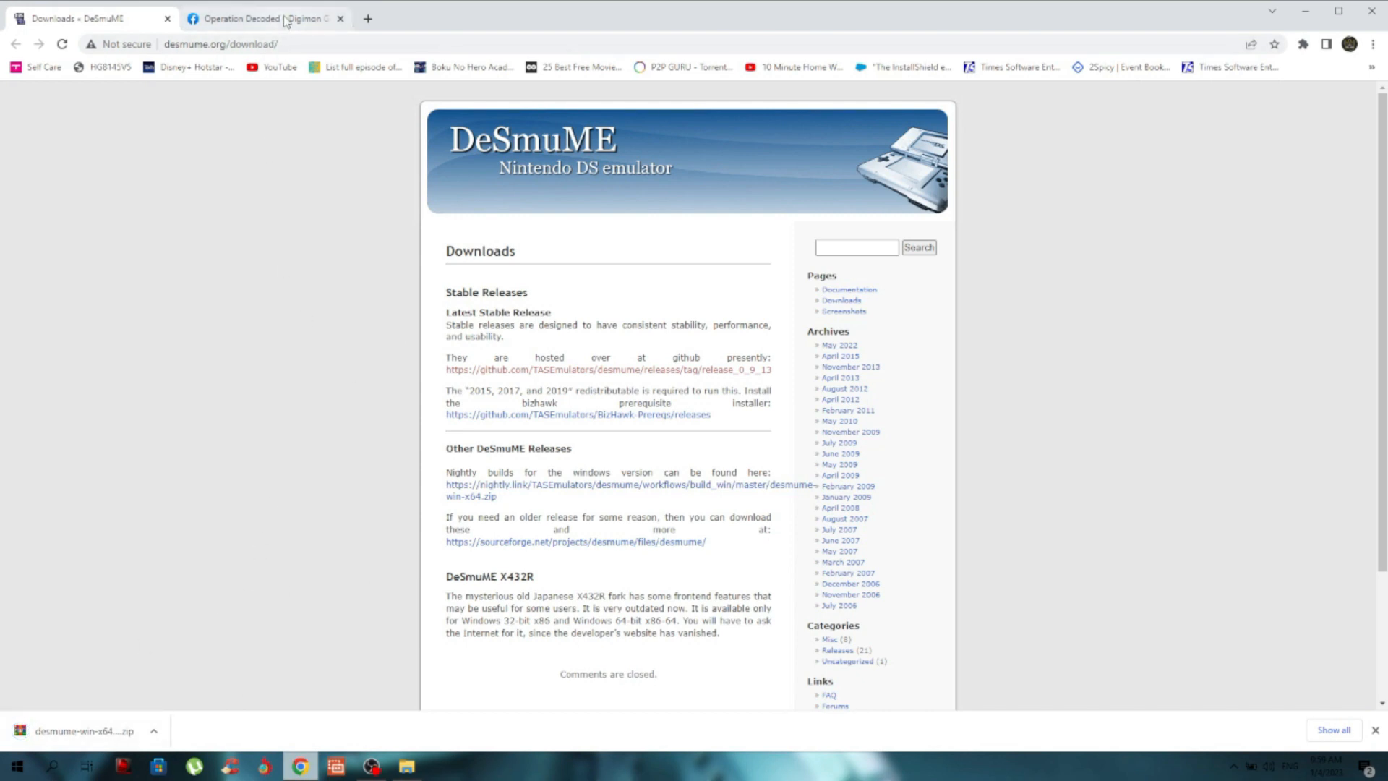
- Open the '1.46 MB file on MEGA' link in Operation Decoded's Lost Evolution post
left_click(256, 17)
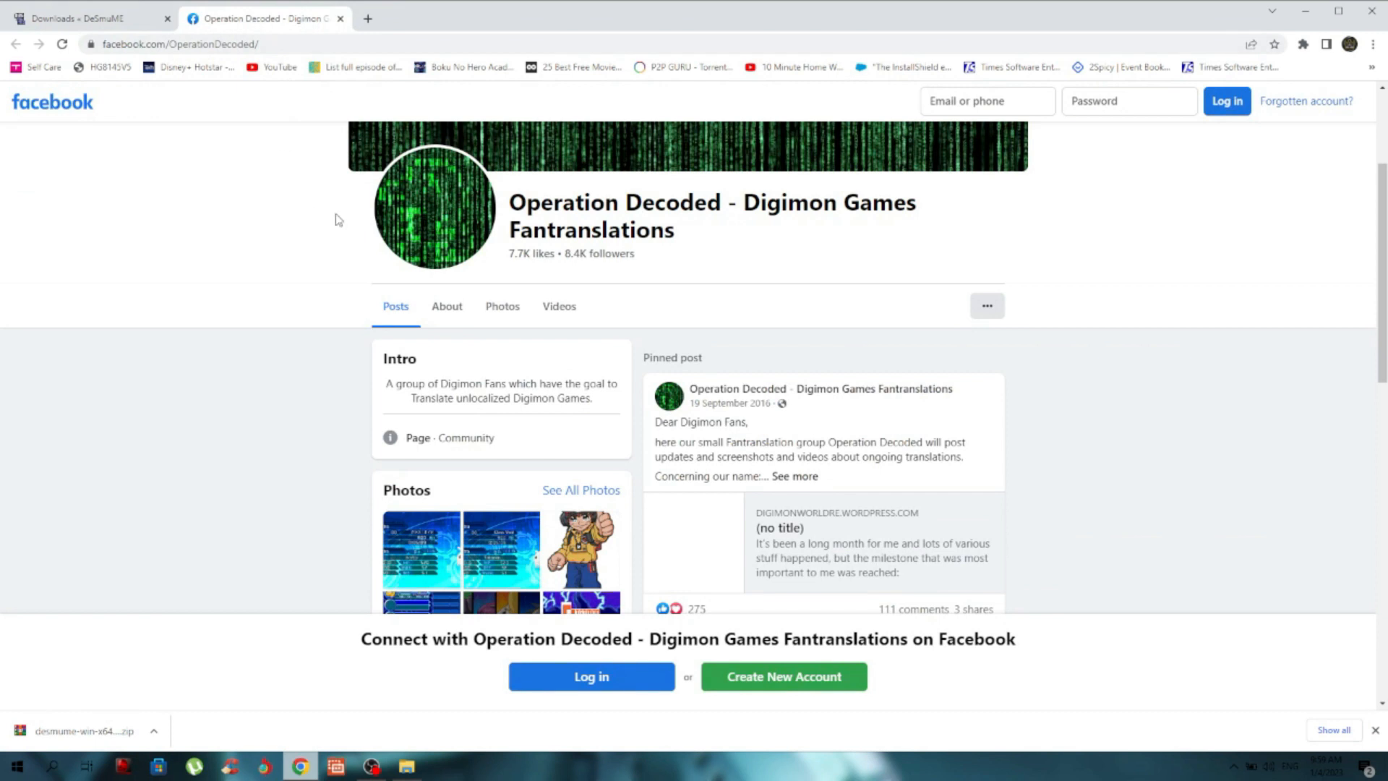
mouse_move(634, 268)
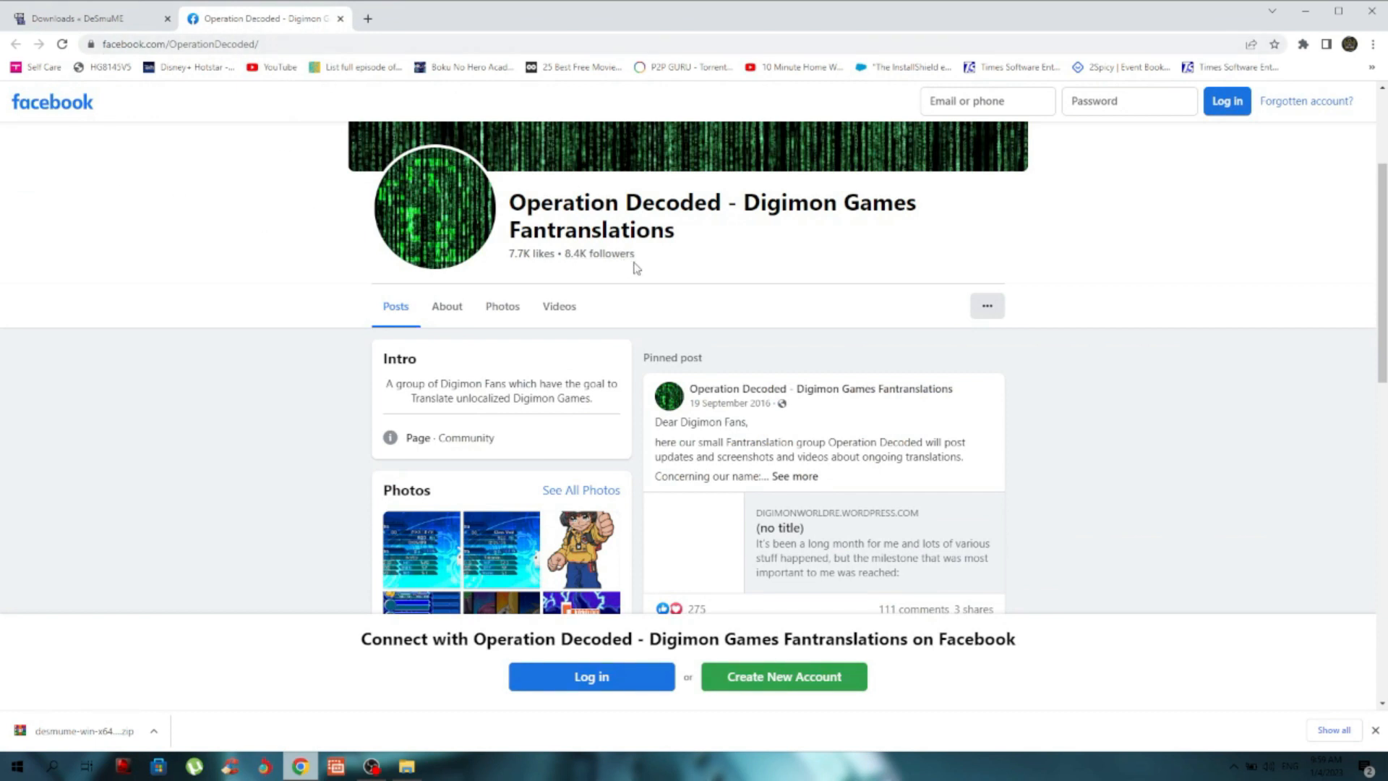
mouse_move(921, 311)
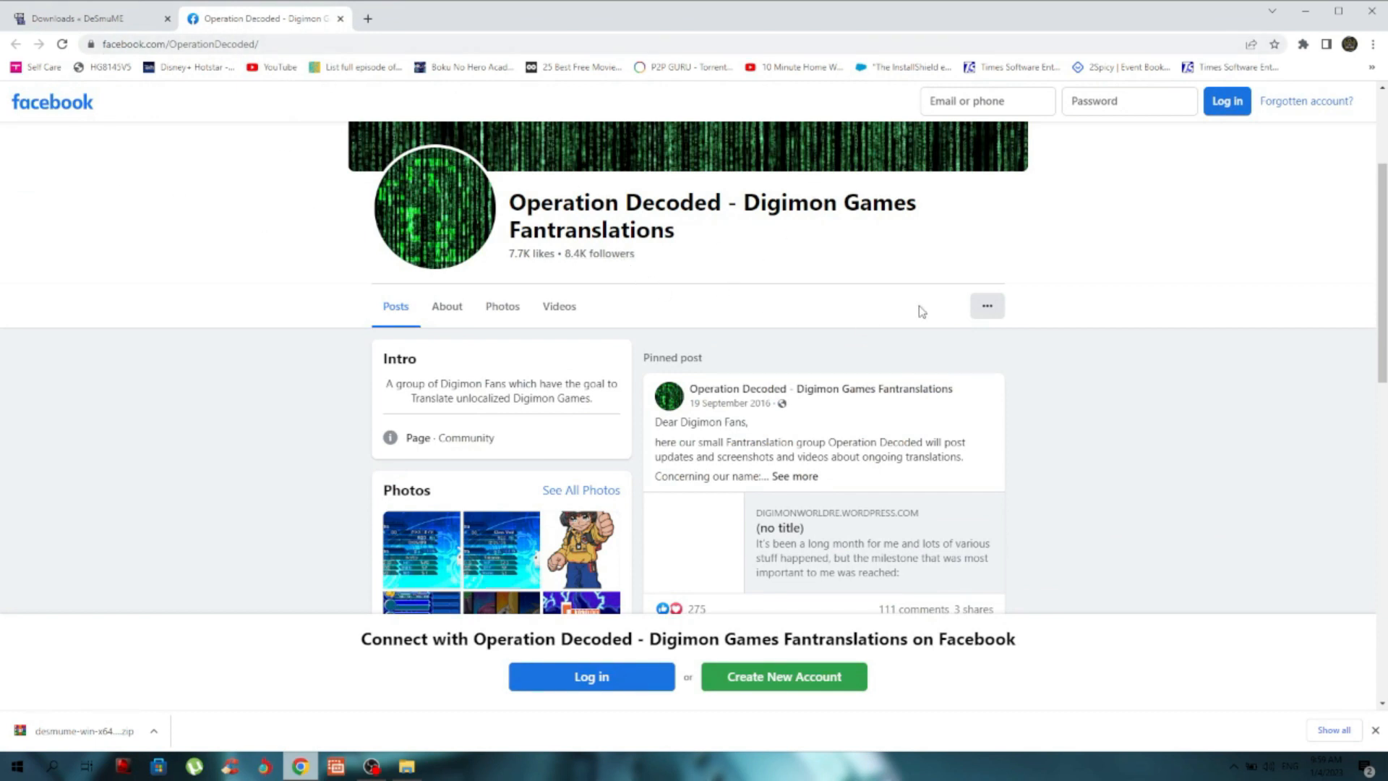
scroll("down", 3)
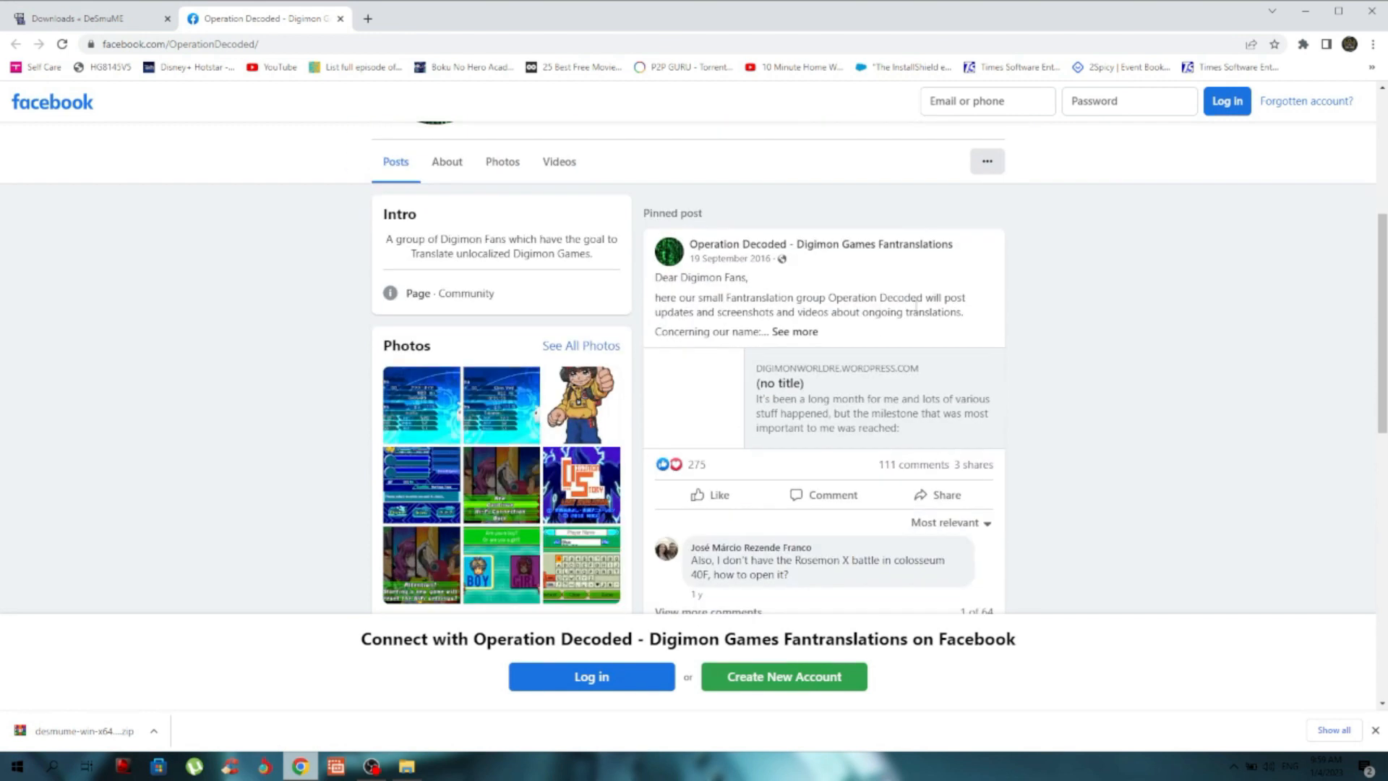
scroll("down", 3)
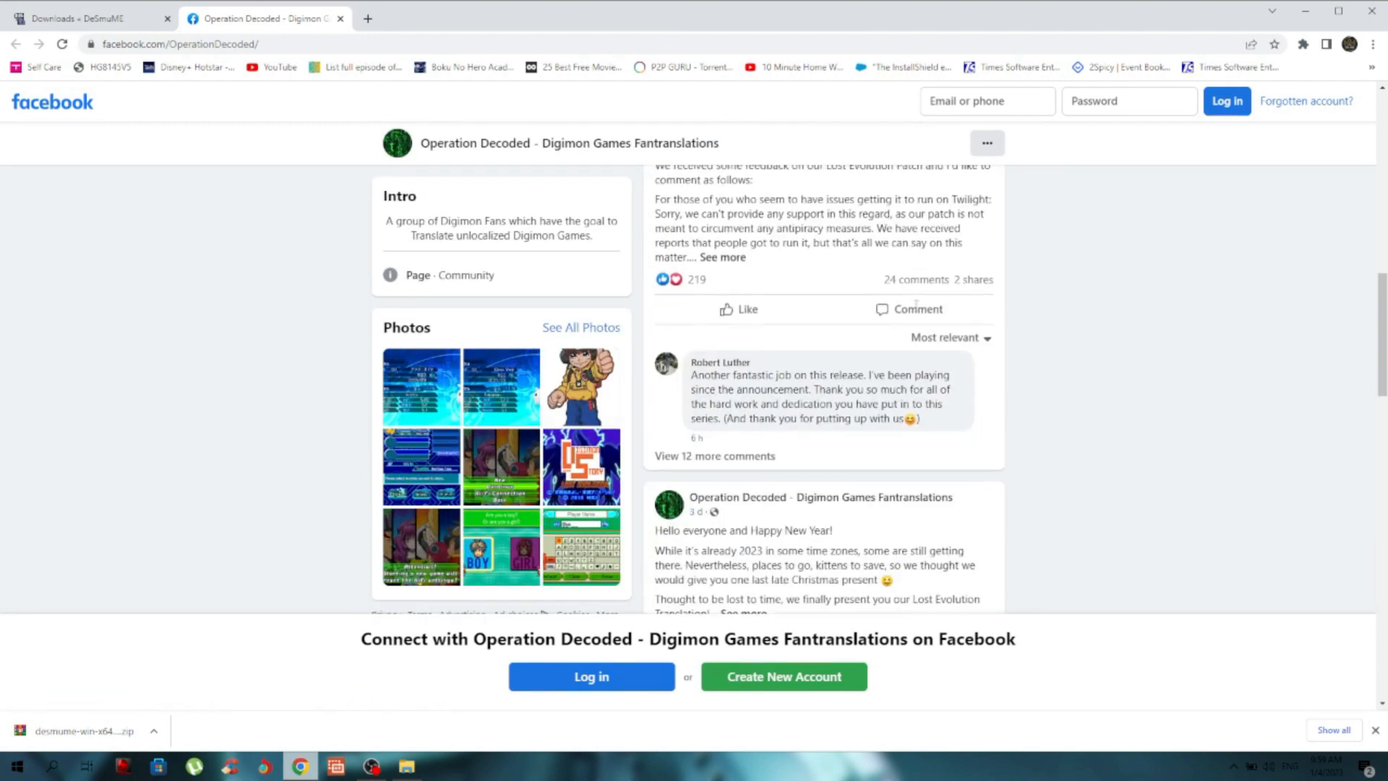
scroll("down", 3)
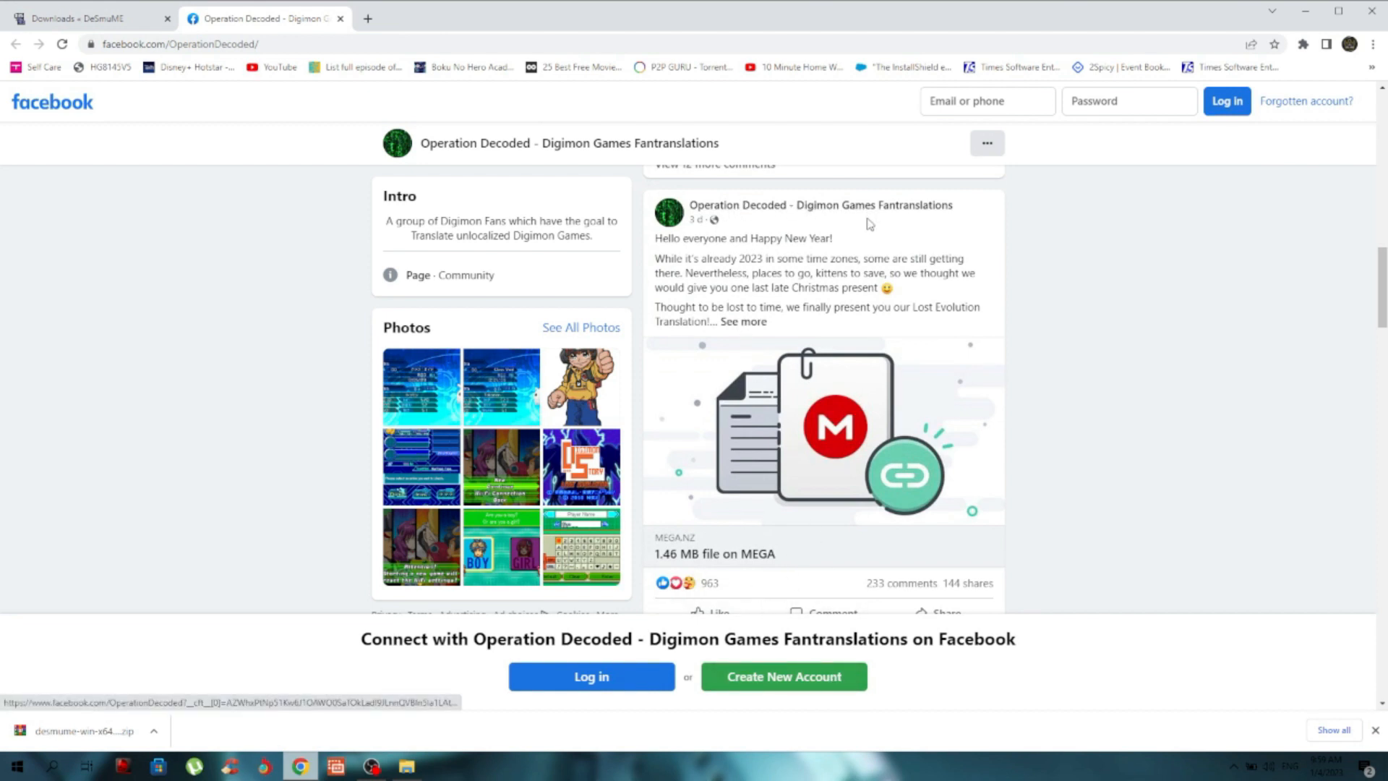
mouse_move(862, 327)
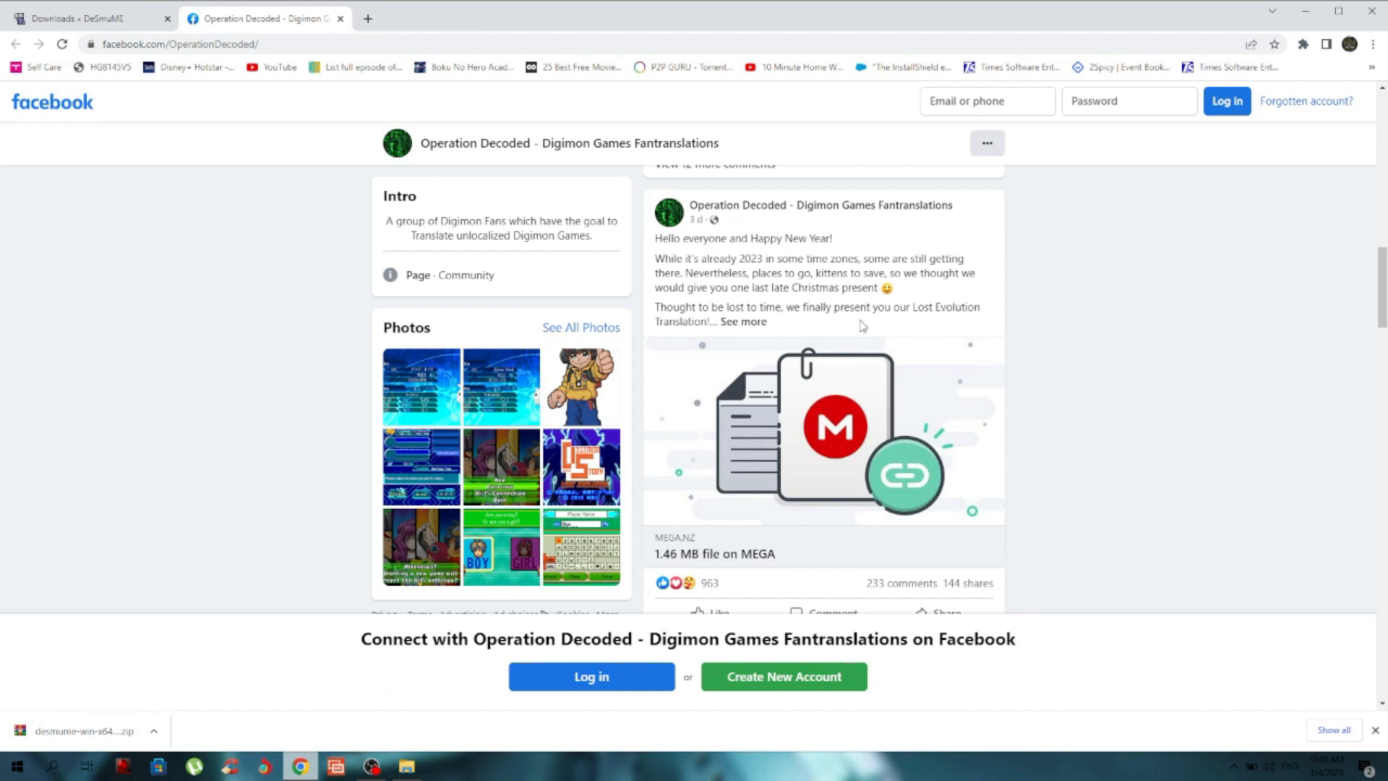
mouse_move(857, 331)
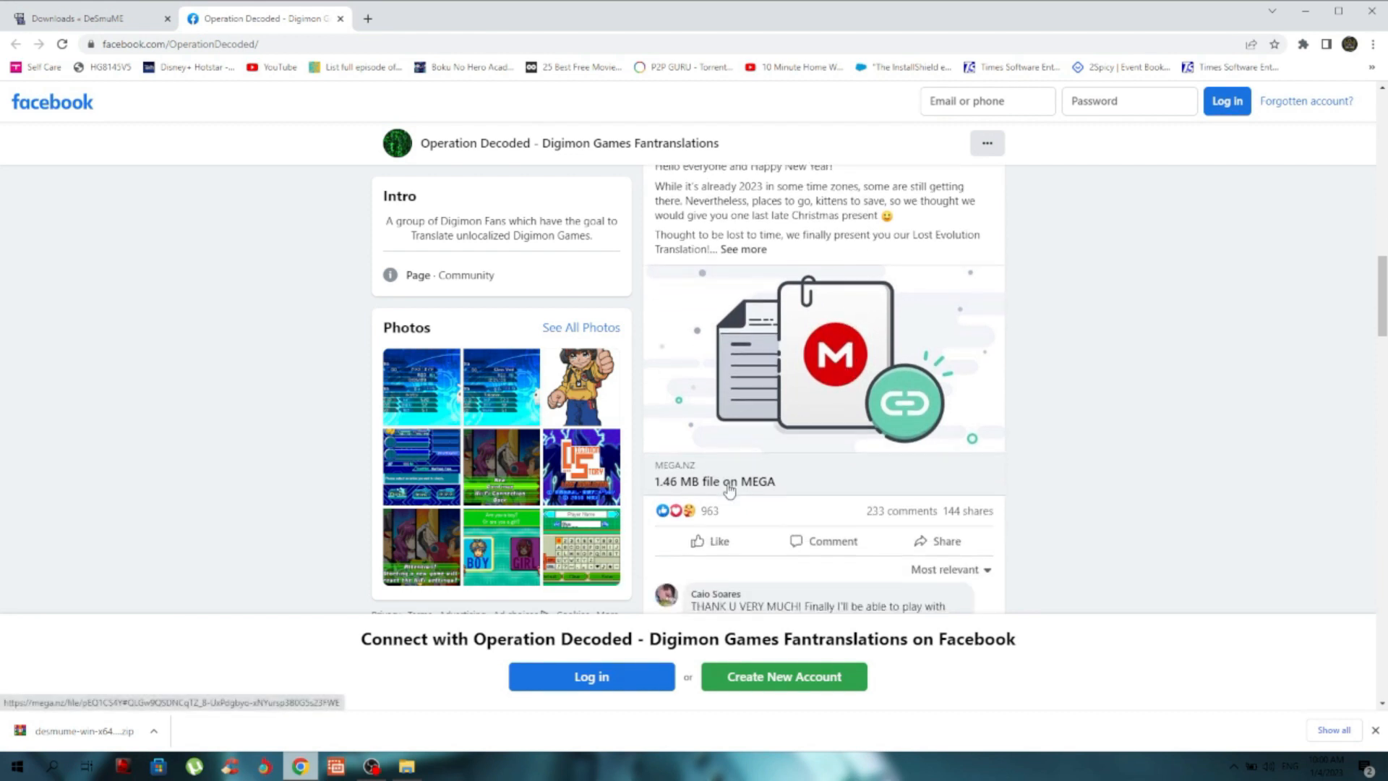
left_click(715, 480)
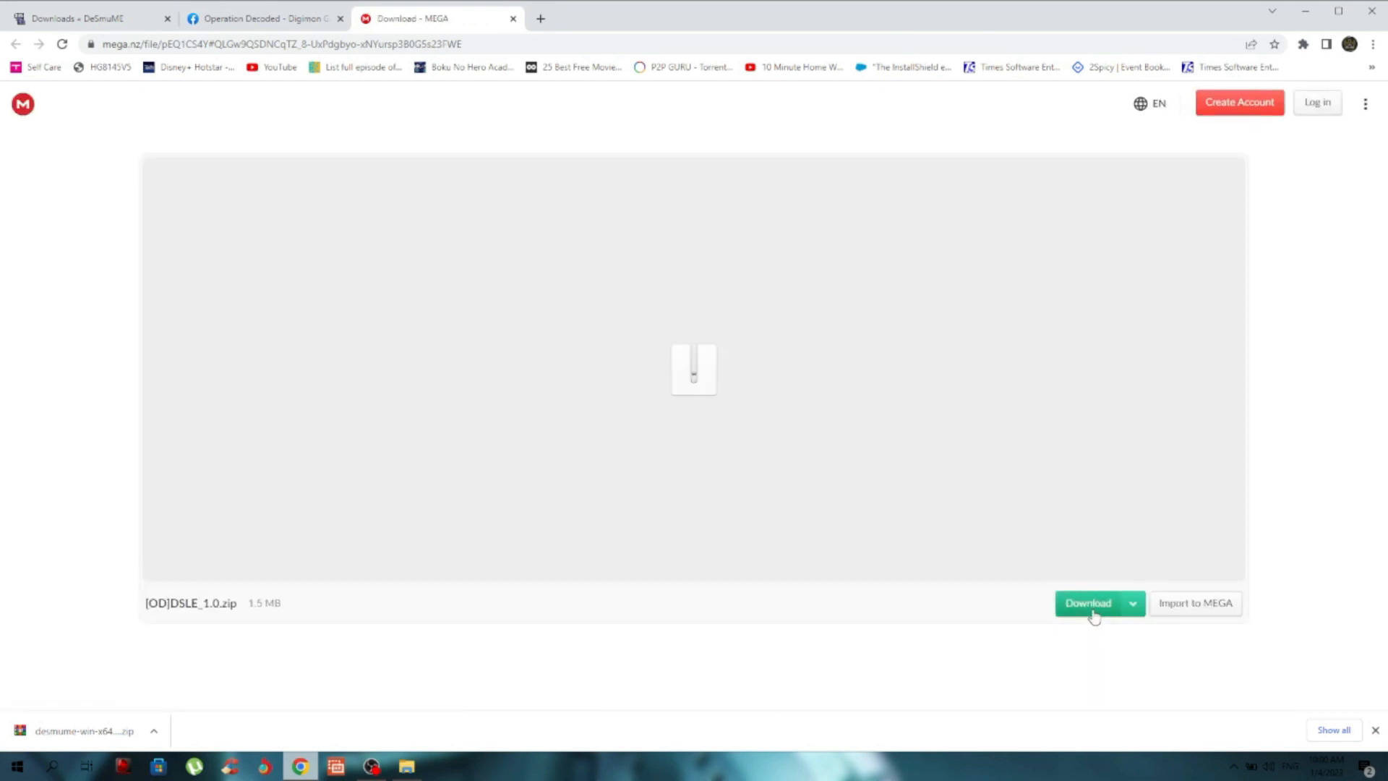
- Download [OD]DSLE_1.0.zip from its MEGA file page
left_click(1088, 603)
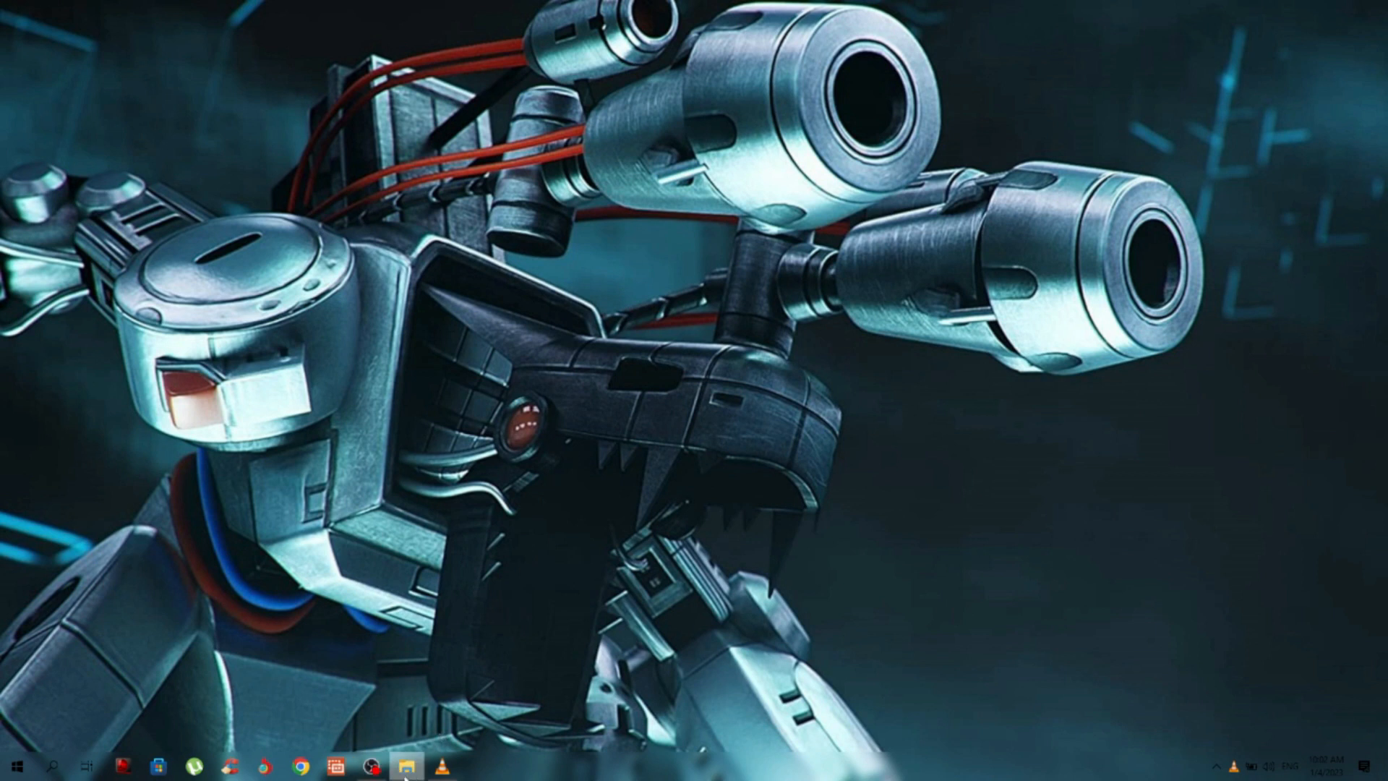
left_click(403, 769)
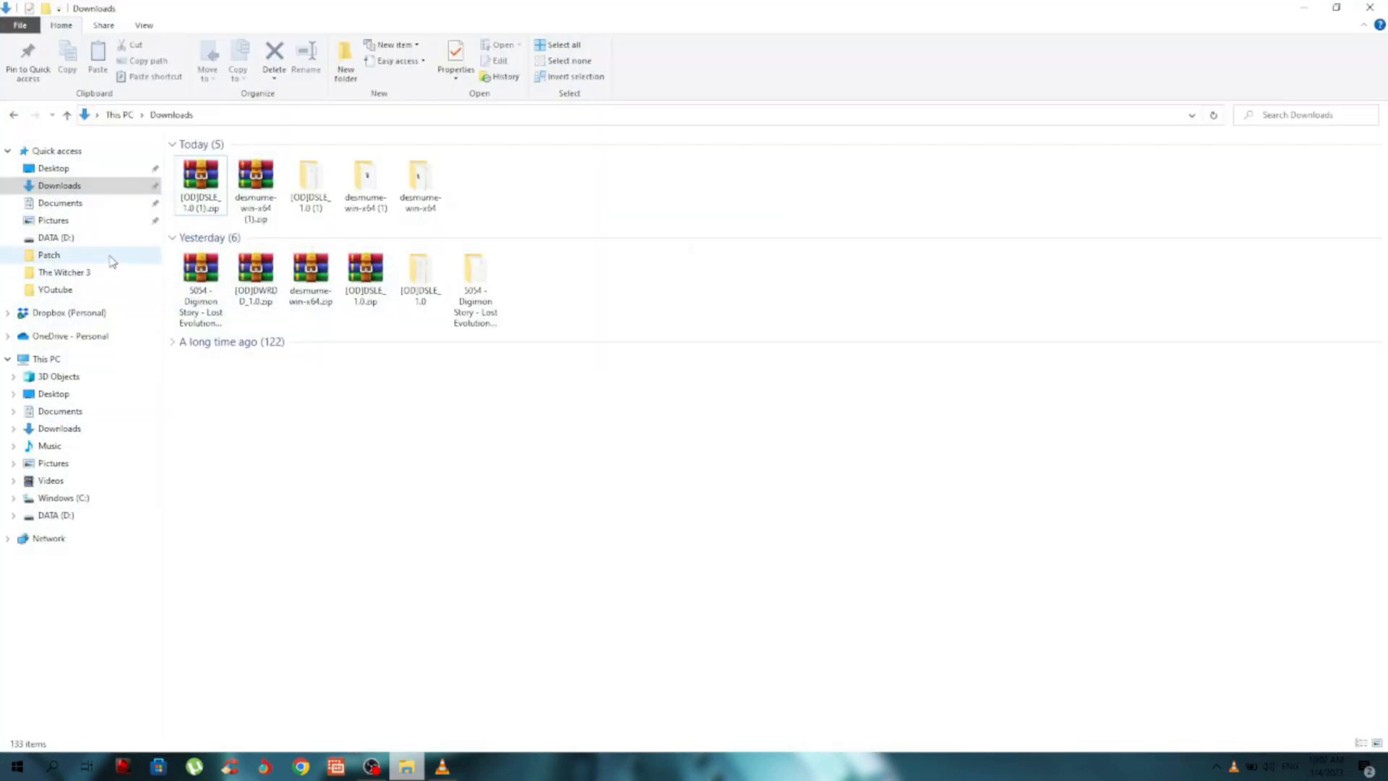
left_click(59, 185)
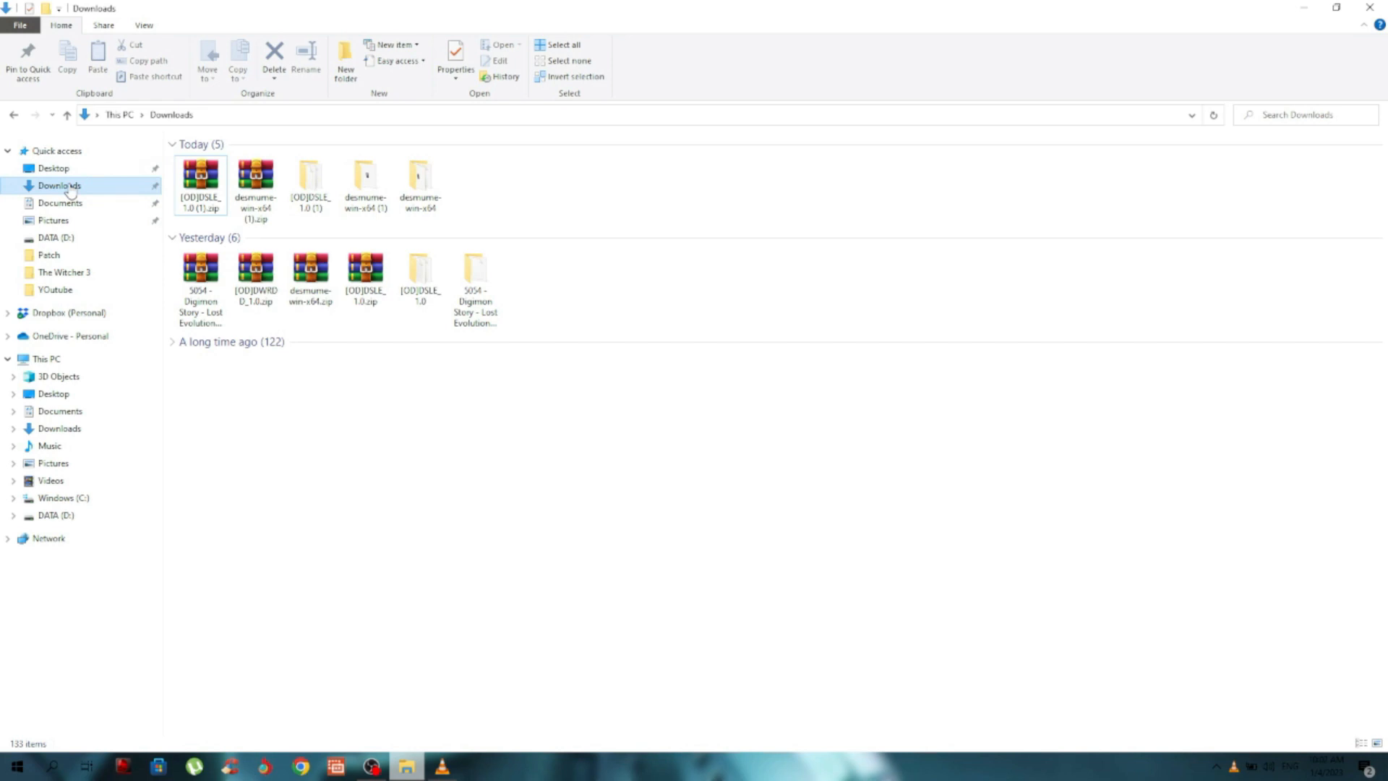
left_click(420, 177)
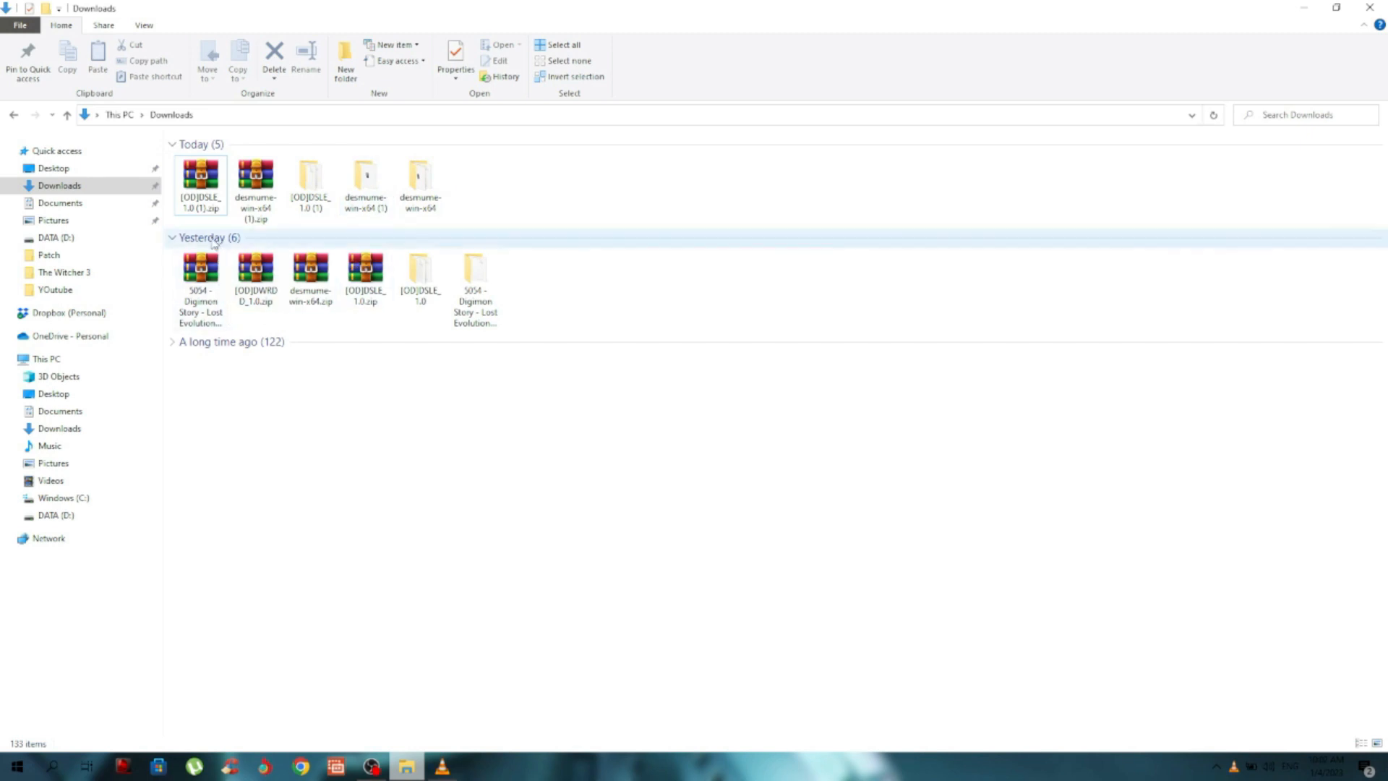
left_click(363, 268)
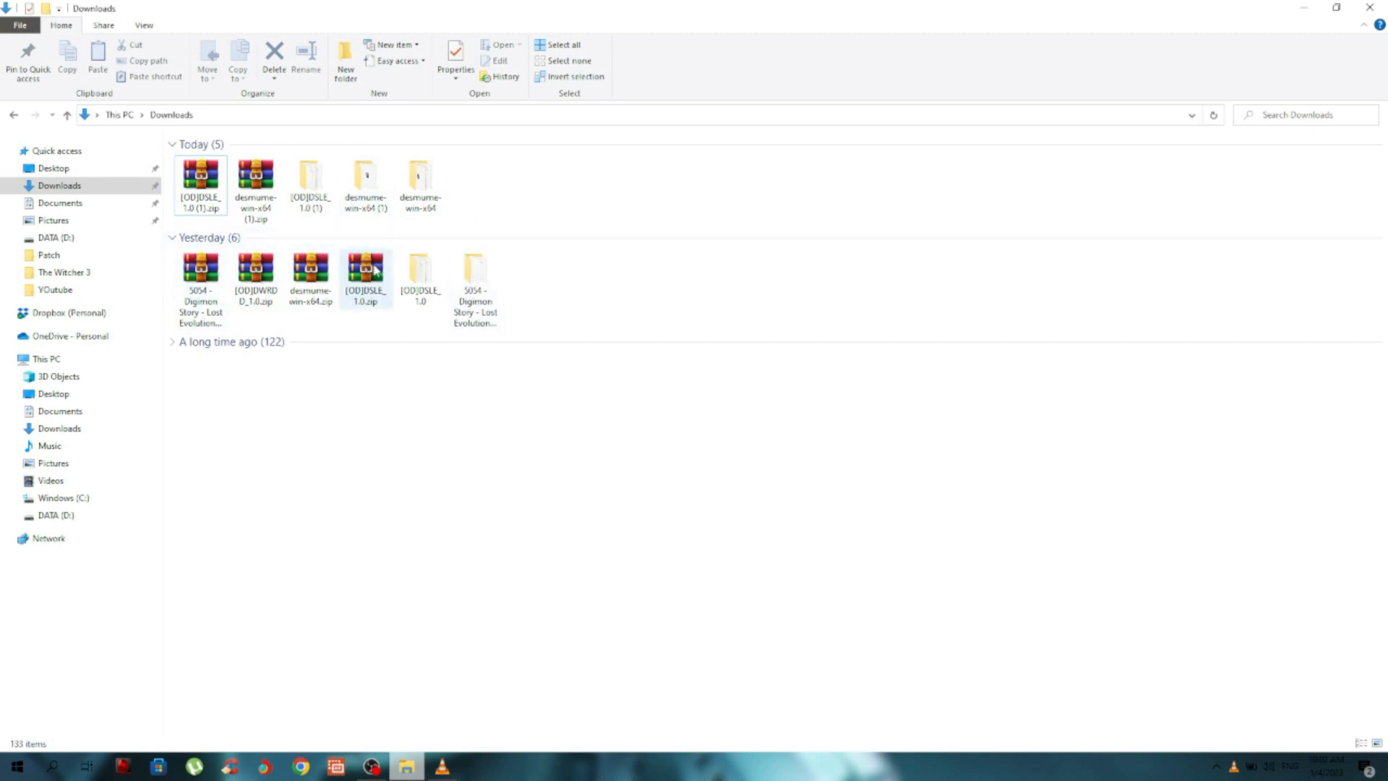
left_click(419, 183)
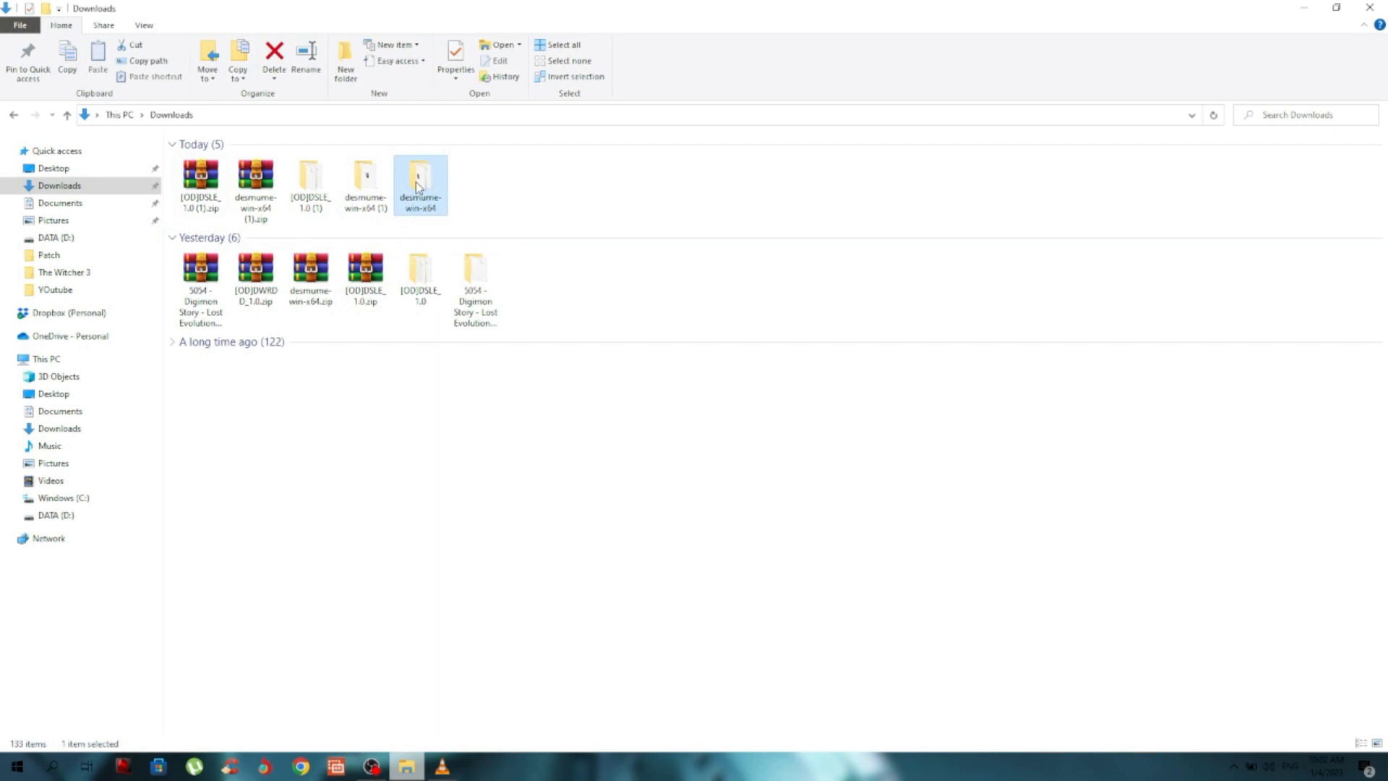
left_click(311, 182)
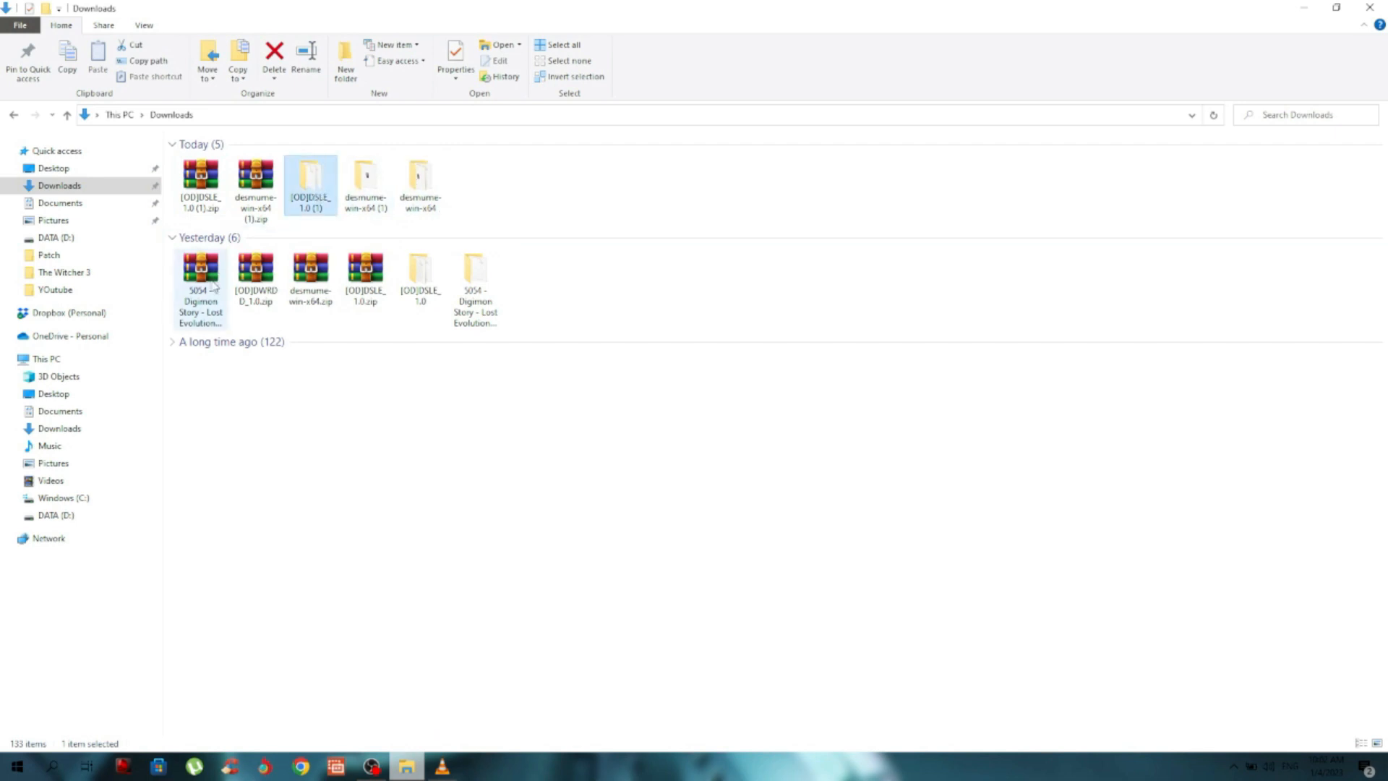
left_click(200, 266)
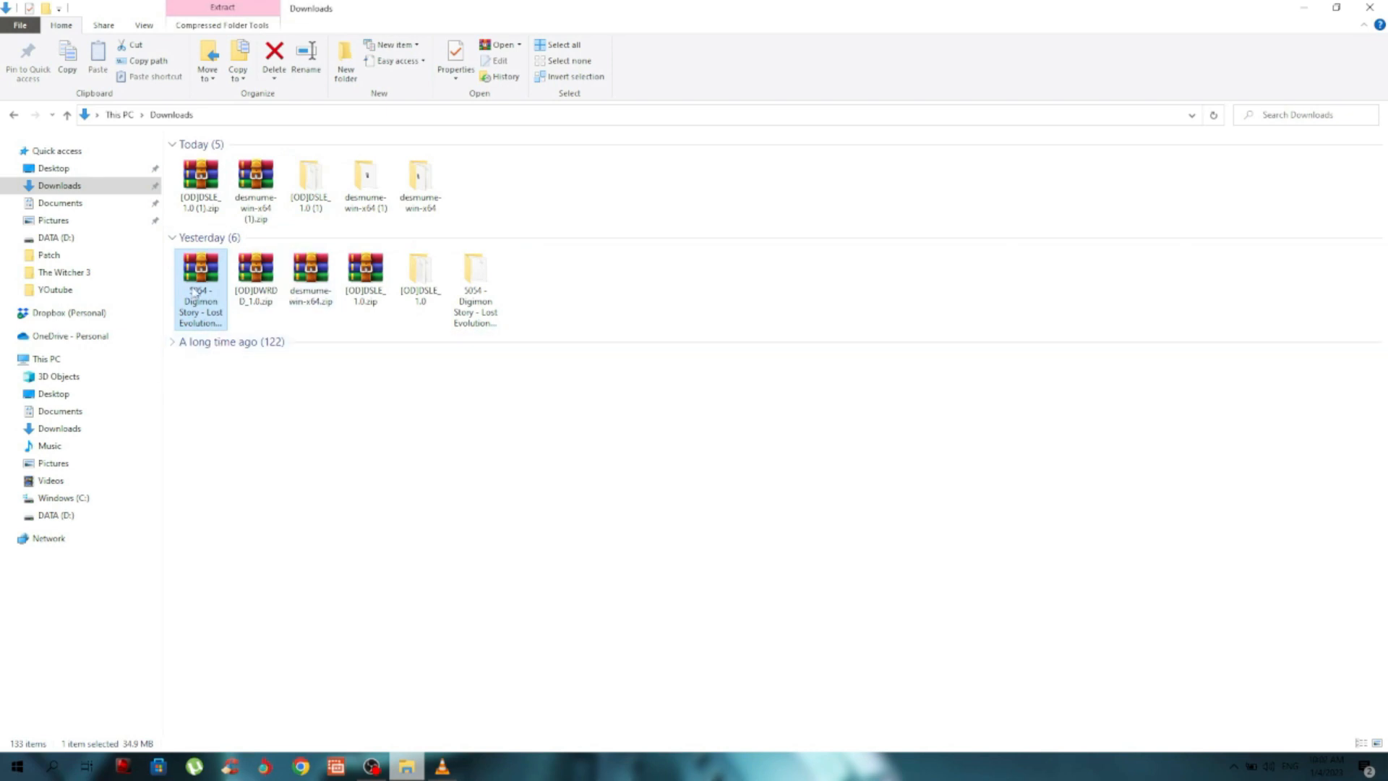
mouse_move(200, 279)
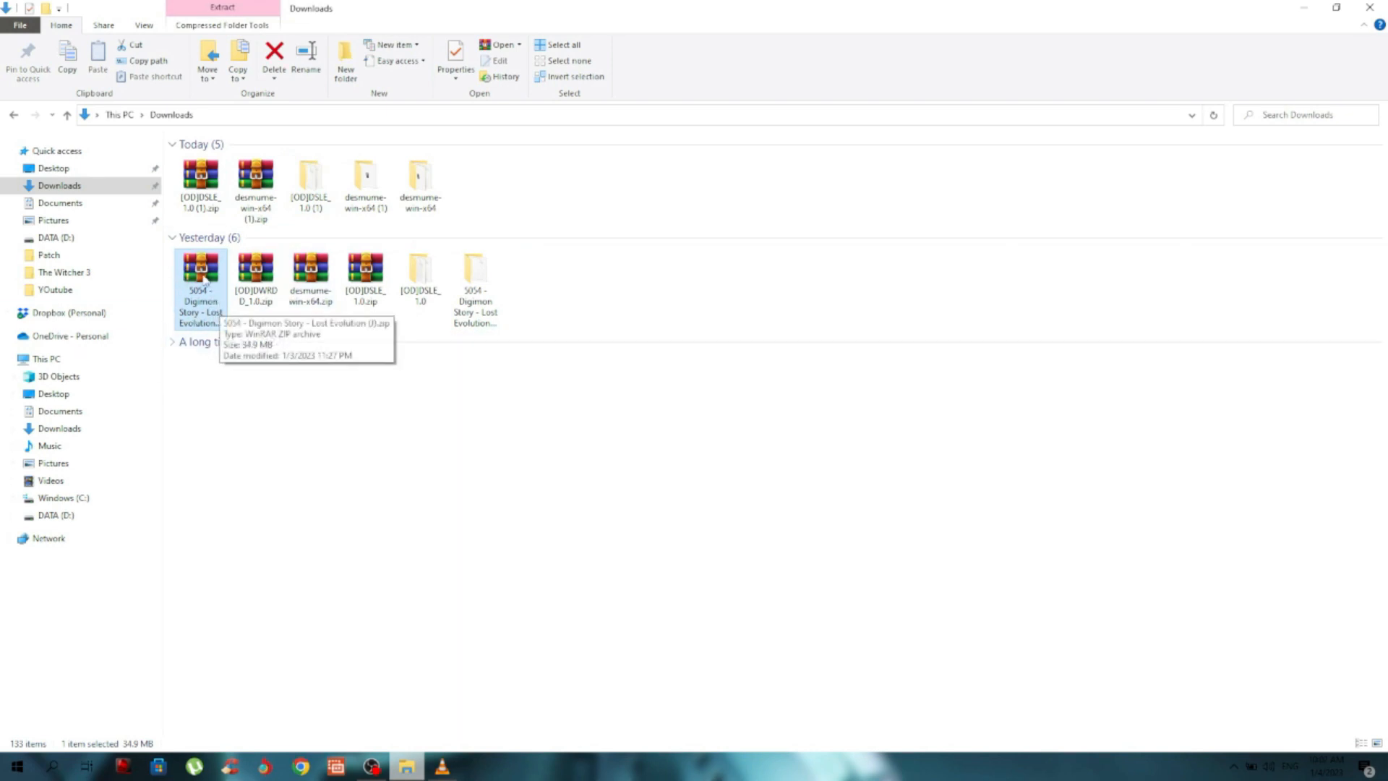
left_click(420, 181)
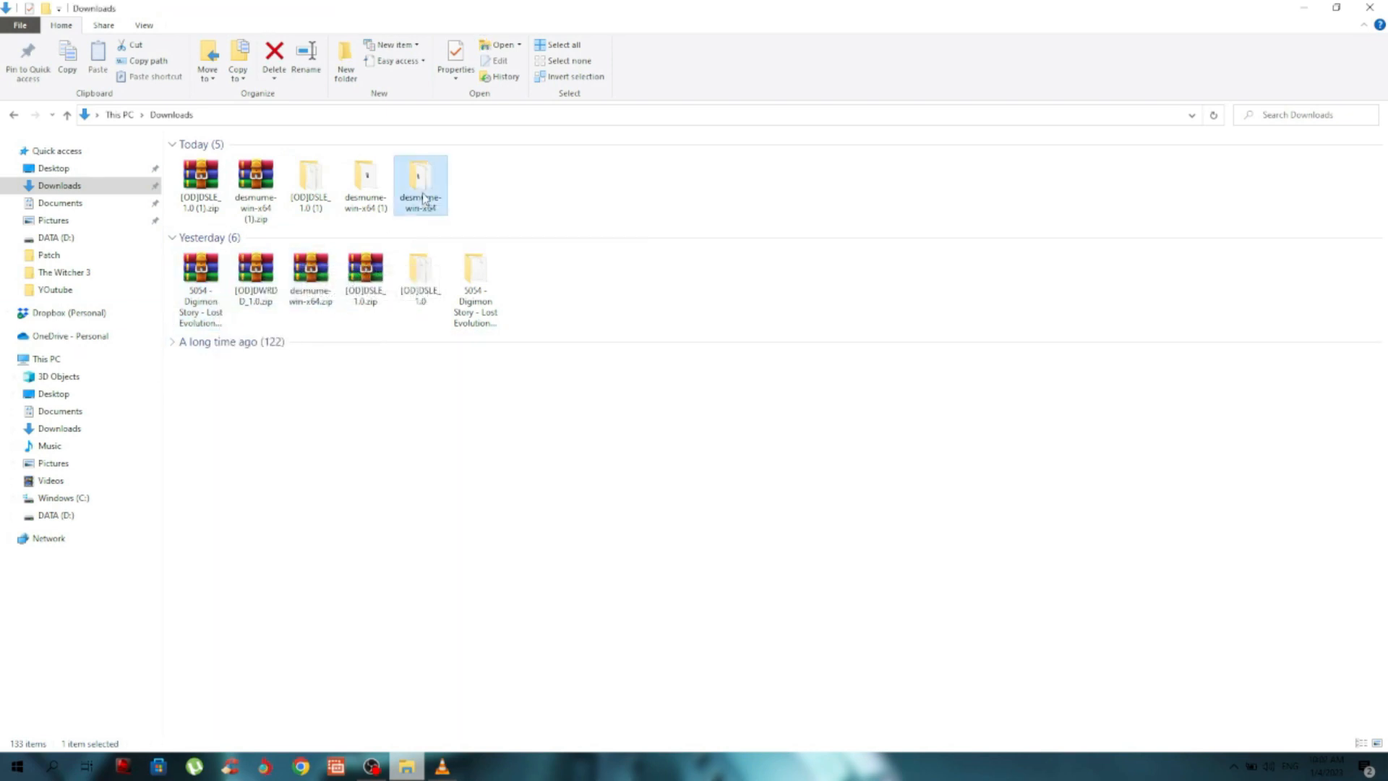
double_click(419, 177)
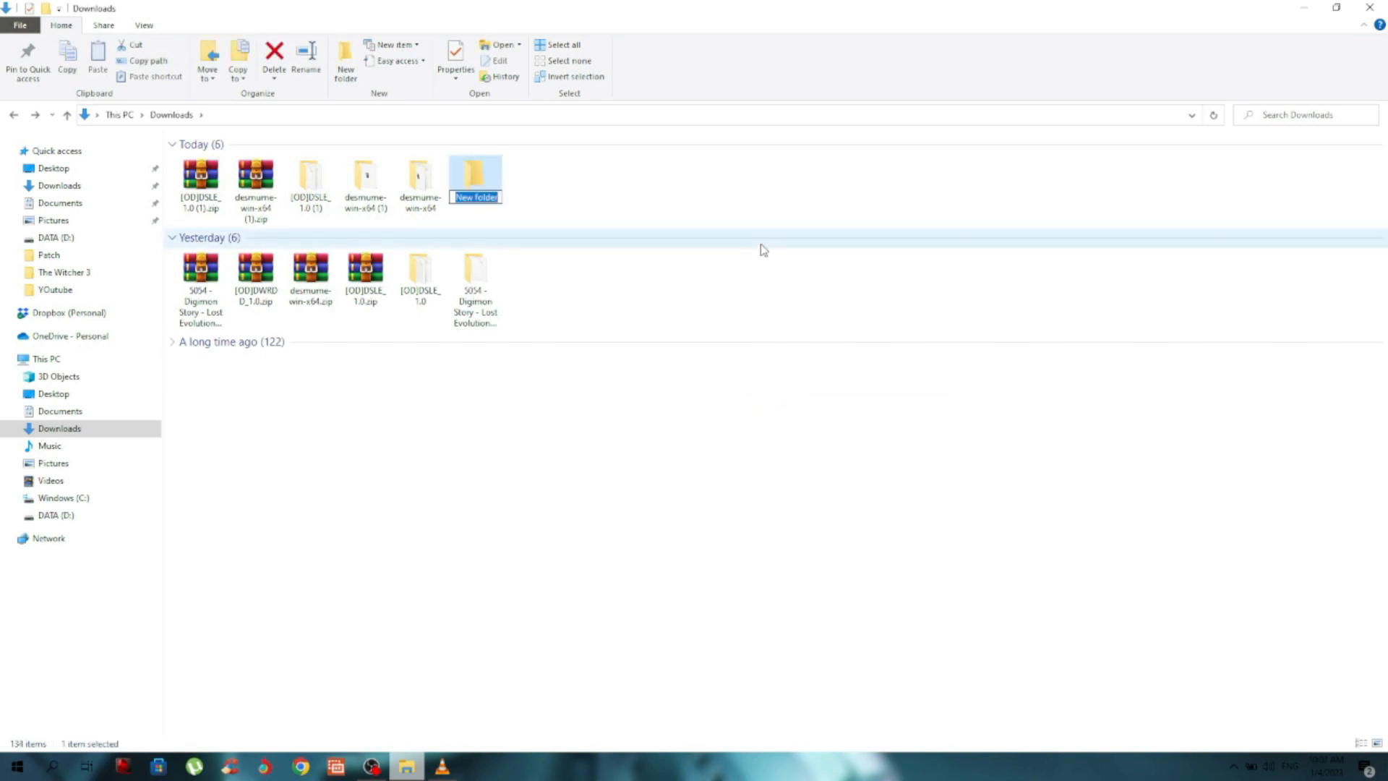
- Name the new folder DigimonStoryLostEvolutionEnglishsub, then open the [OD]DSLE_1.0 (1) patch folder
type("DigimonStory")
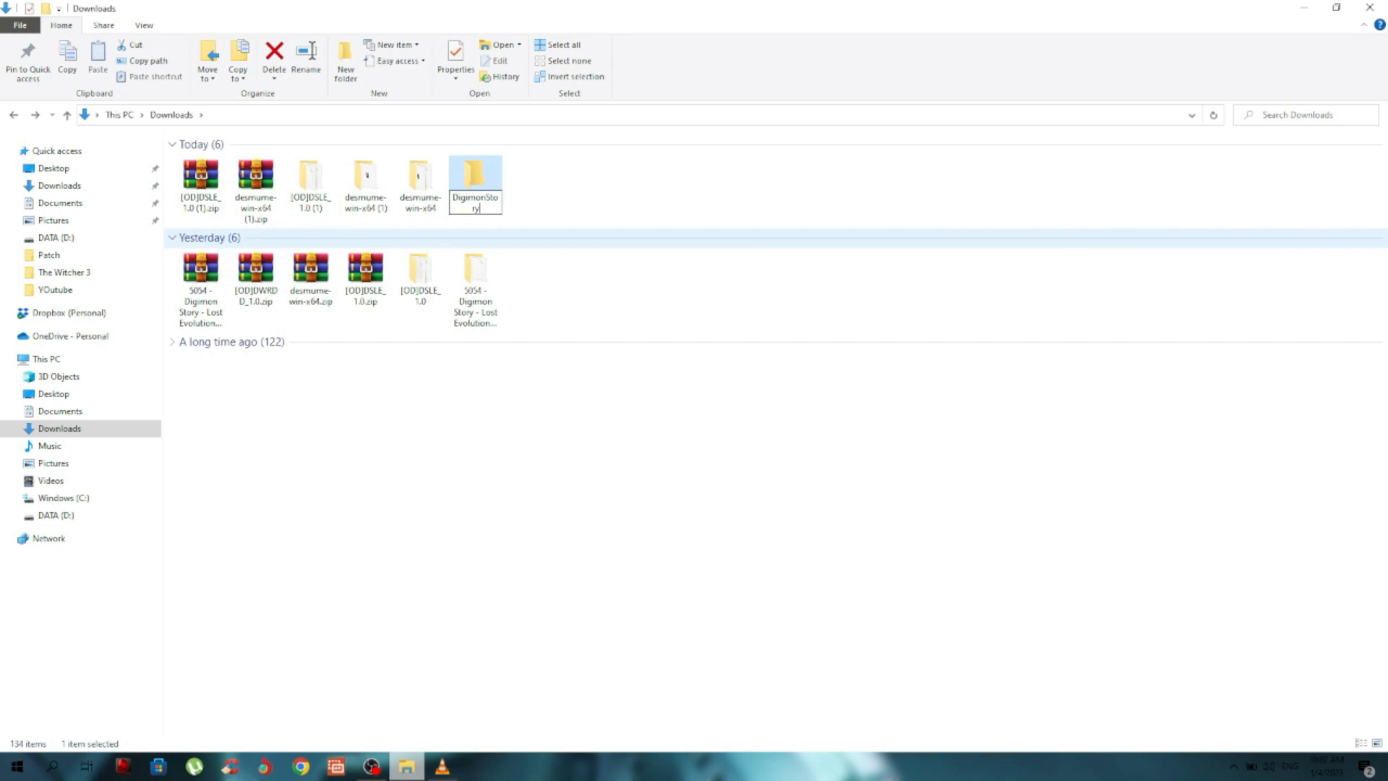
type("LostEvolutionEnglishsub")
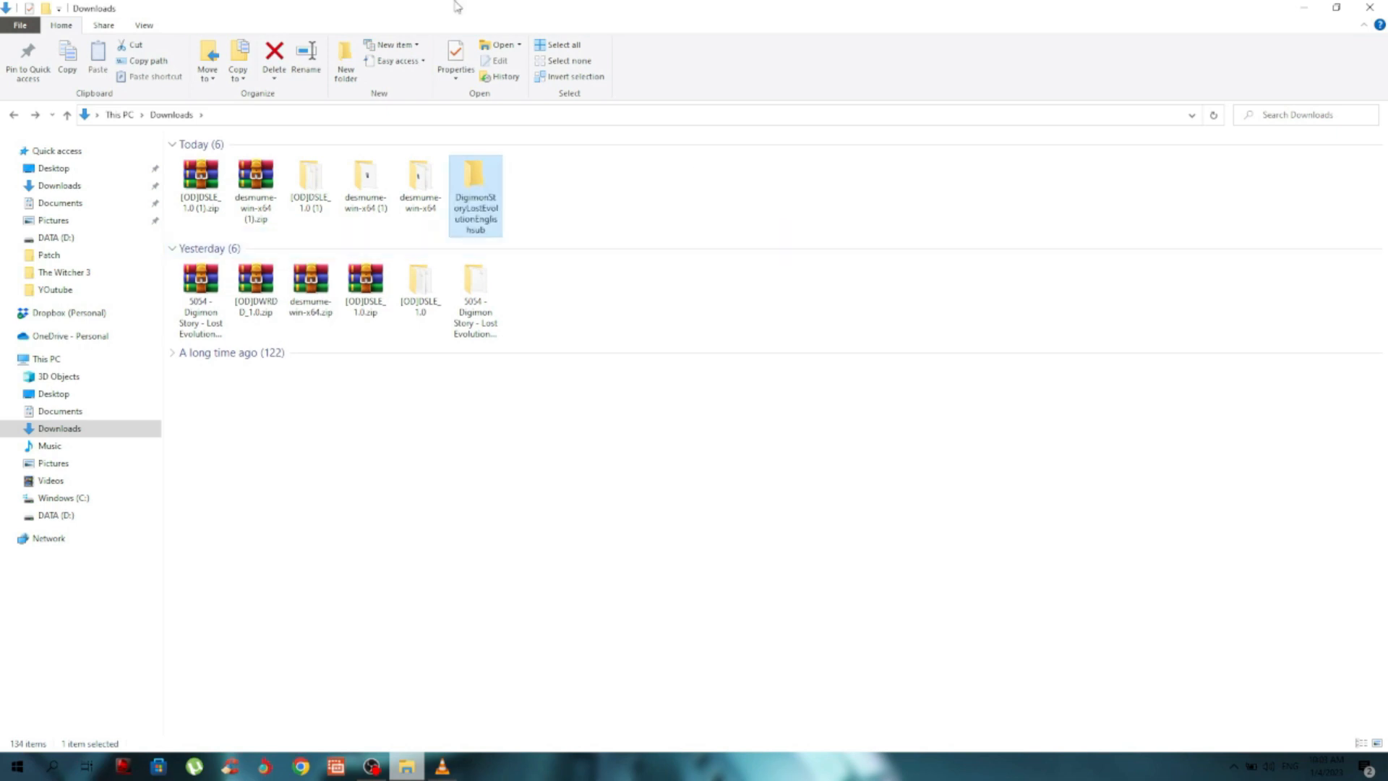
double_click(310, 177)
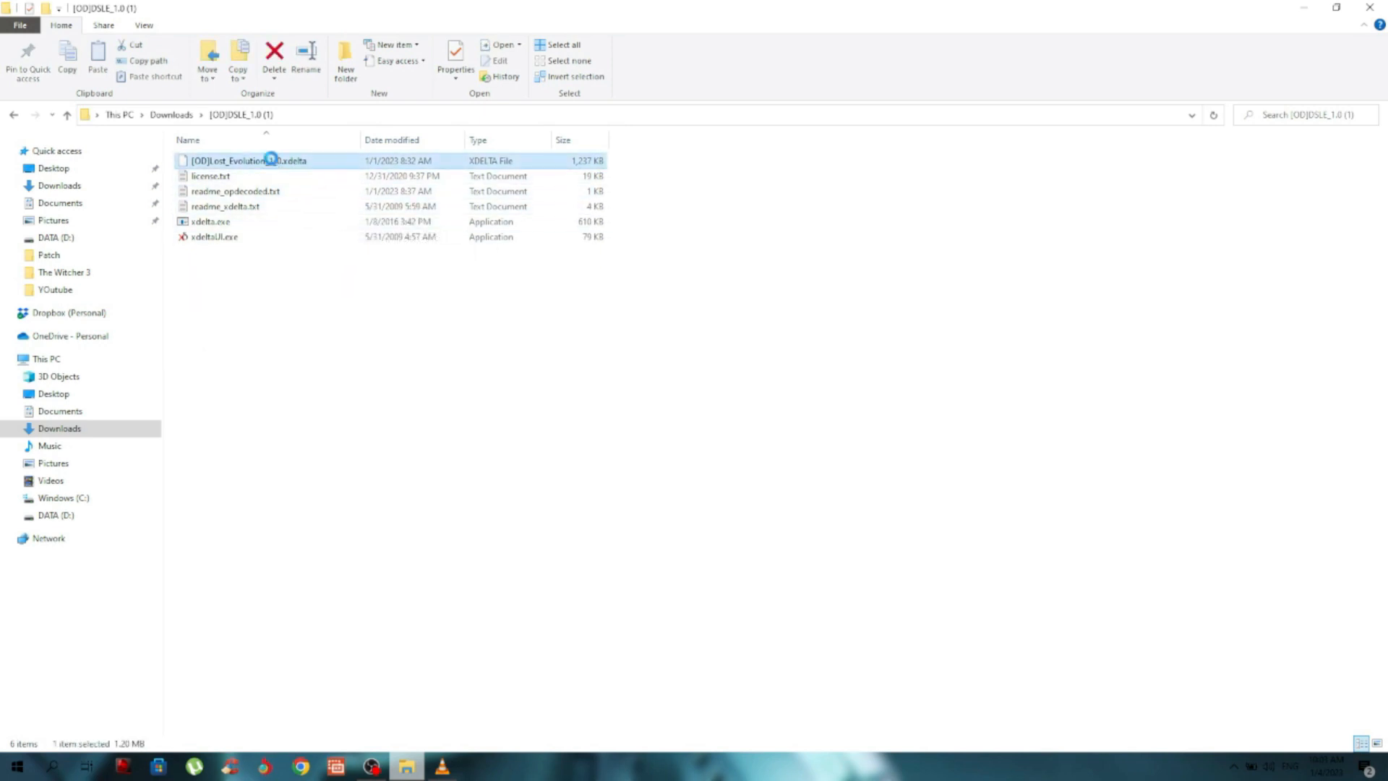
- Copy the Lost Evolution xdelta patch into DigimonStoryLostEvolutionEnglishsub
right_click(257, 160)
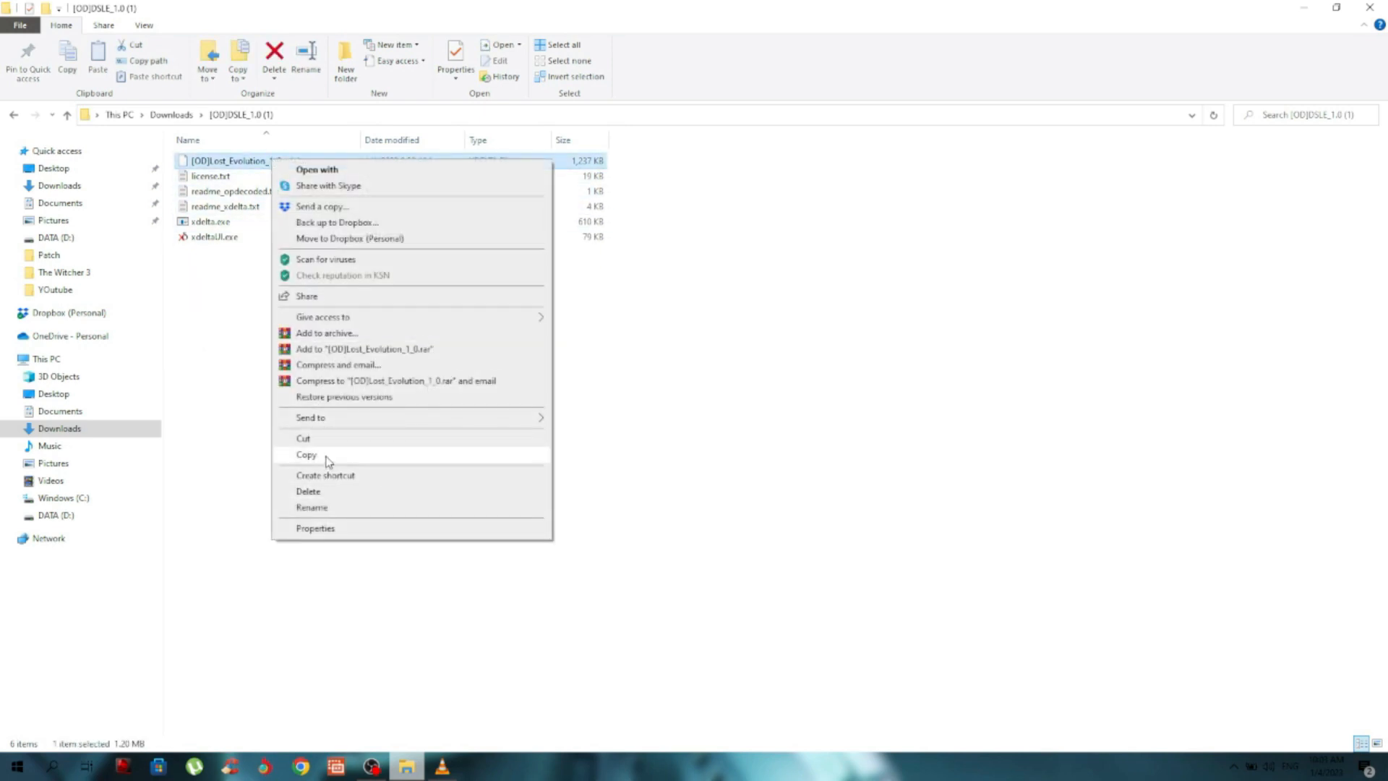
left_click(306, 454)
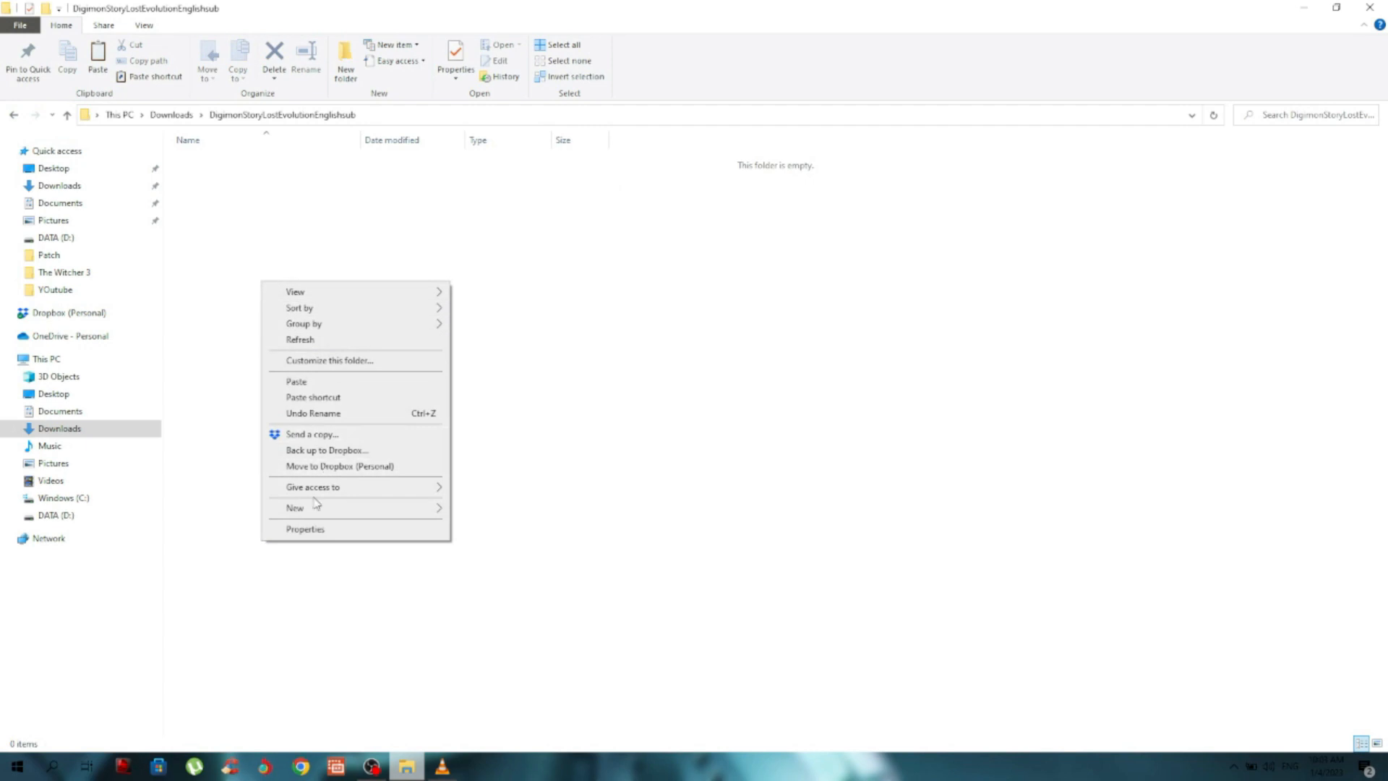
left_click(296, 381)
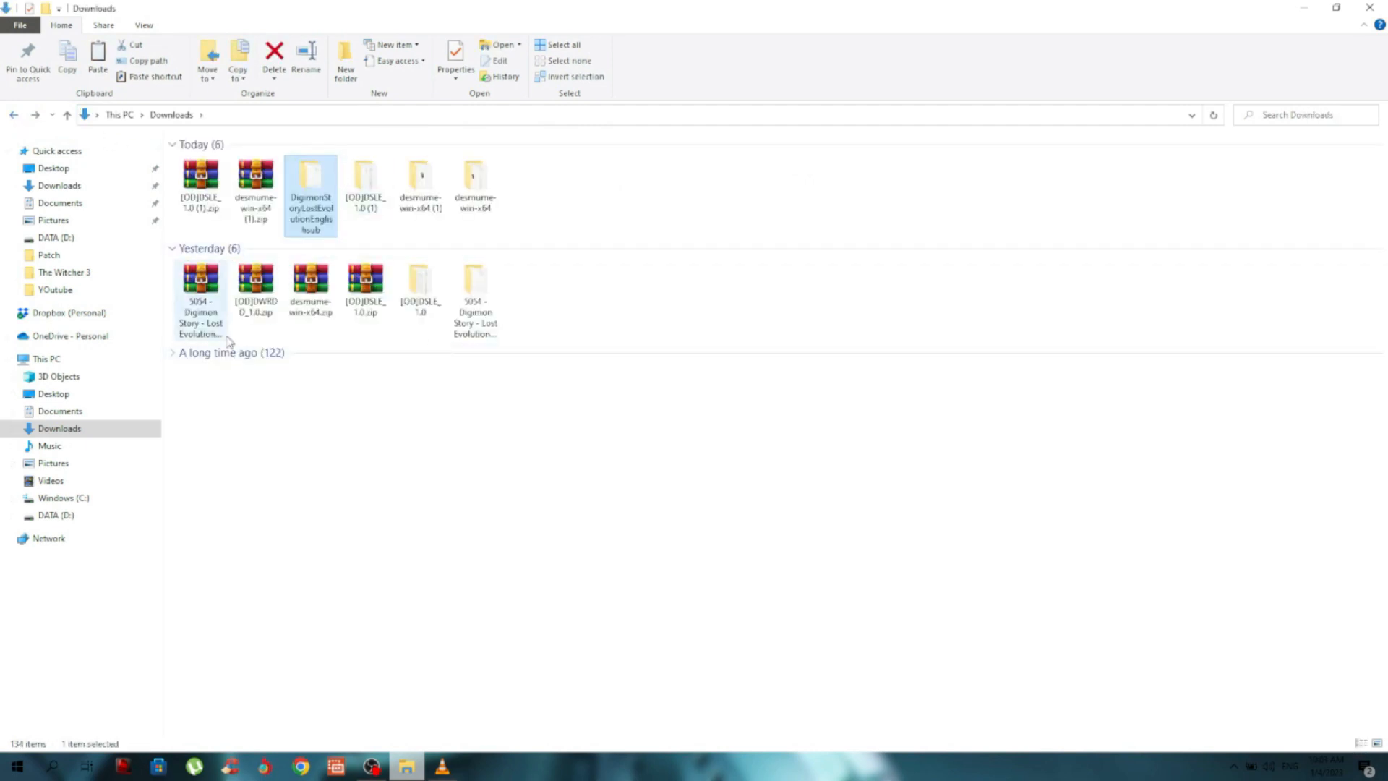
- Copy the Japanese Lost Evolution (J) NDS ROM into the English folder
double_click(311, 197)
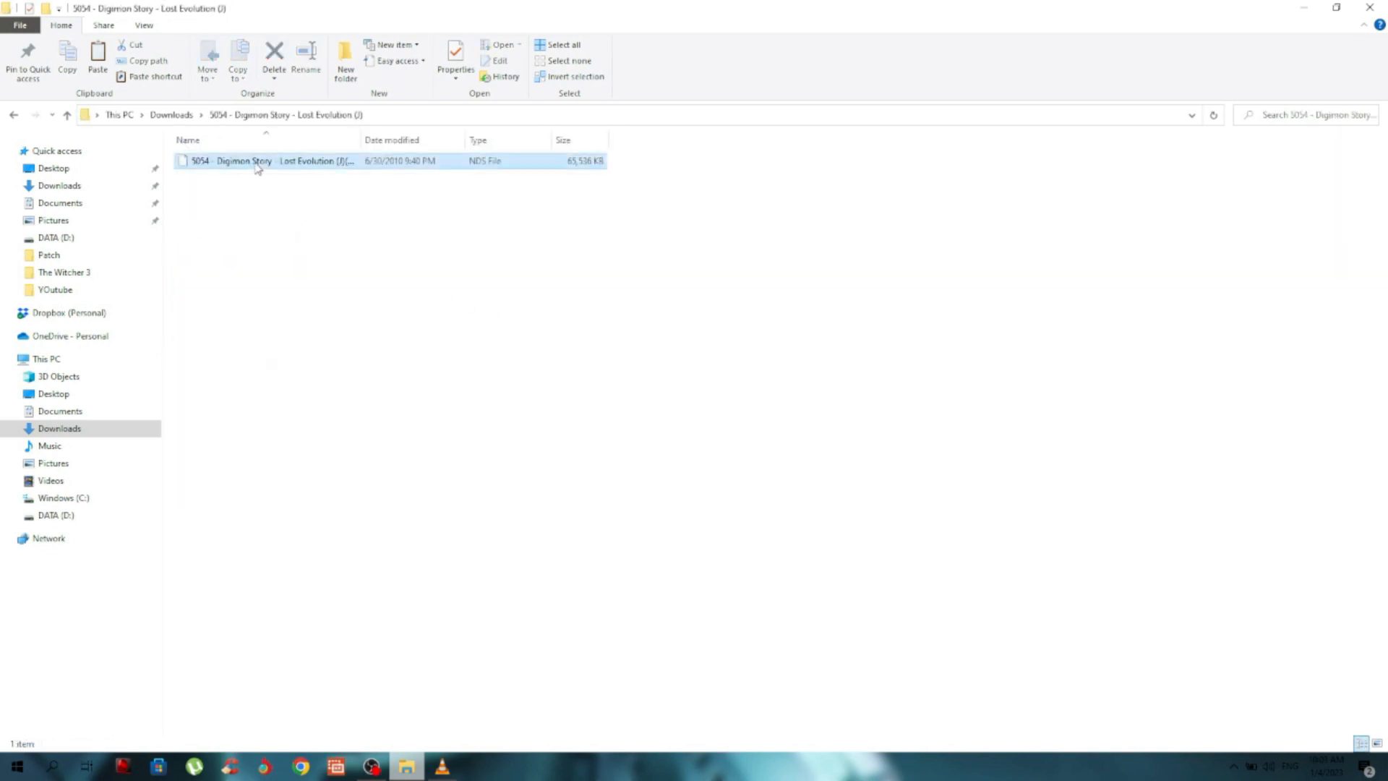
right_click(257, 161)
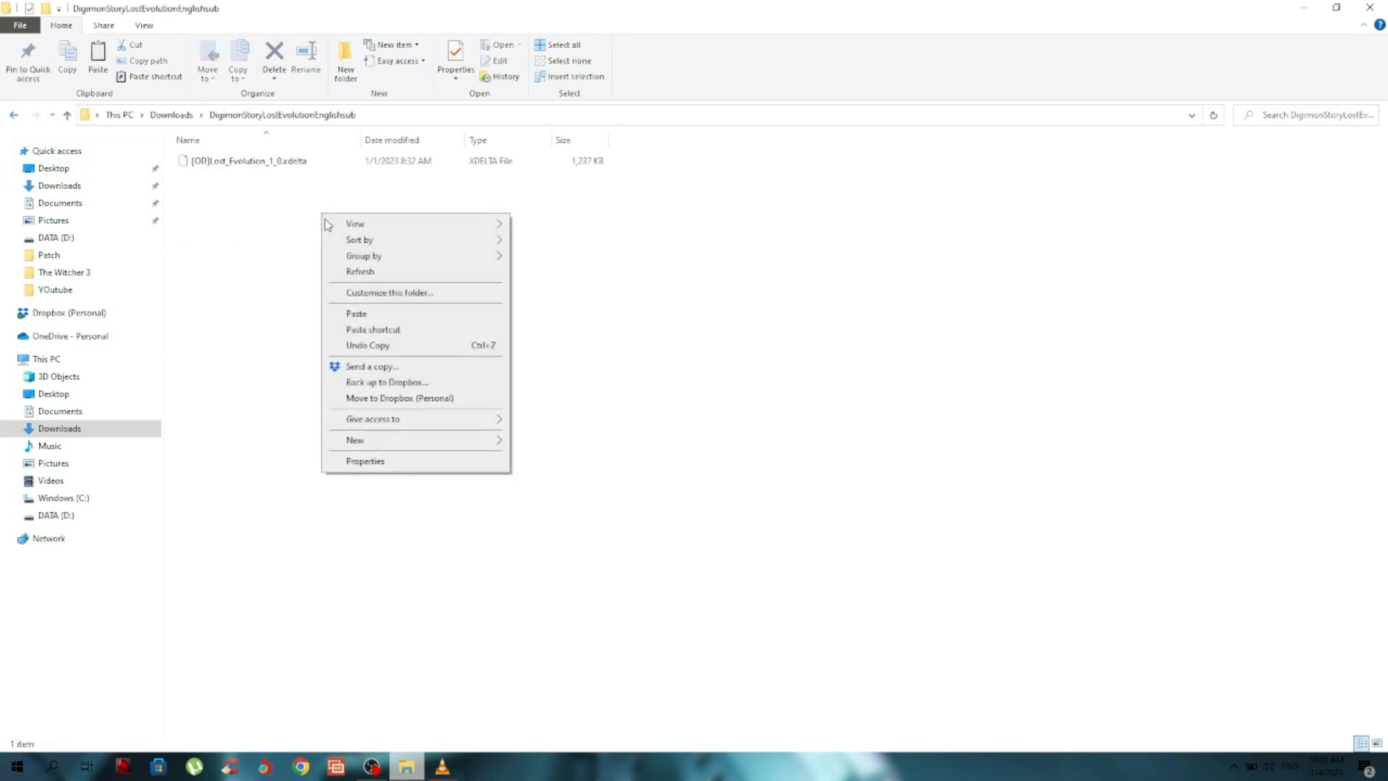
left_click(393, 275)
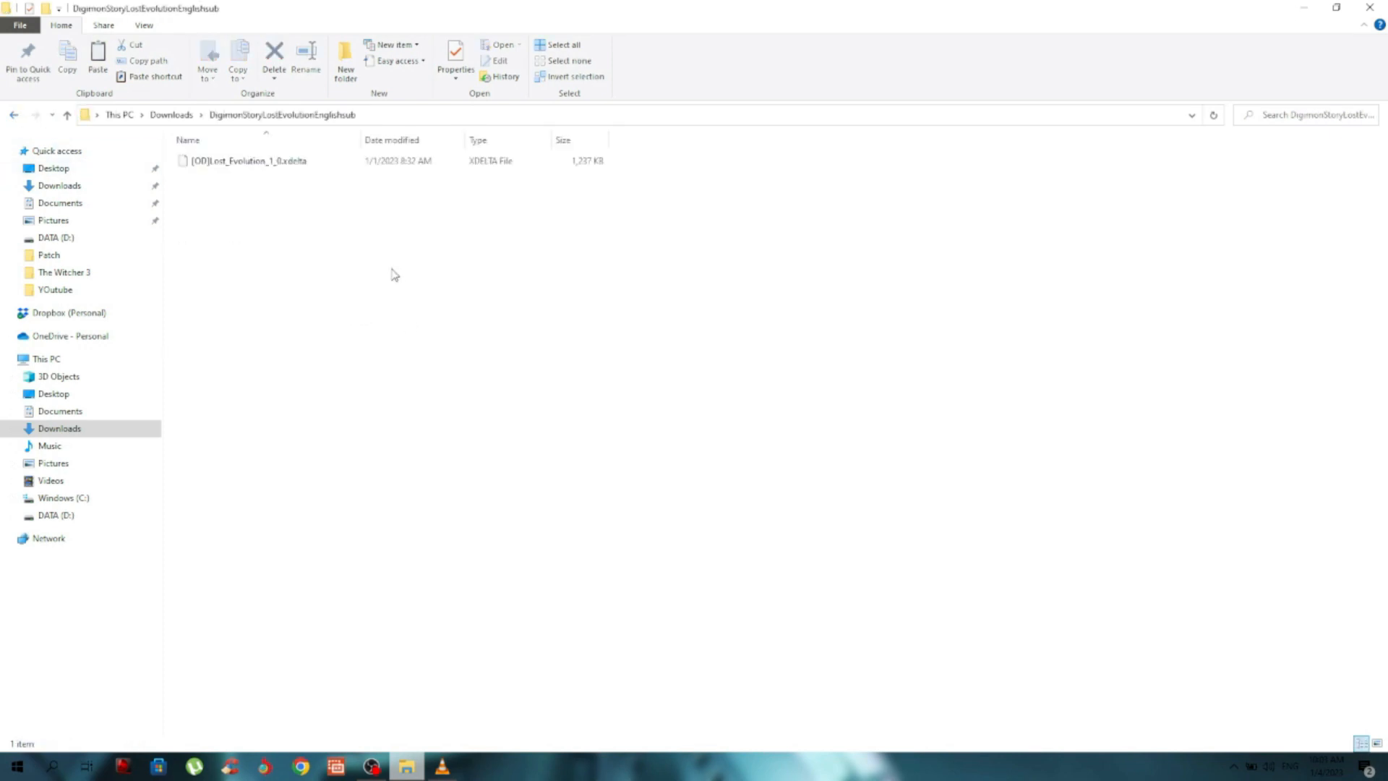
left_click(13, 115)
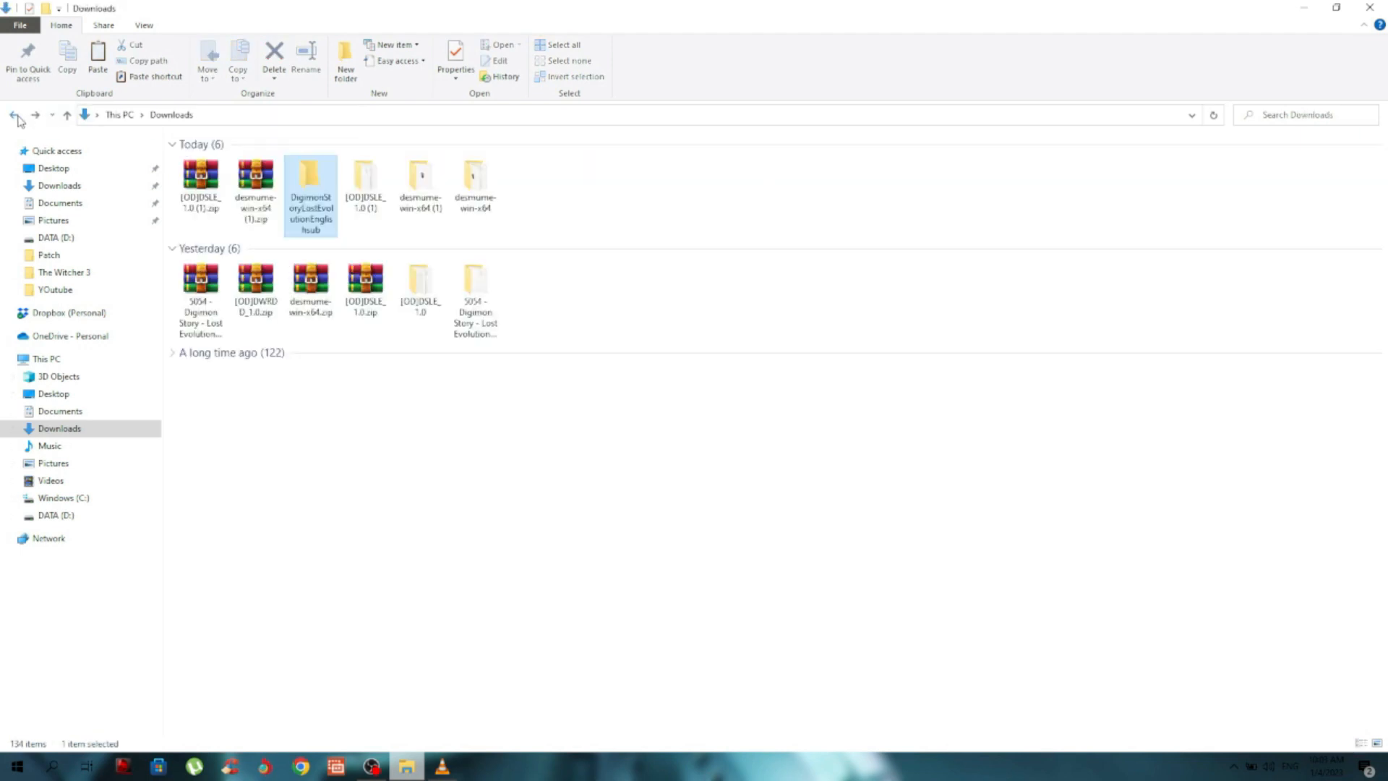
double_click(365, 173)
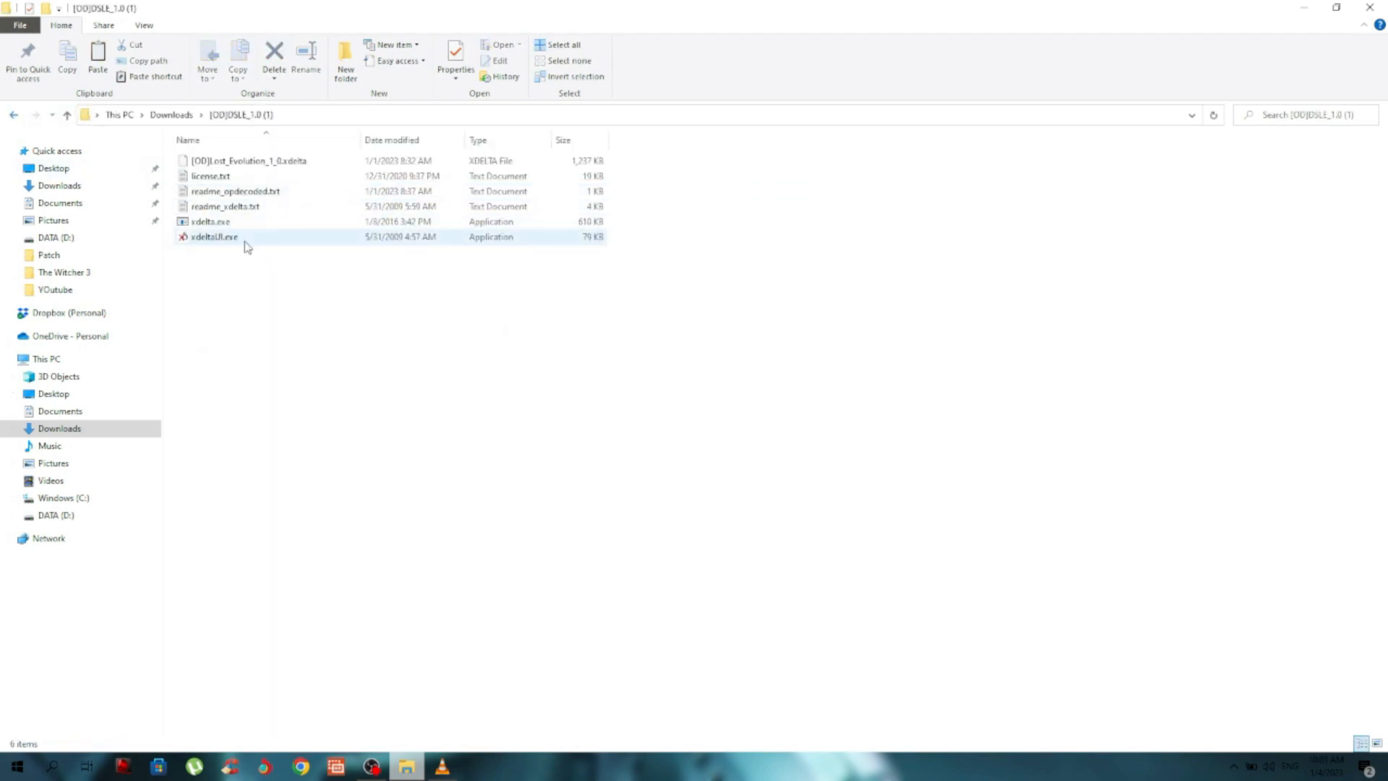
- Launch xdelta UI and load the Lost Evolution xdelta patch as the patch file
double_click(214, 236)
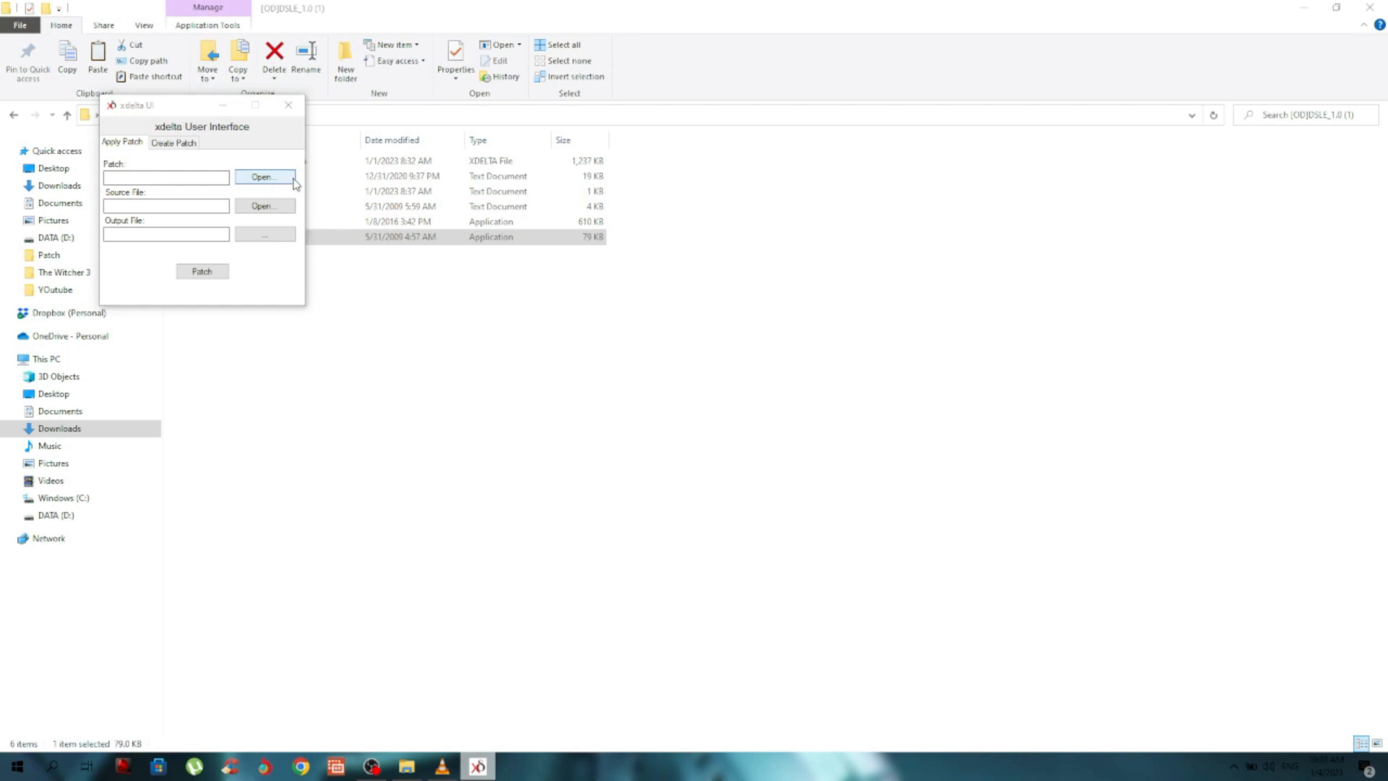
left_click(262, 177)
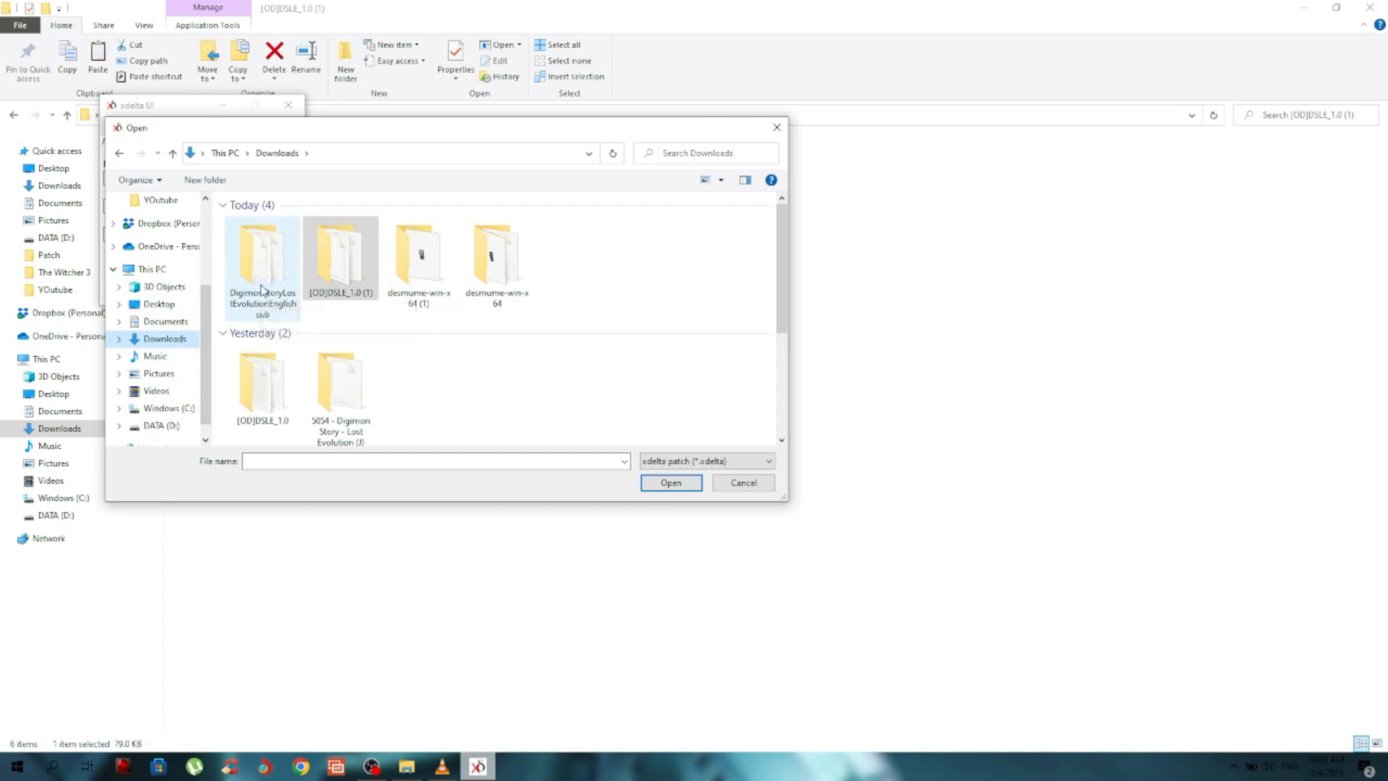
double_click(261, 257)
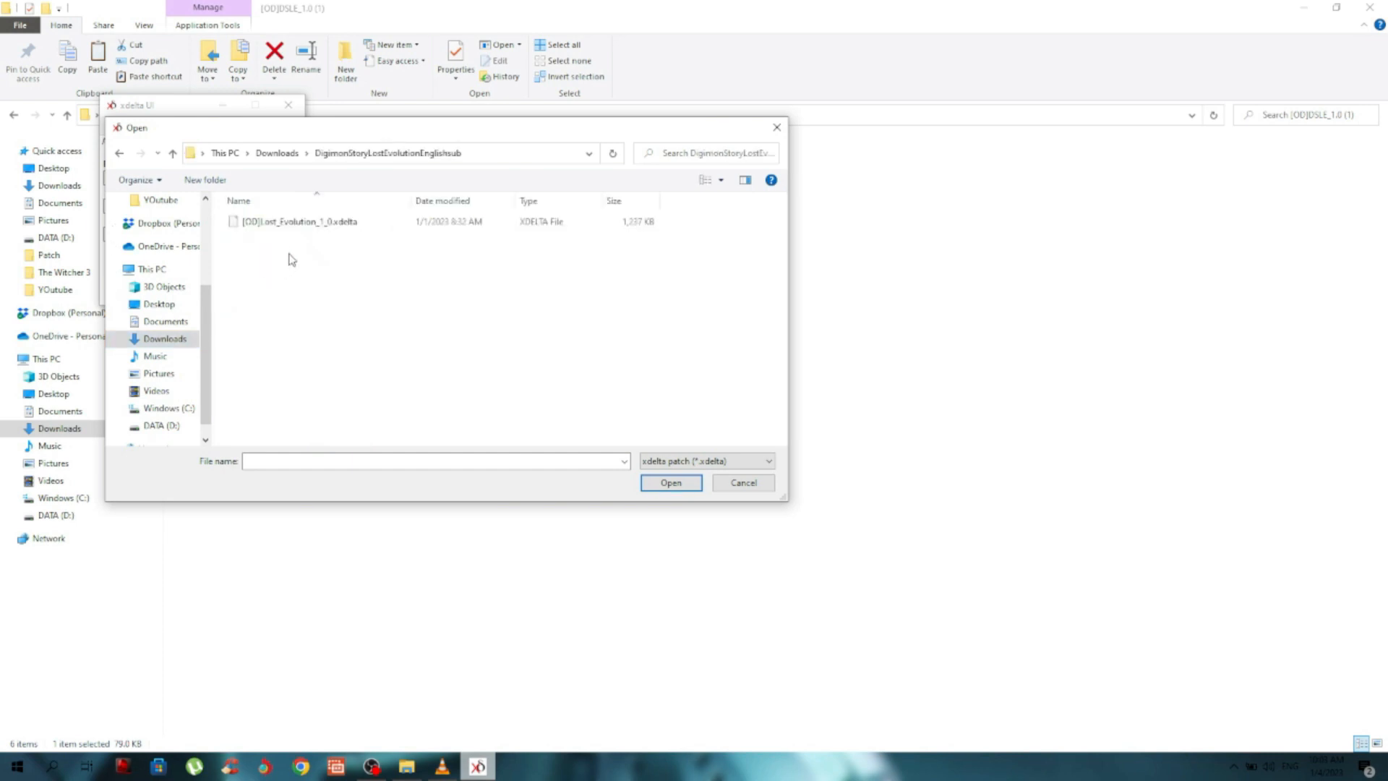
left_click(301, 221)
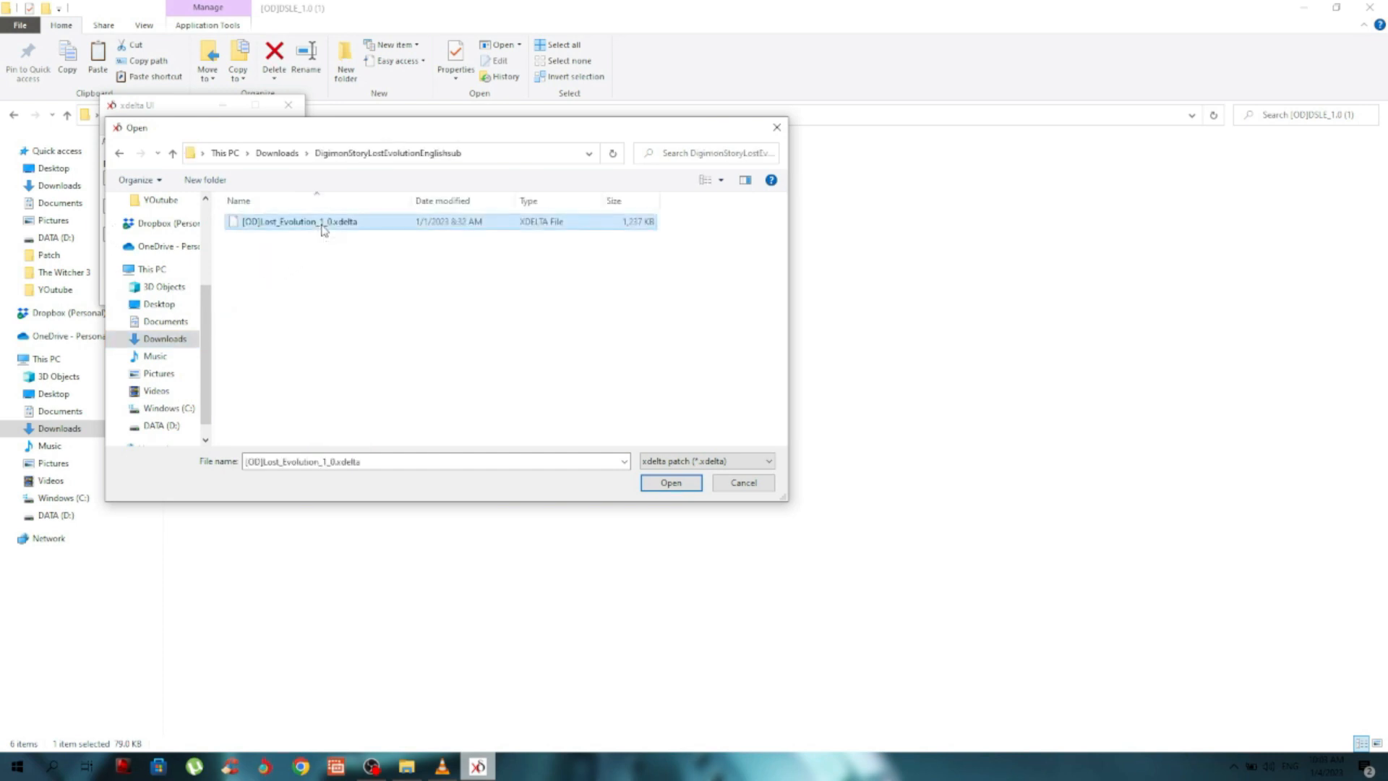
left_click(670, 482)
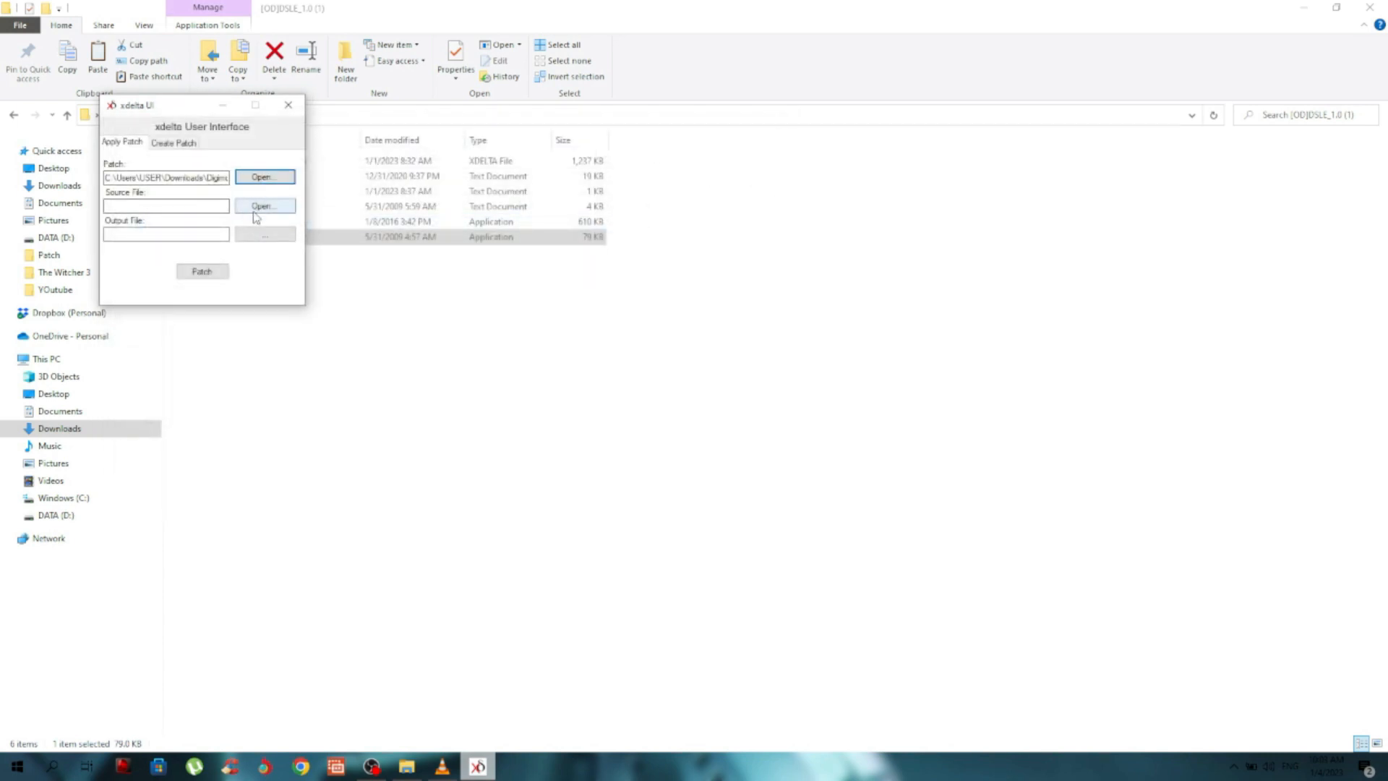
- Set the original 5054 Lost Evolution Japanese ROM as the source file
left_click(264, 206)
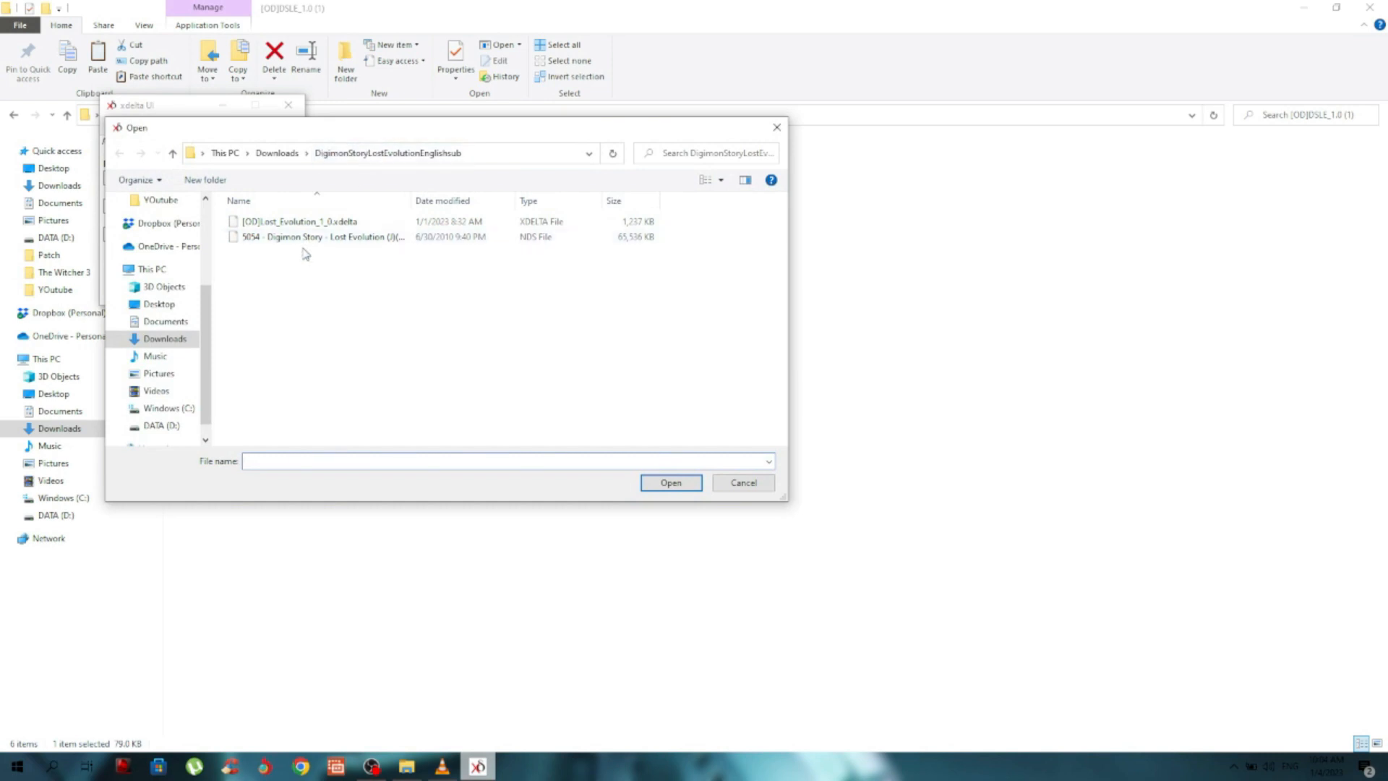
left_click(318, 236)
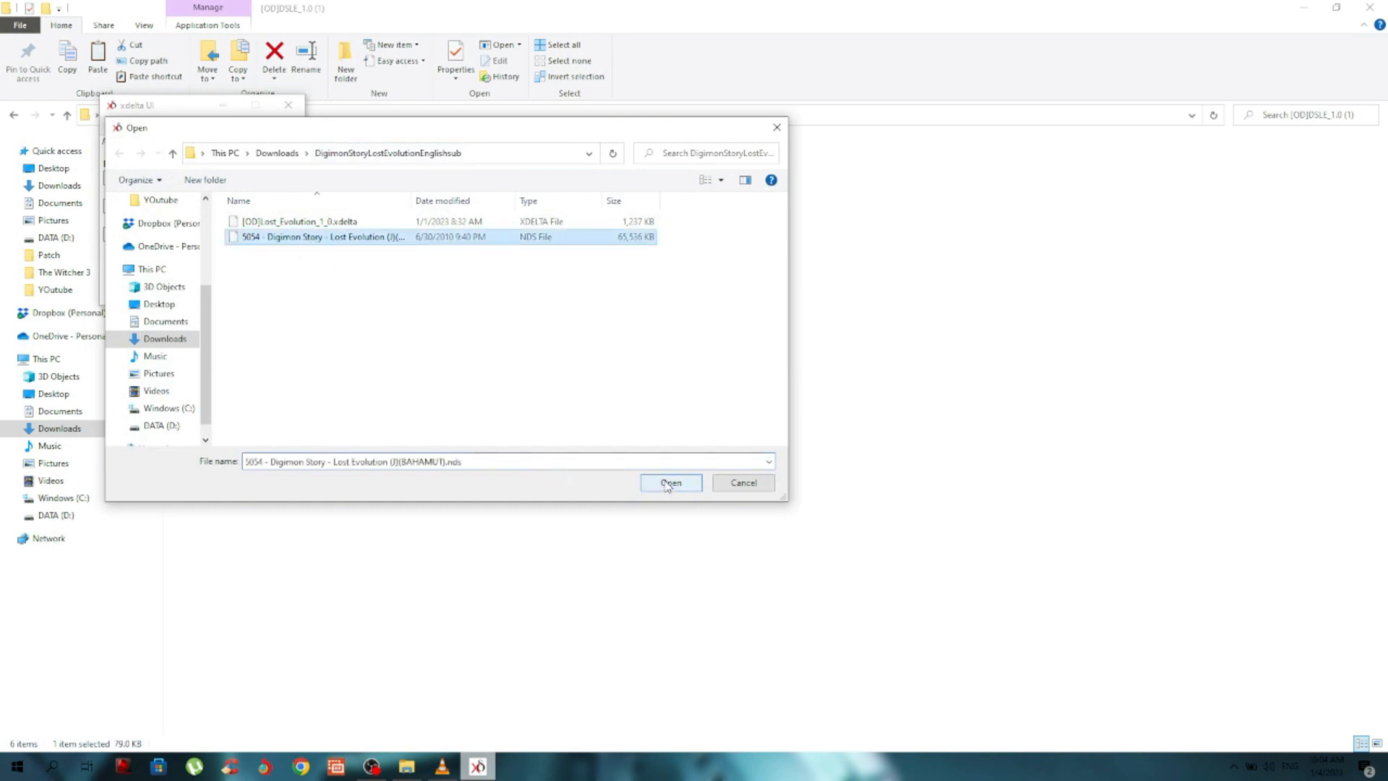
left_click(670, 482)
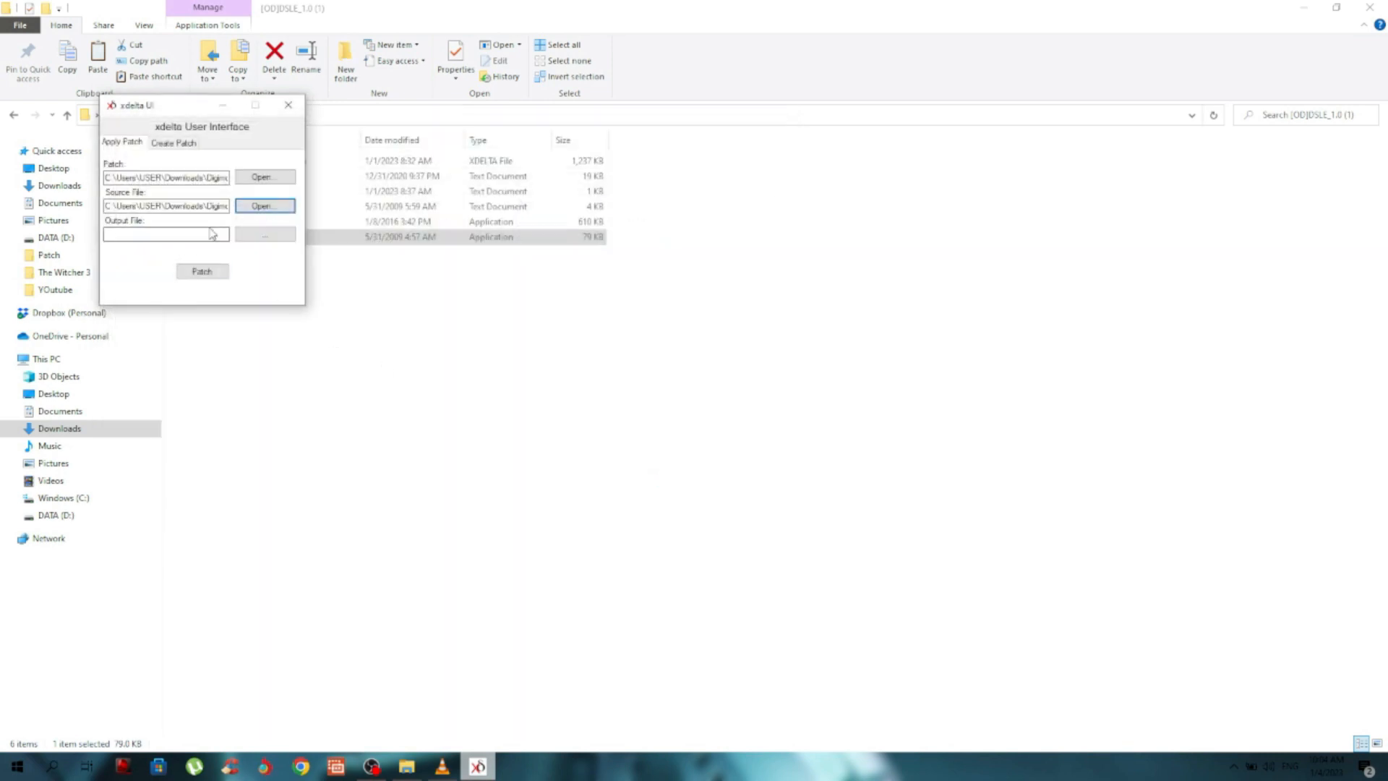
left_click(265, 233)
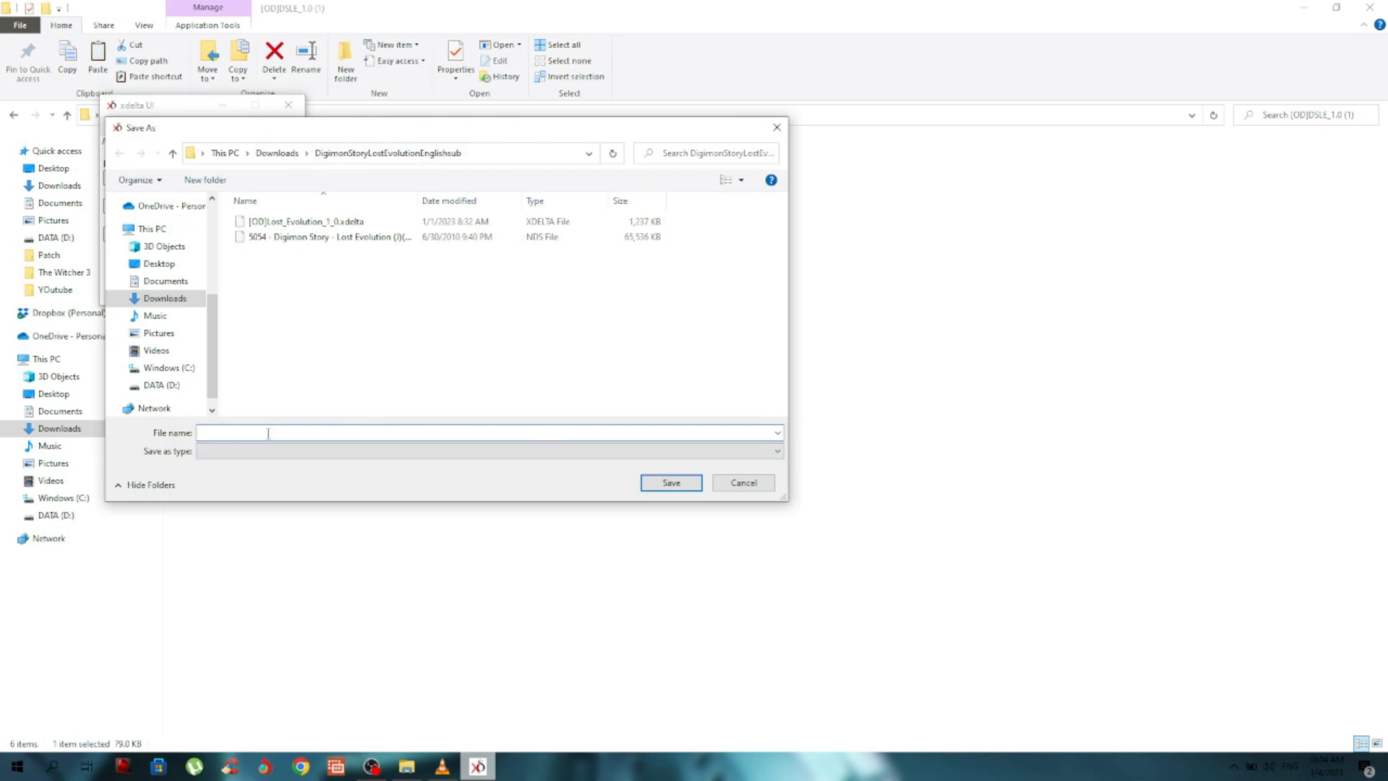
- Save the patched output as DigimonStoryLEEnglish.nds in DigimonStoryLostEvolutionEnglishsub
type("D")
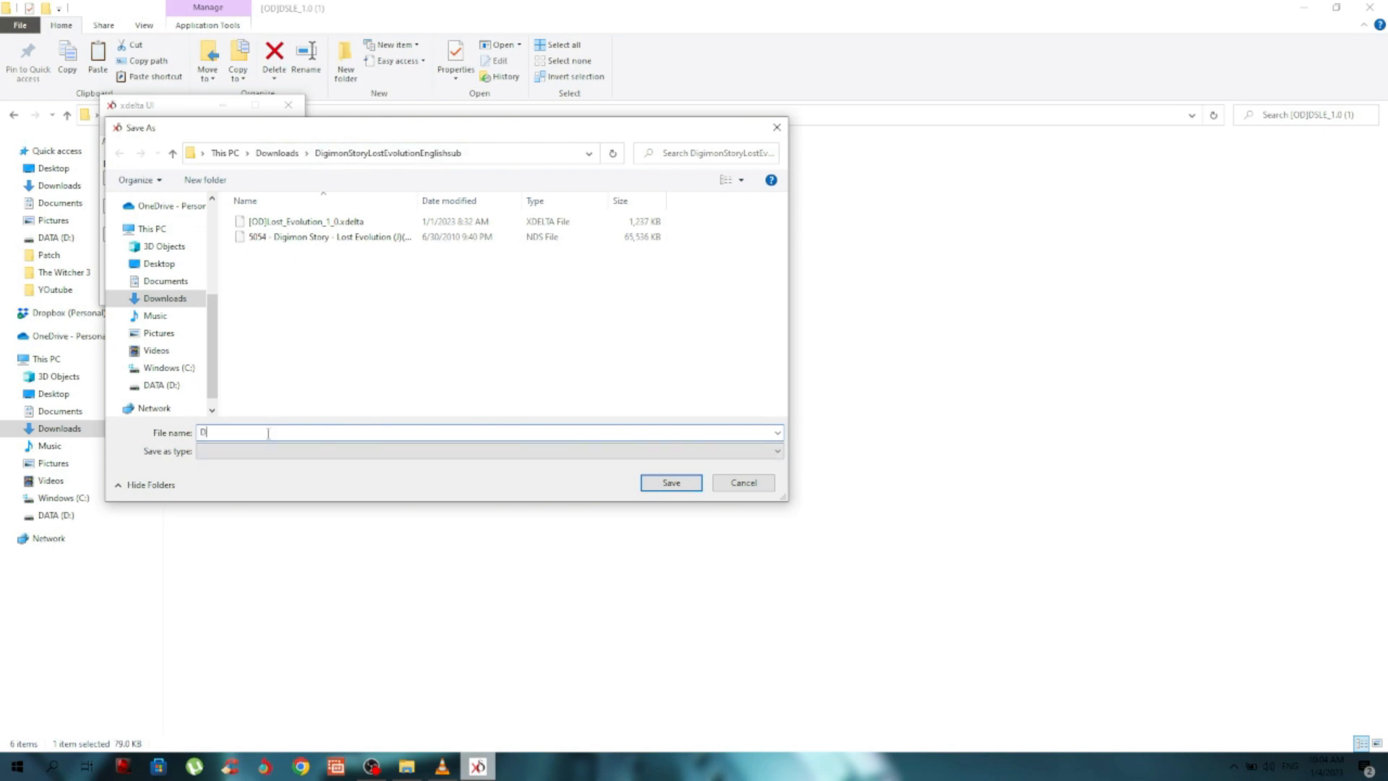
type("igimonStoryL")
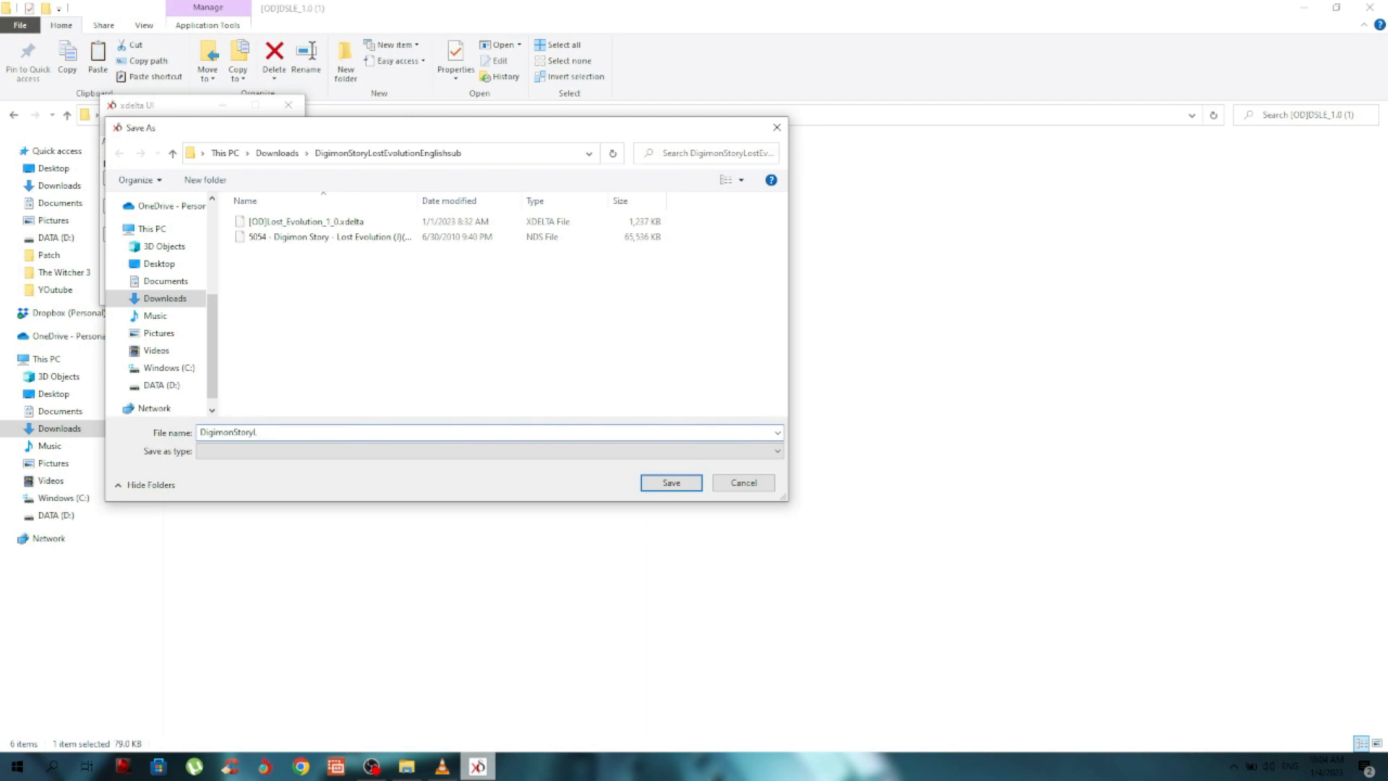
type("E")
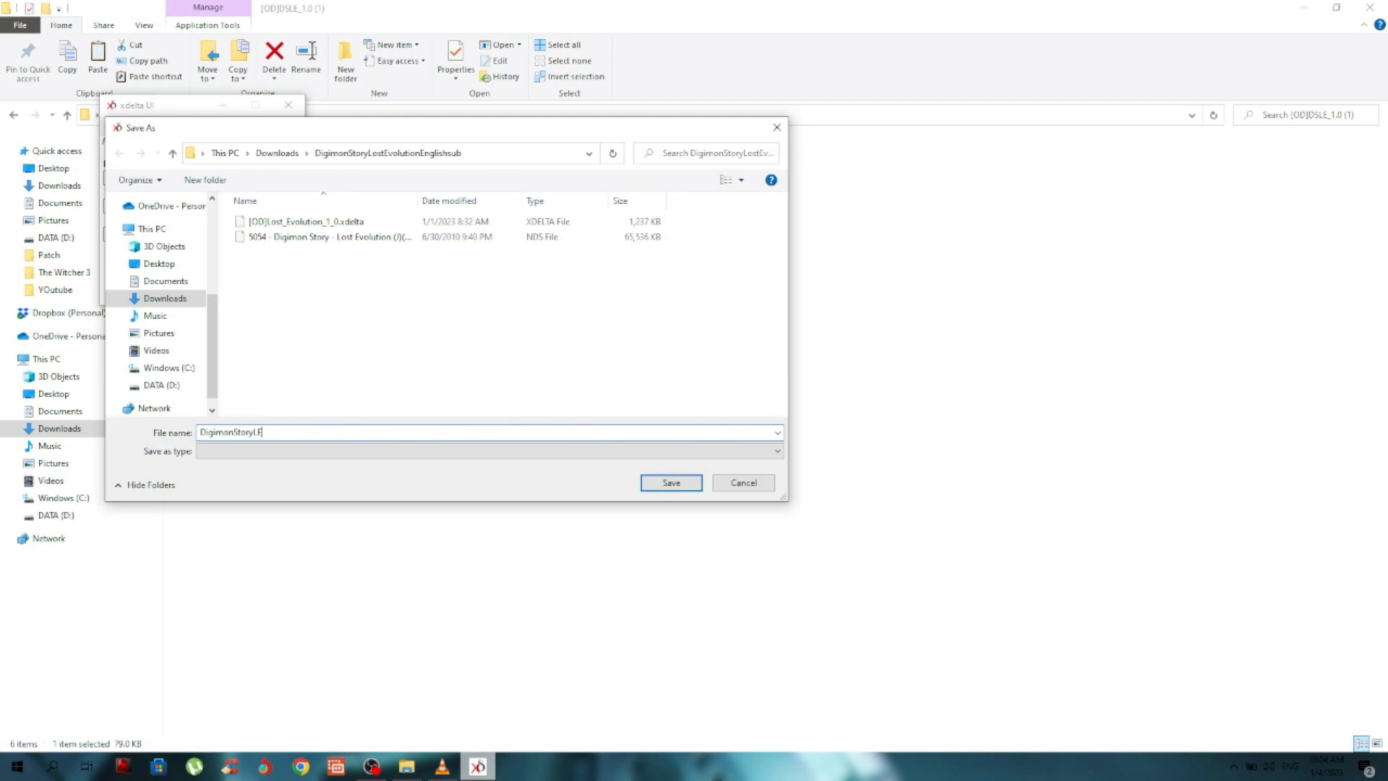
type("English")
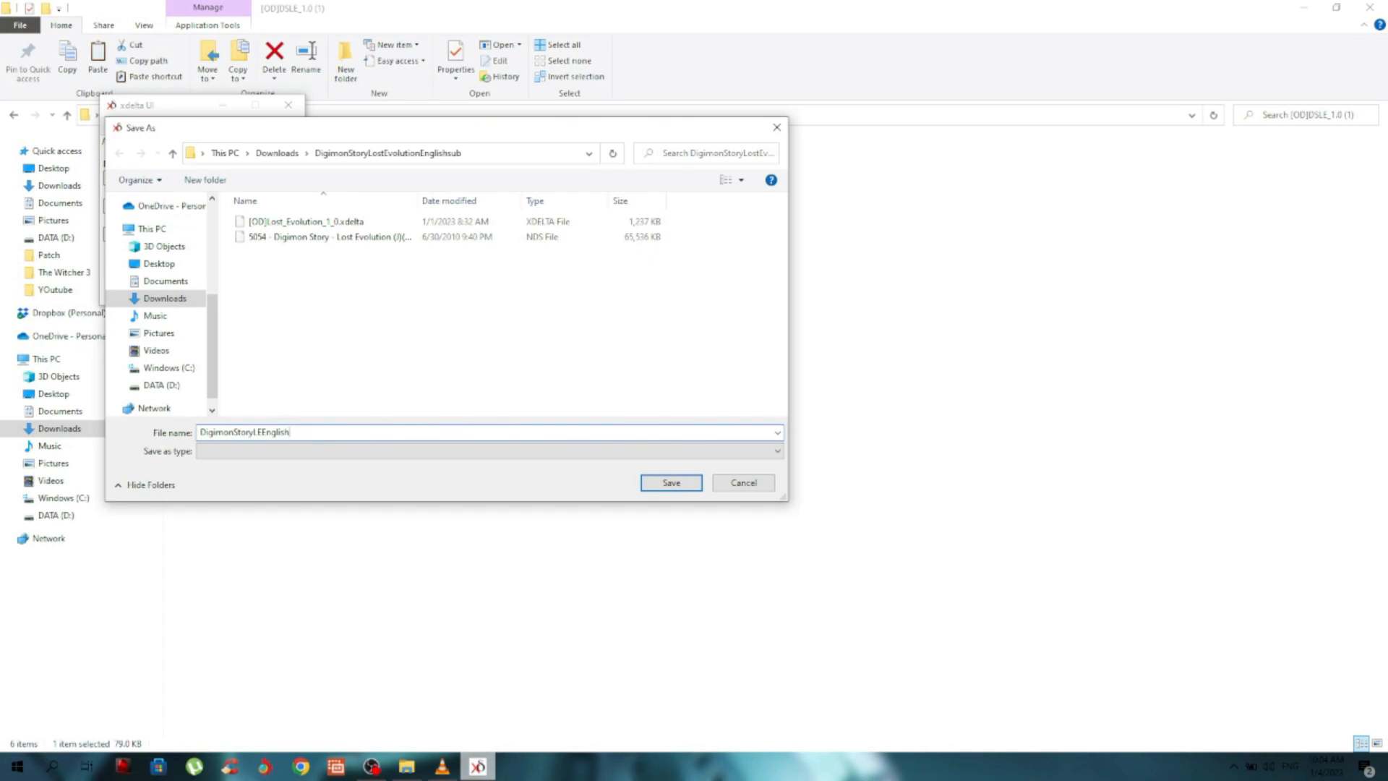
type("n")
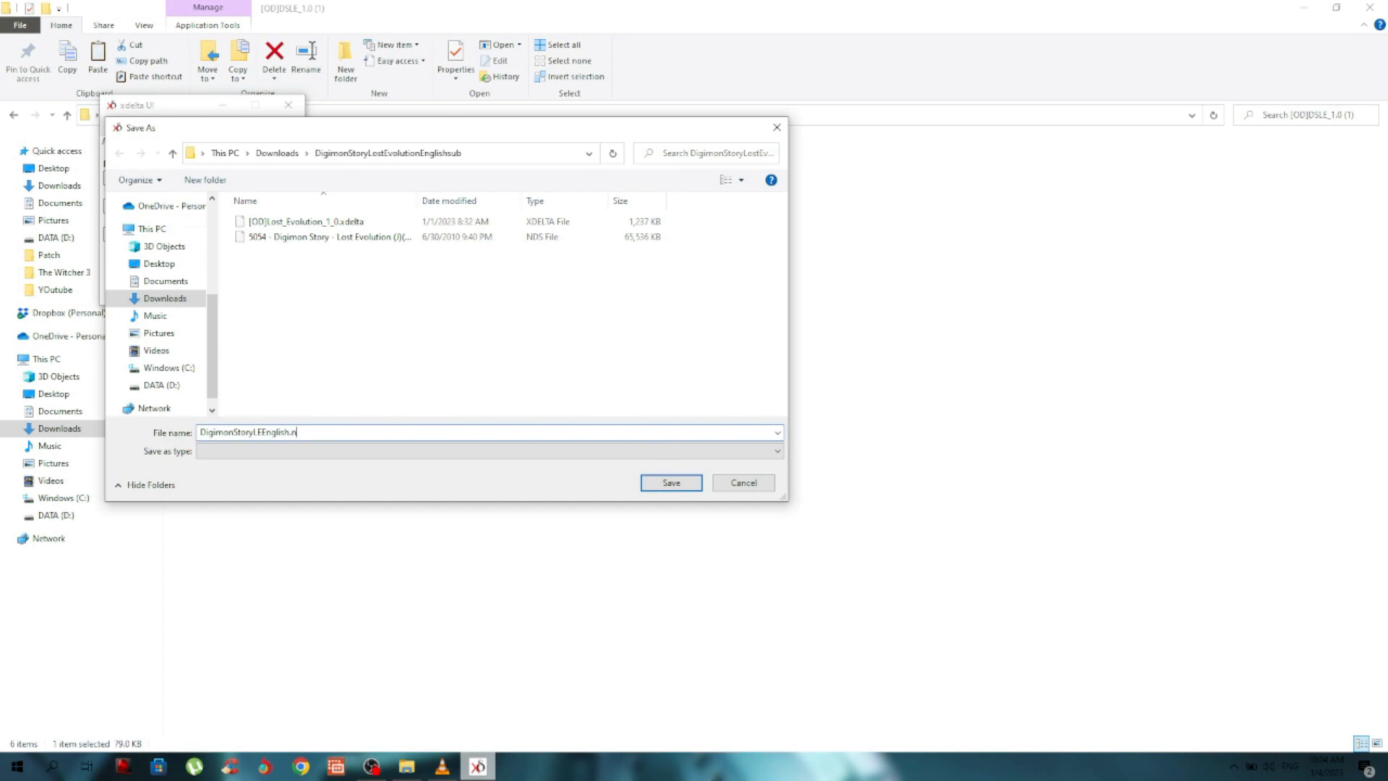
type("ds")
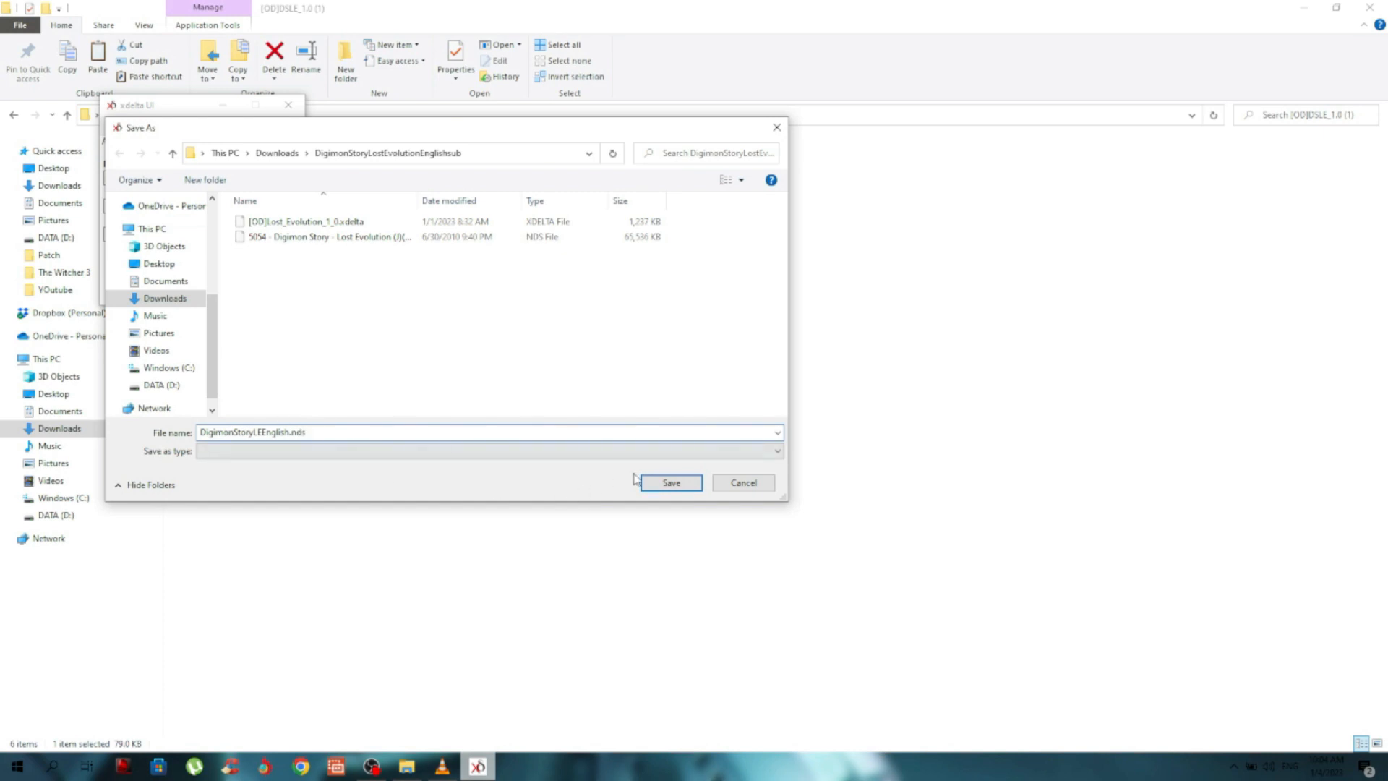
left_click(671, 483)
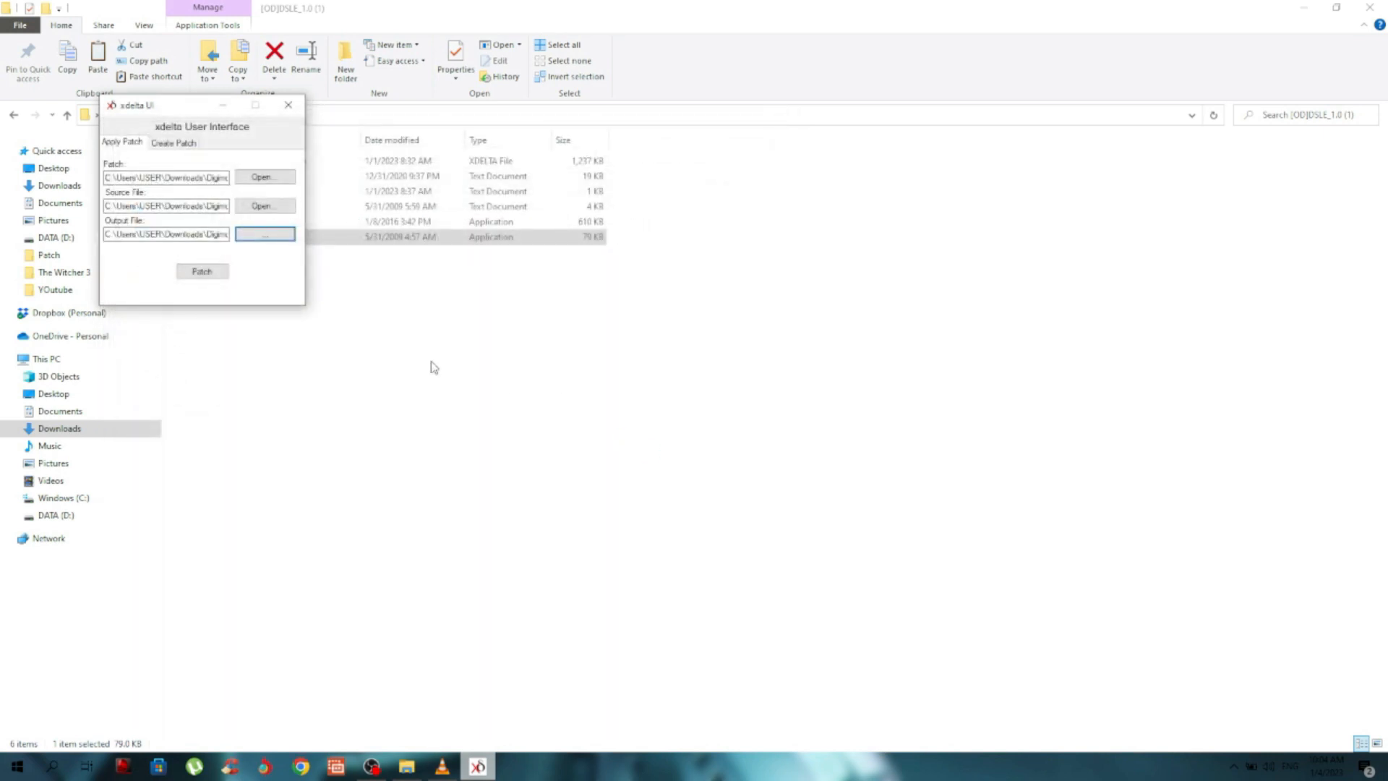
- Apply the English patch, dismiss the success message, and return to the desmume-win-x64 folder
left_click(202, 271)
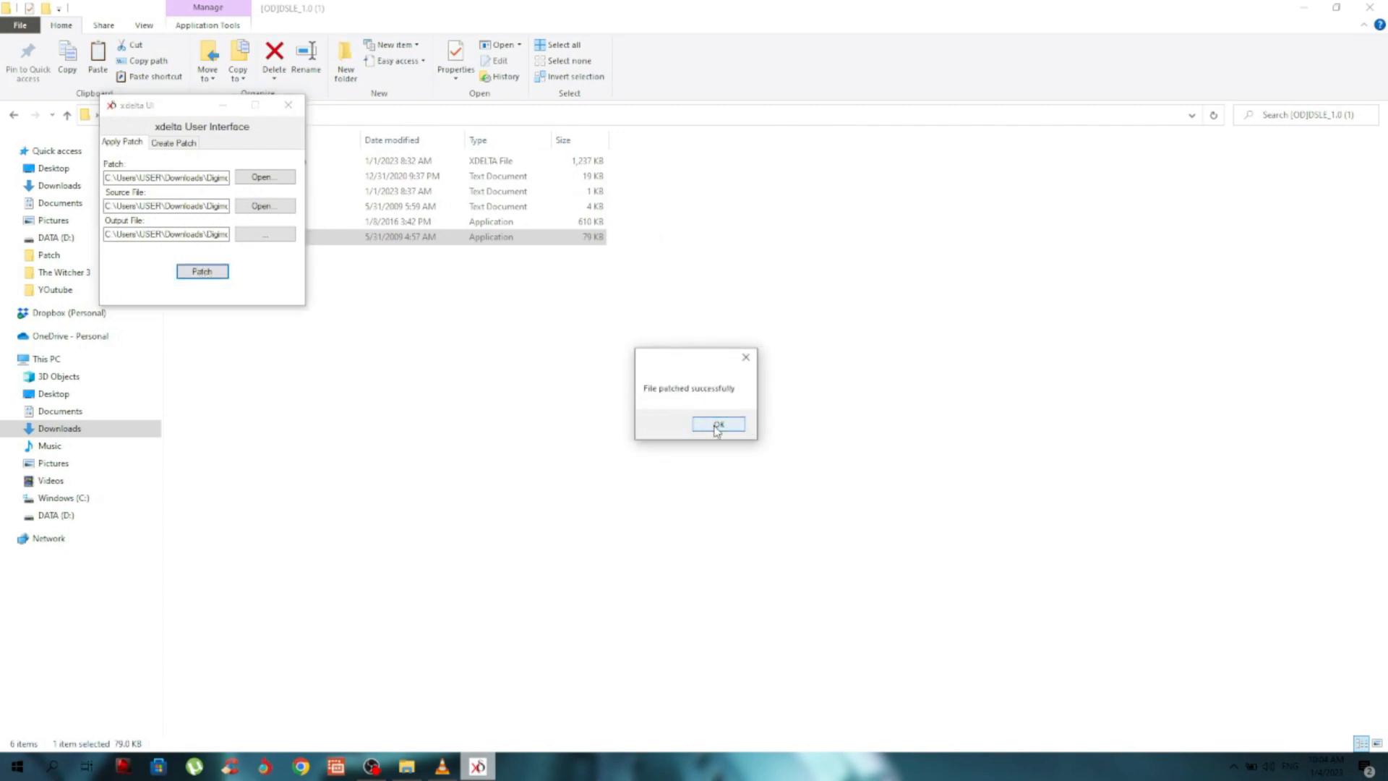
left_click(717, 423)
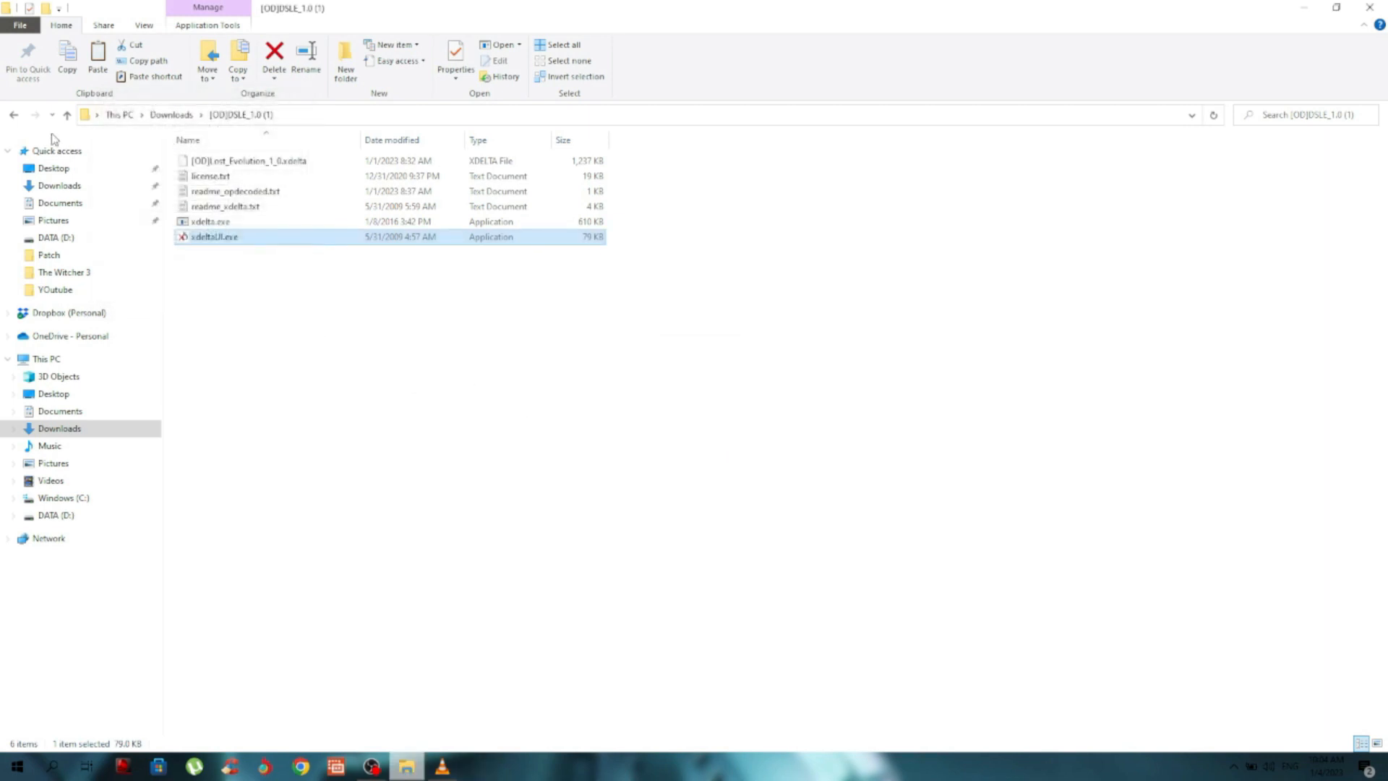
left_click(13, 114)
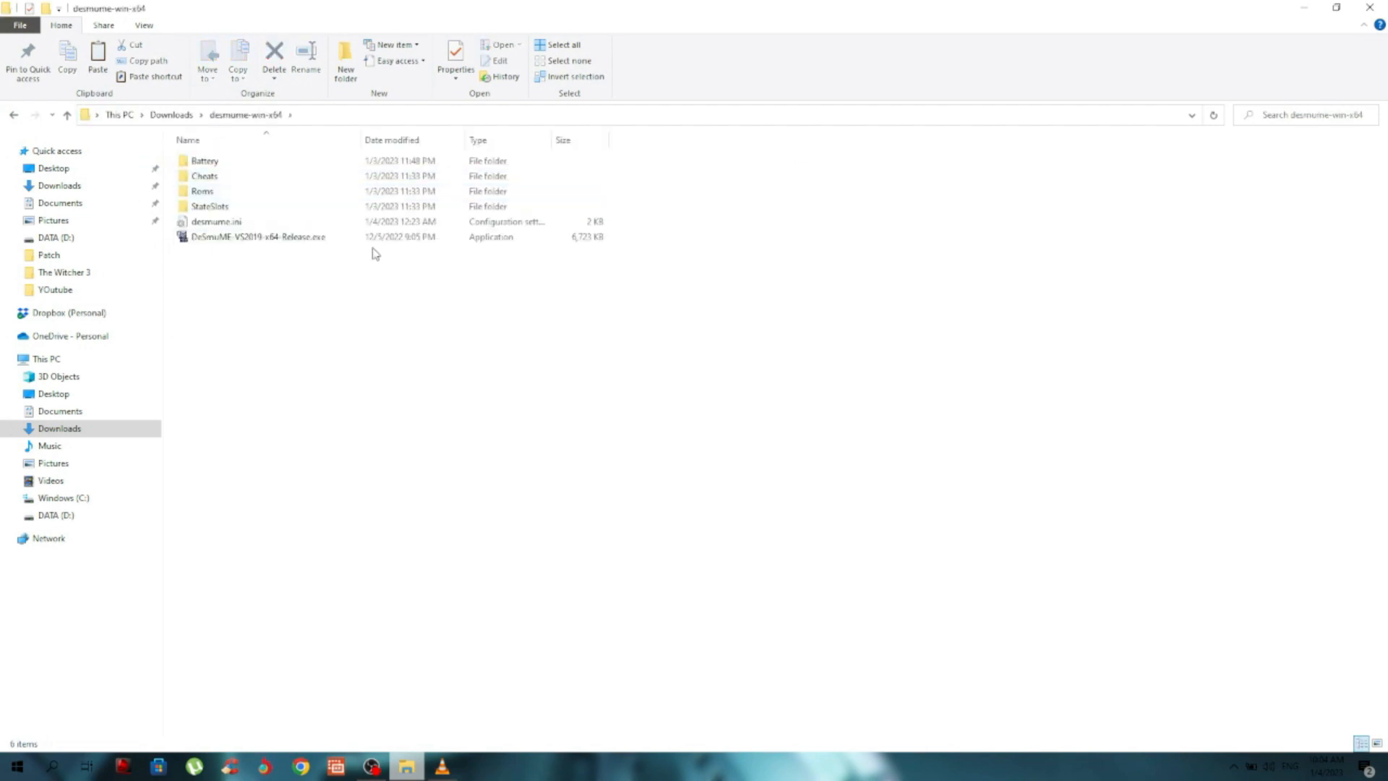
- Launch DeSmuME and load DigimonStoryLEEnglish.nds from Downloads\DigimonStoryLostEvolutionEnglishsub
left_click(258, 237)
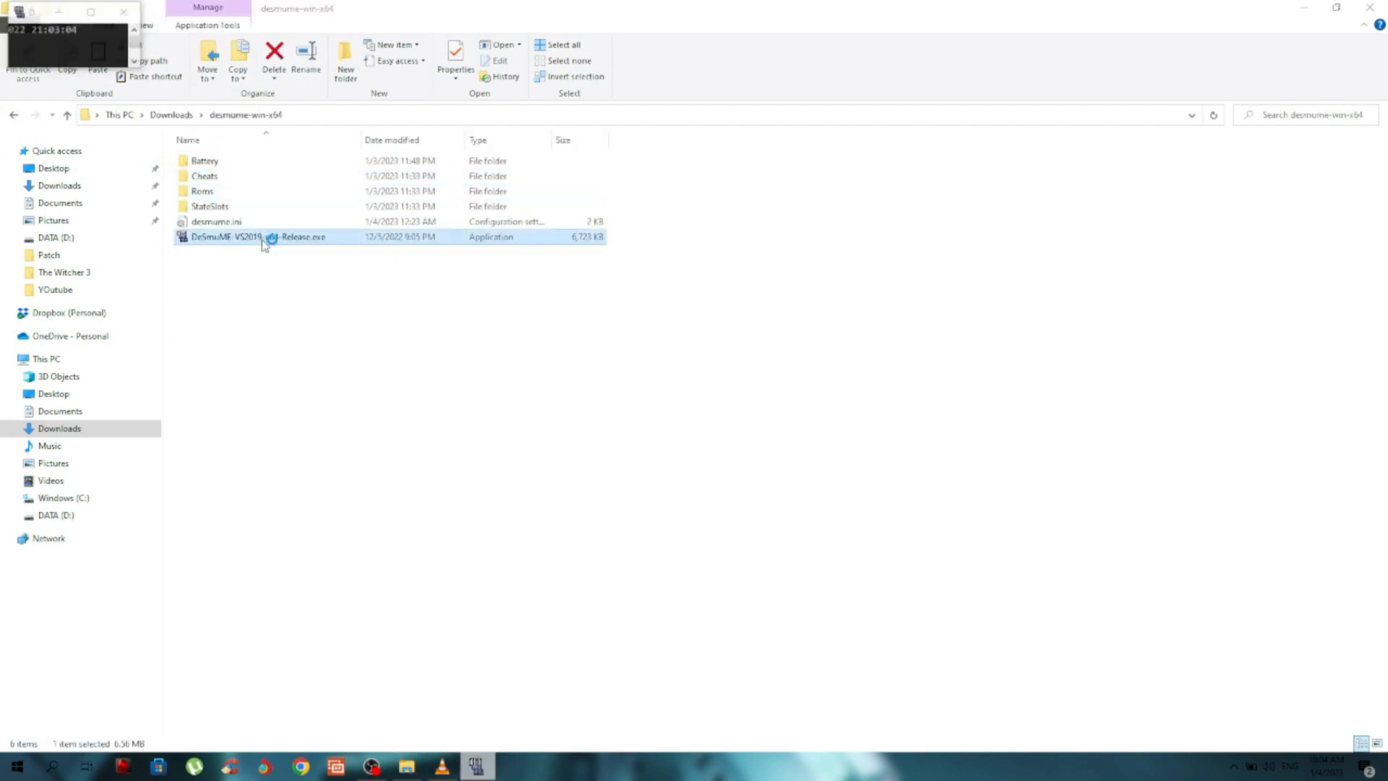
double_click(261, 236)
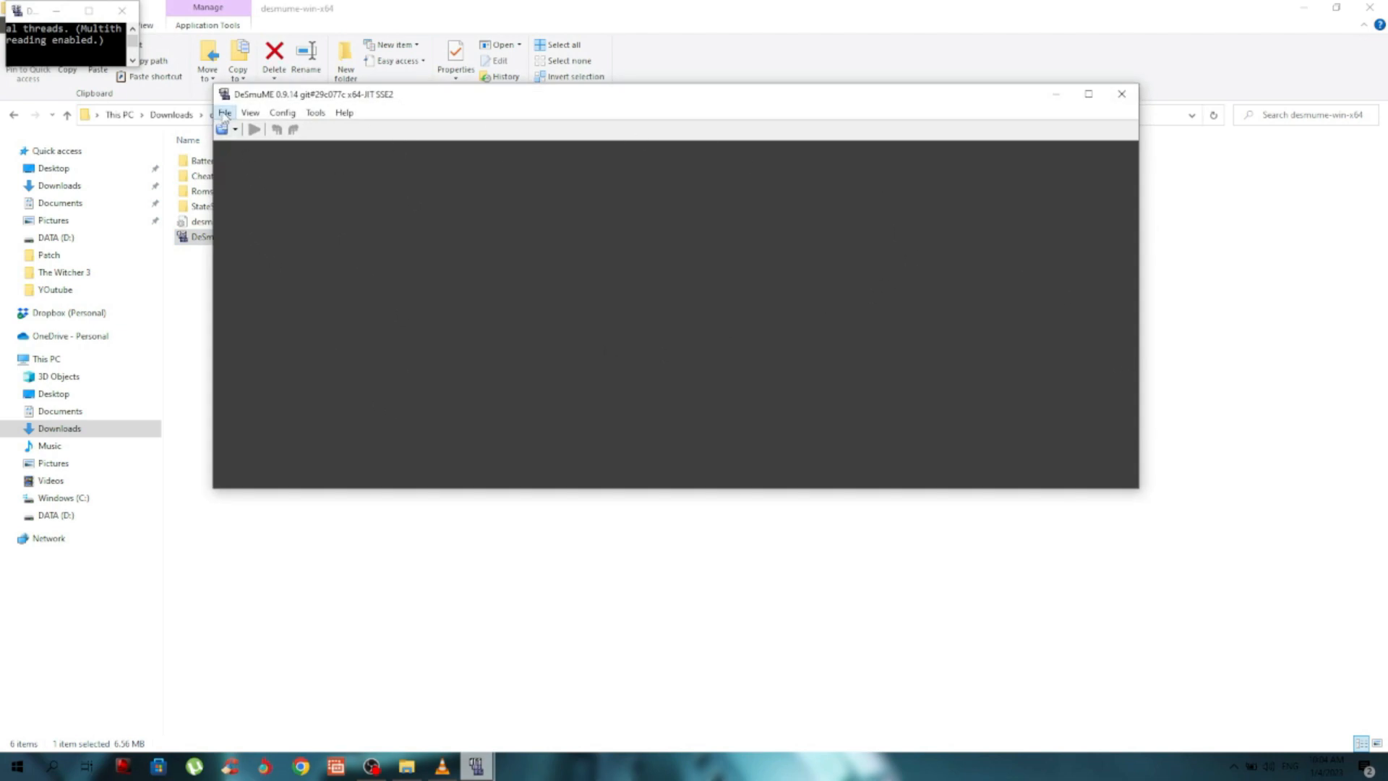
left_click(225, 112)
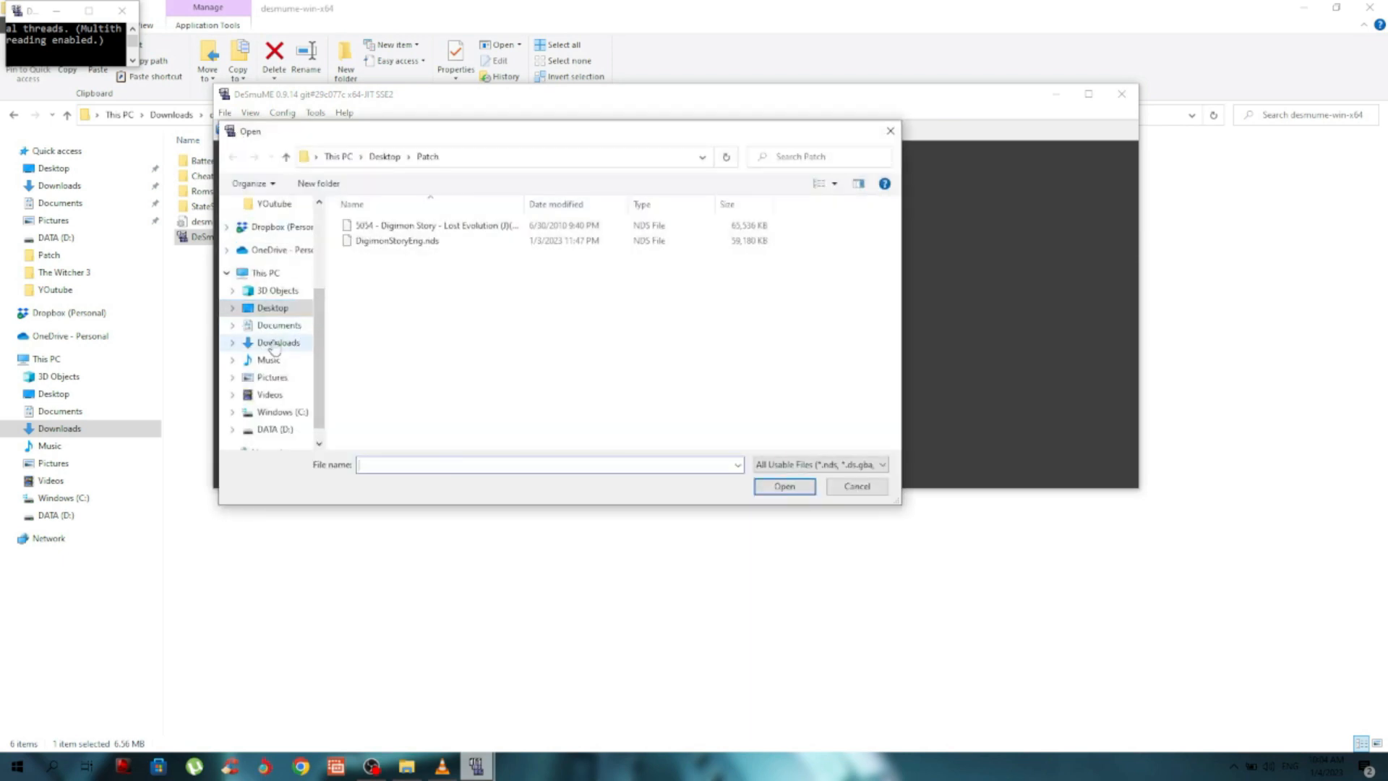
left_click(277, 342)
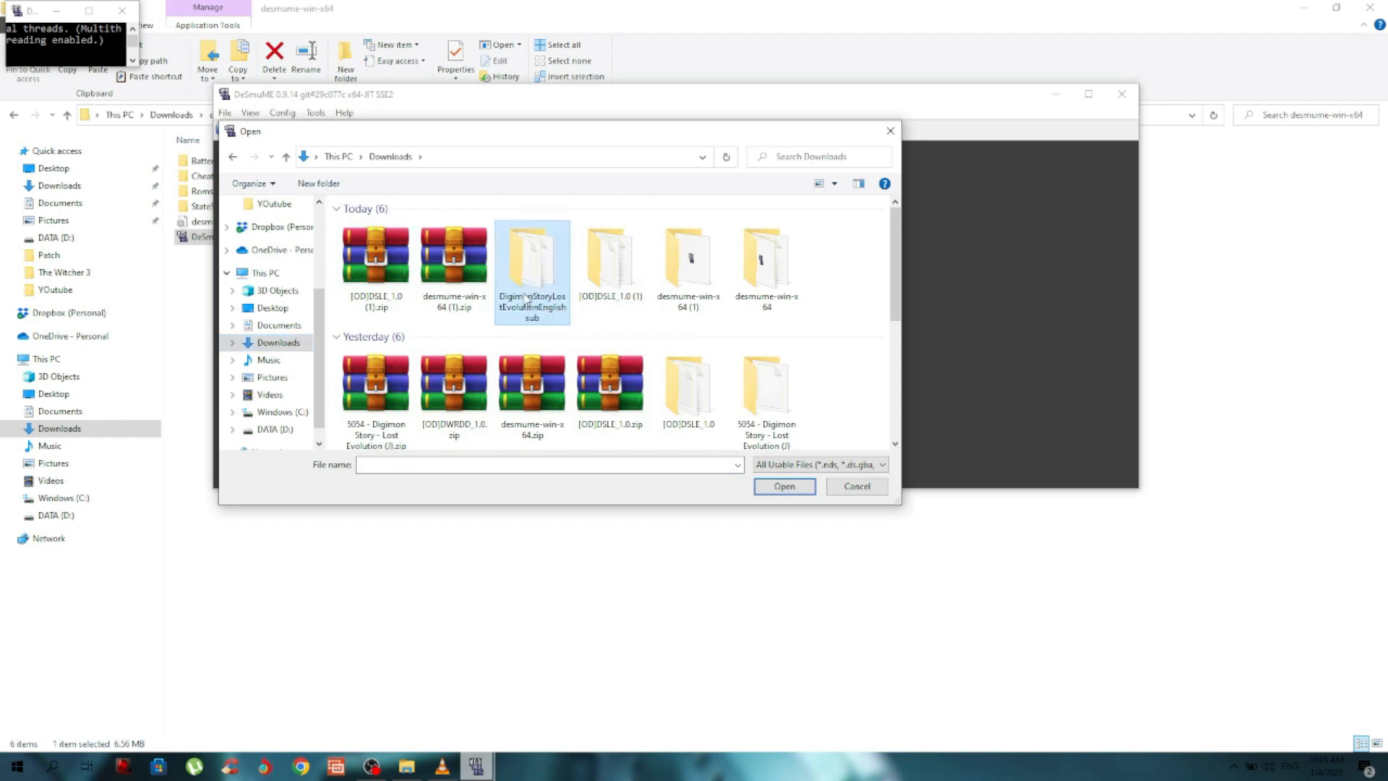
double_click(532, 257)
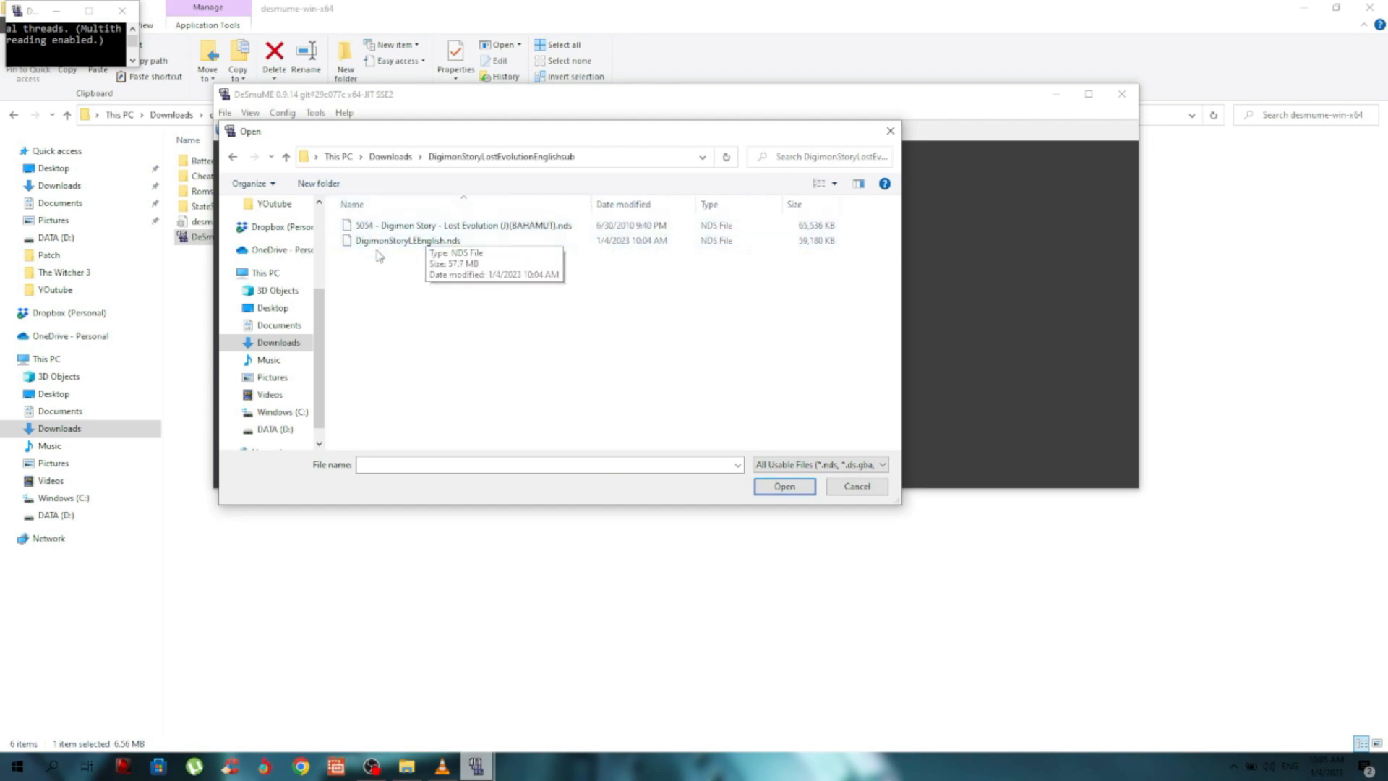
left_click(406, 241)
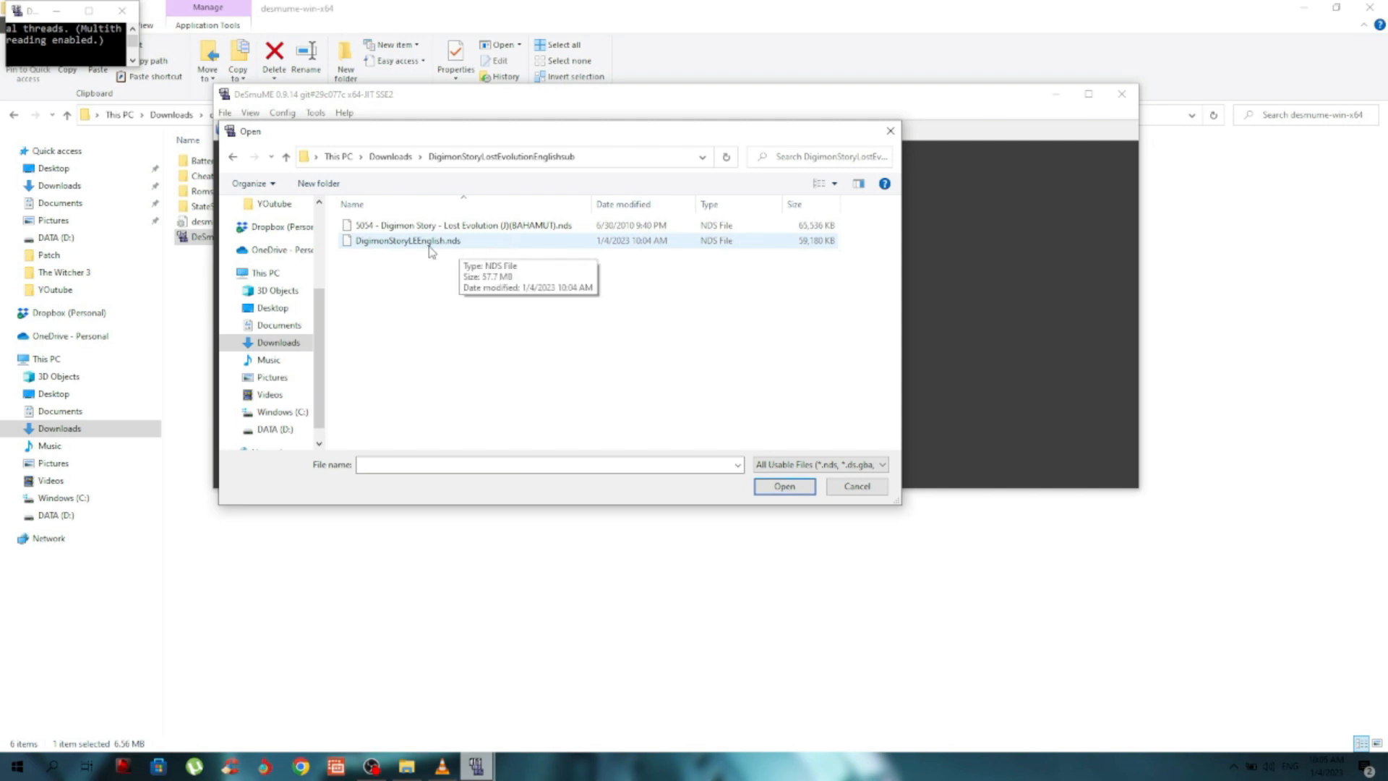
left_click(783, 486)
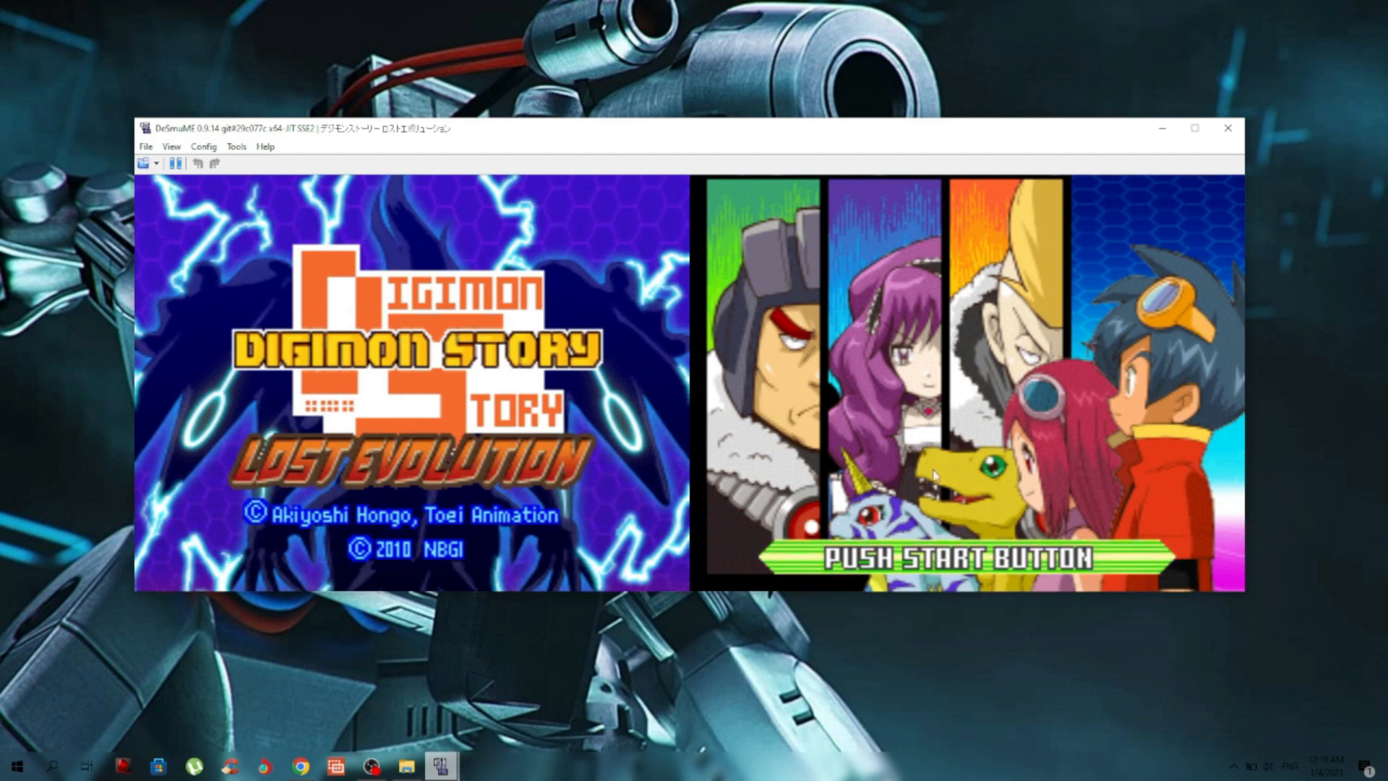
- Advance past the title screen to the English New/Continue/Wi-Fi Connection/Back menu
key("enter")
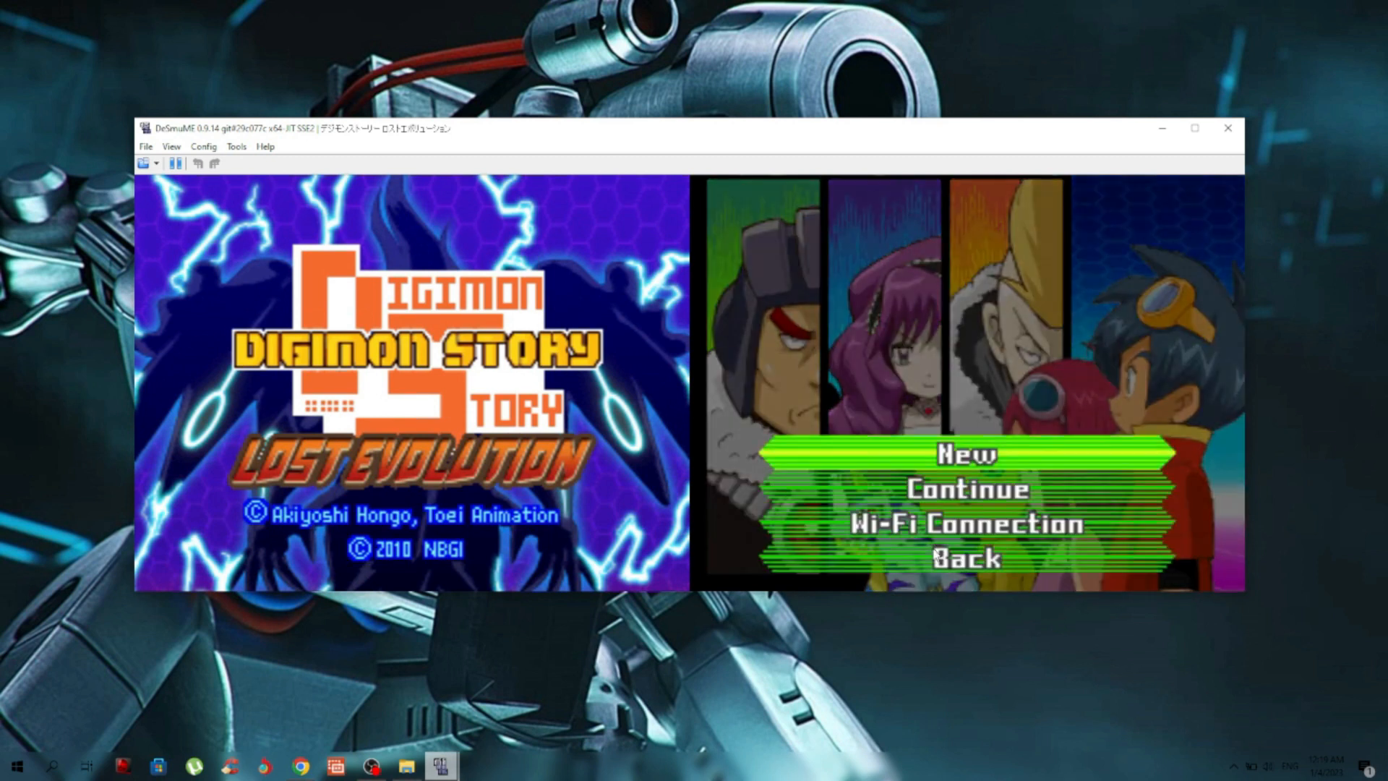